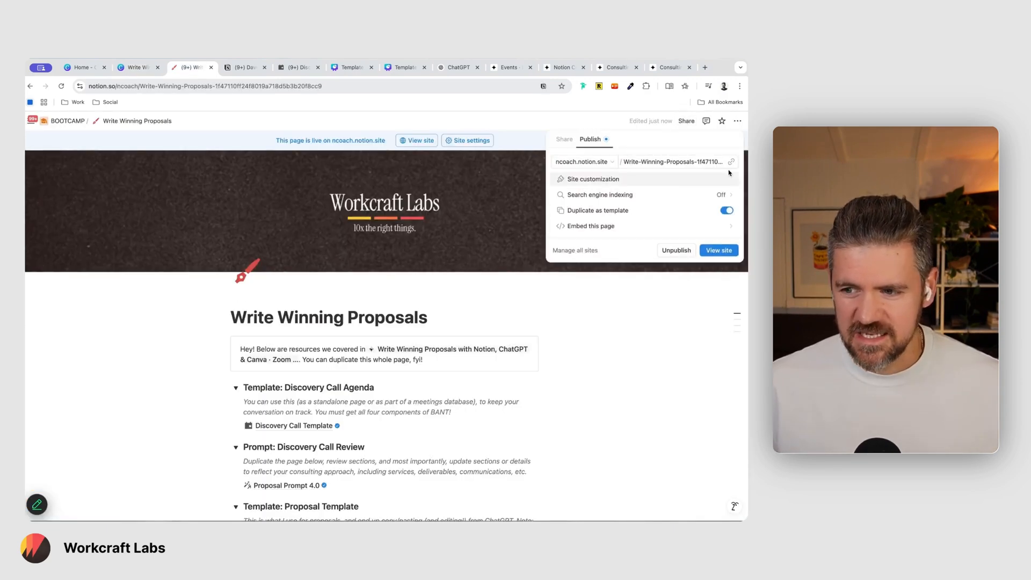
Close the Notion Publish menu, leaving the Write Winning Proposals page published as a public site.
click(731, 161)
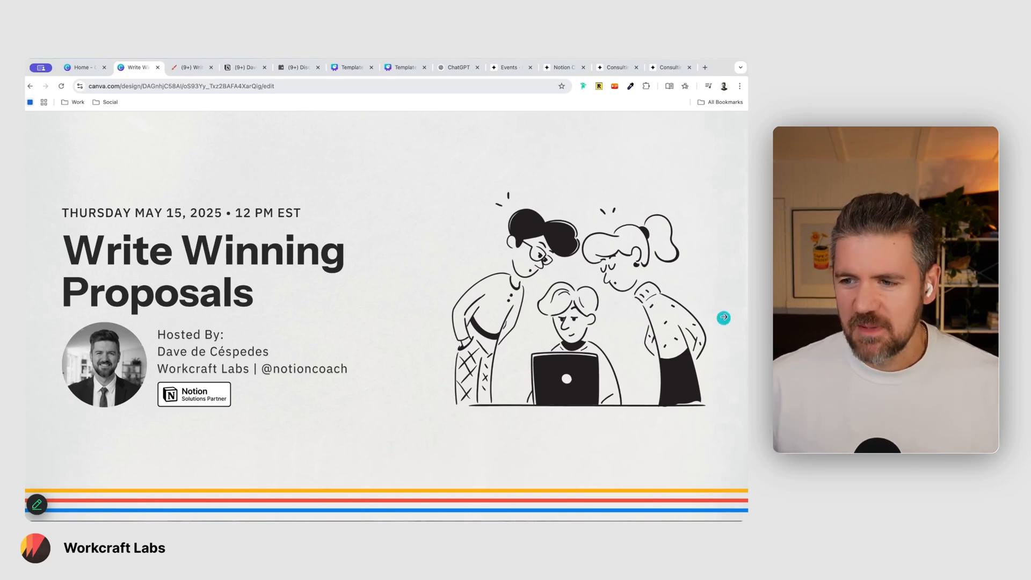
Advance the webinar deck from the title slide to the '50+ Clients Including' logo slide.
click(723, 318)
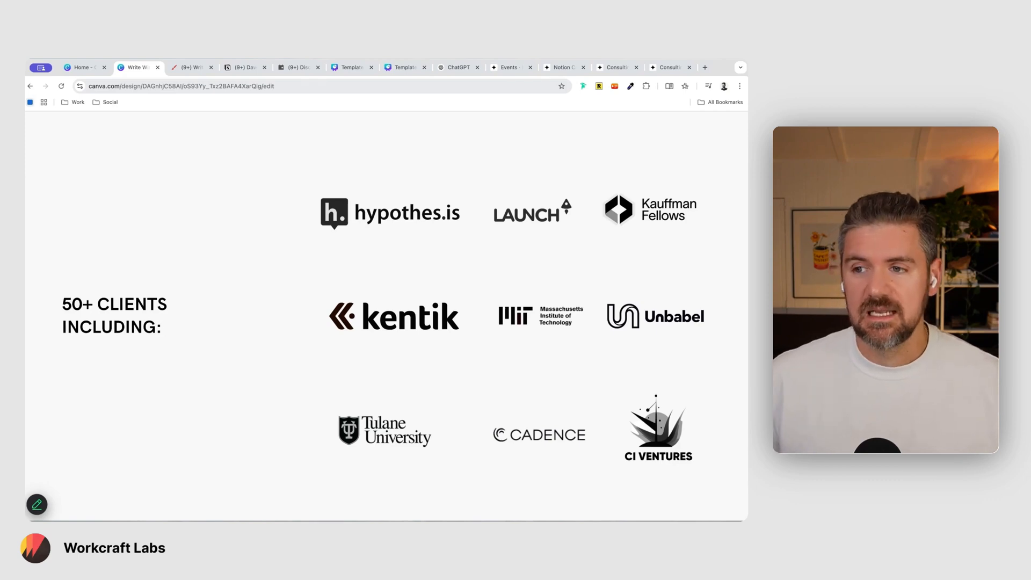
mouse_move(682, 266)
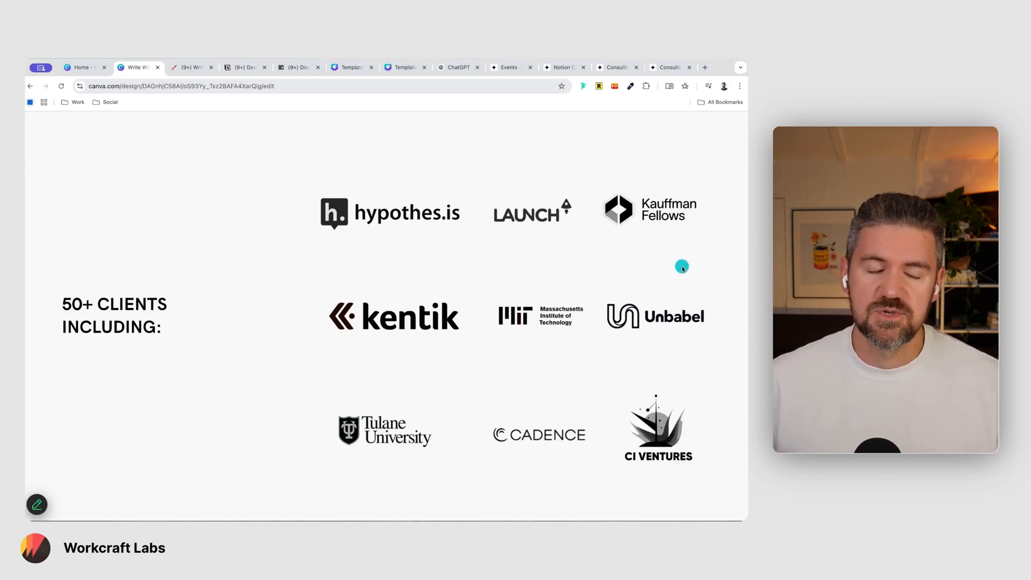
mouse_move(683, 268)
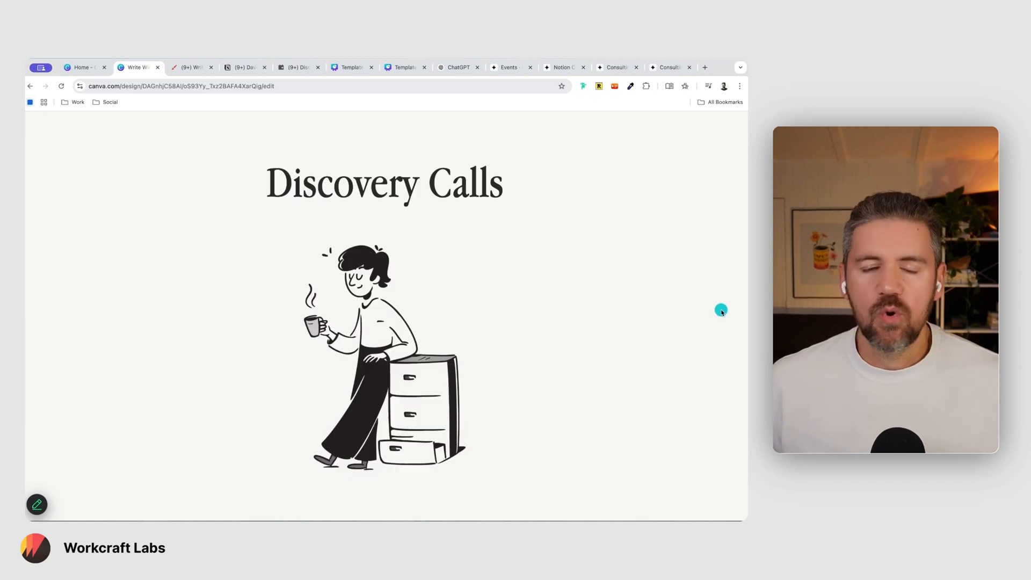
mouse_move(652, 283)
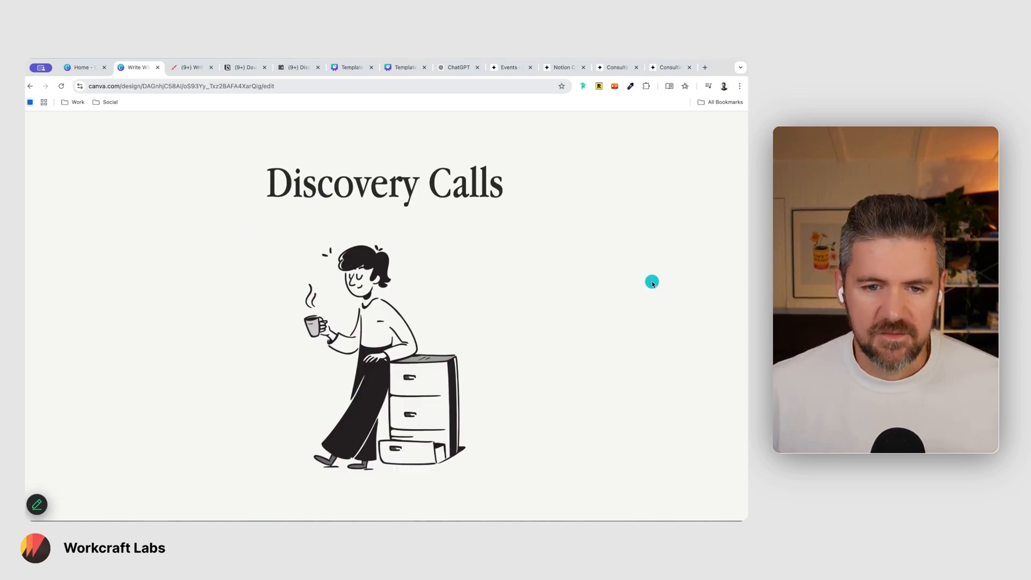
mouse_move(684, 288)
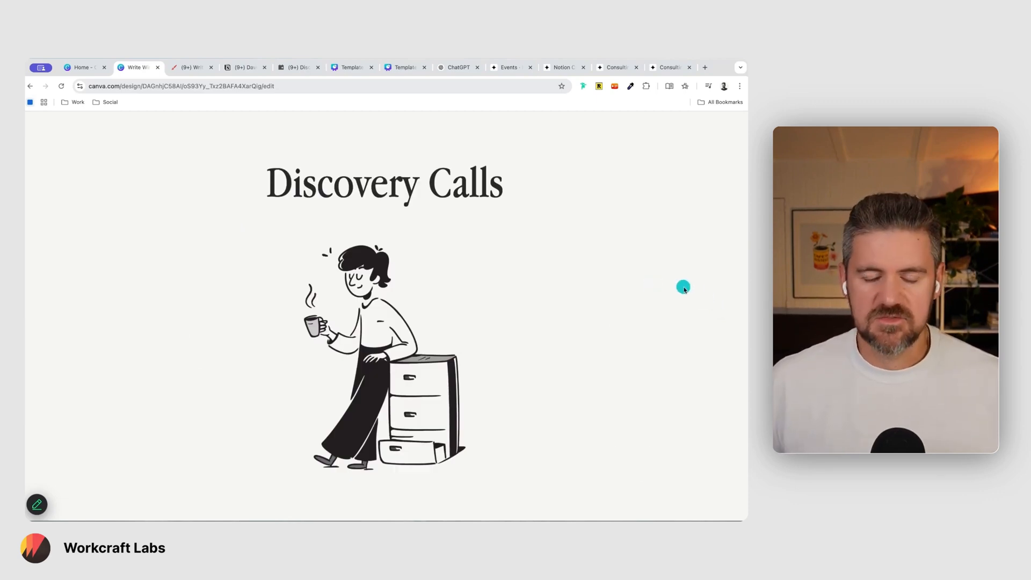
mouse_move(695, 286)
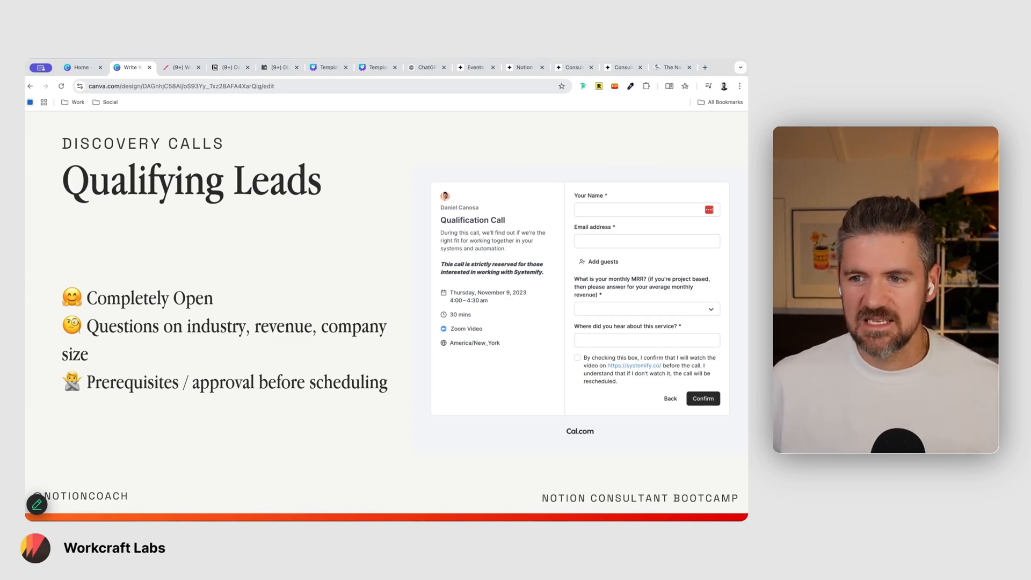
mouse_move(740, 298)
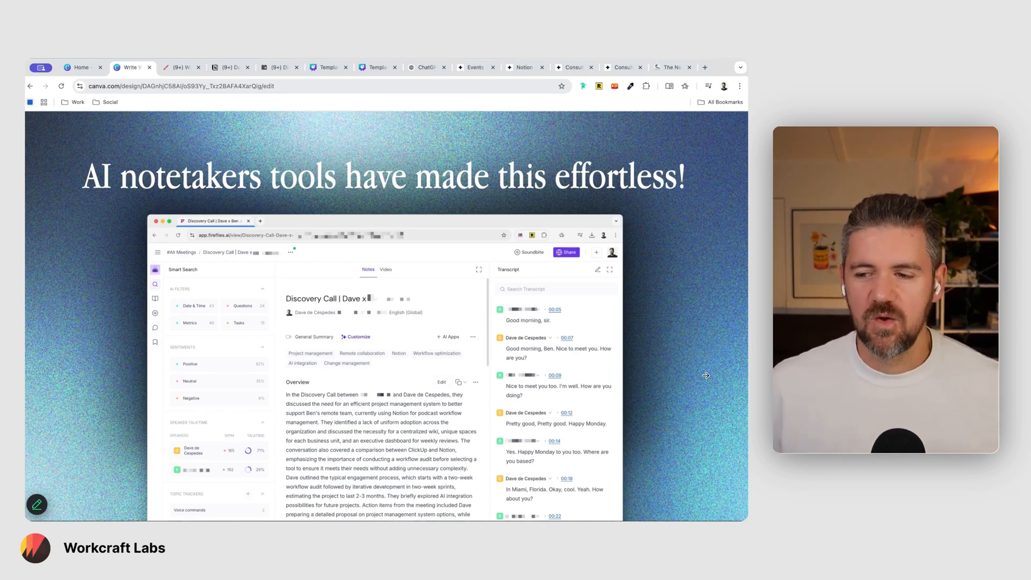
mouse_move(690, 408)
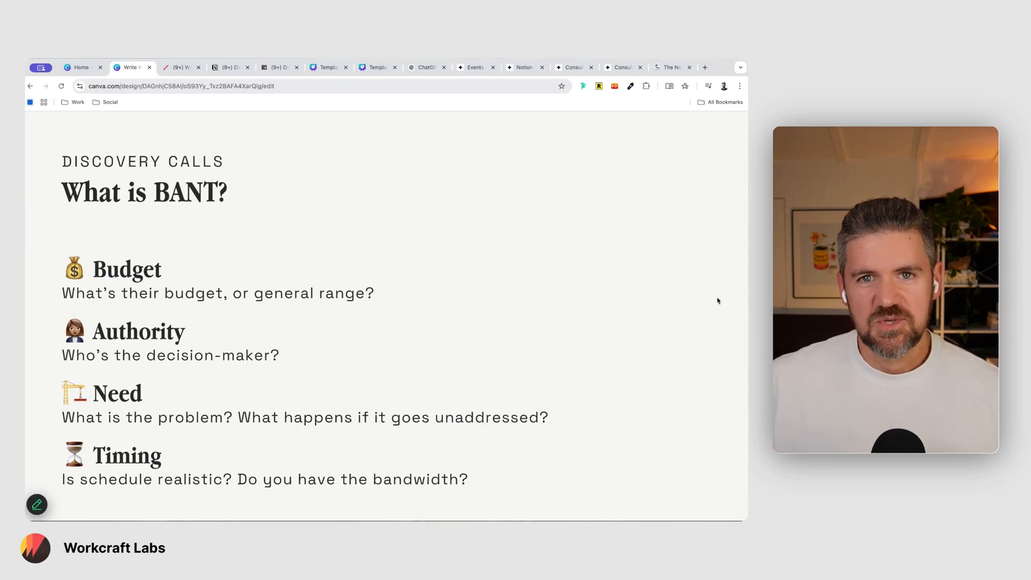
mouse_move(168, 397)
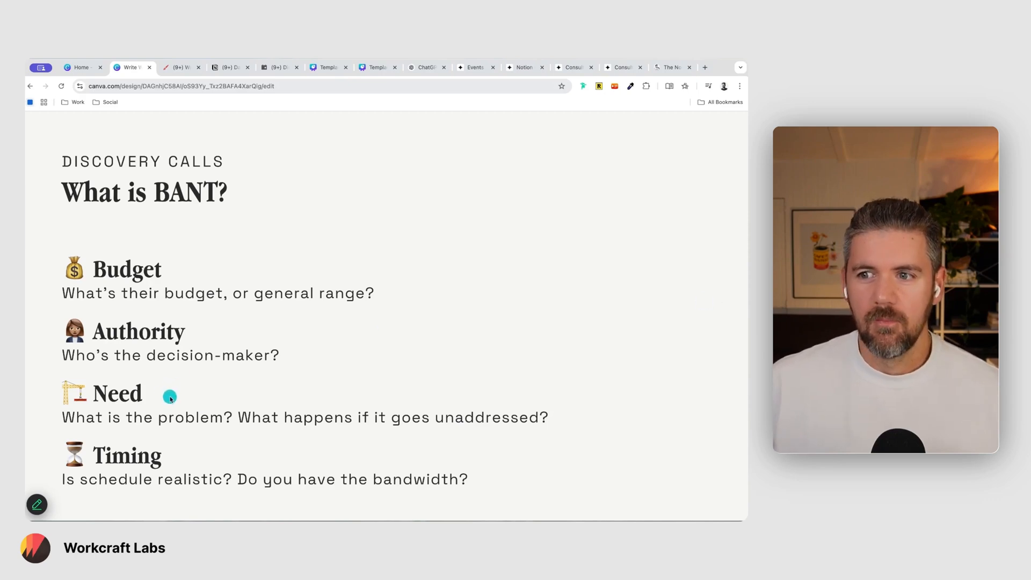
mouse_move(176, 416)
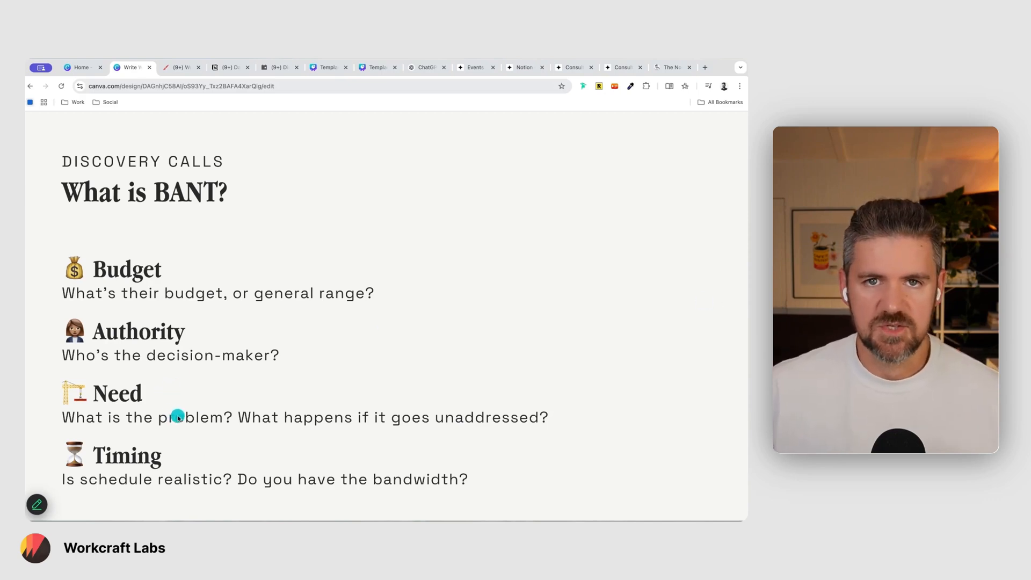
mouse_move(177, 418)
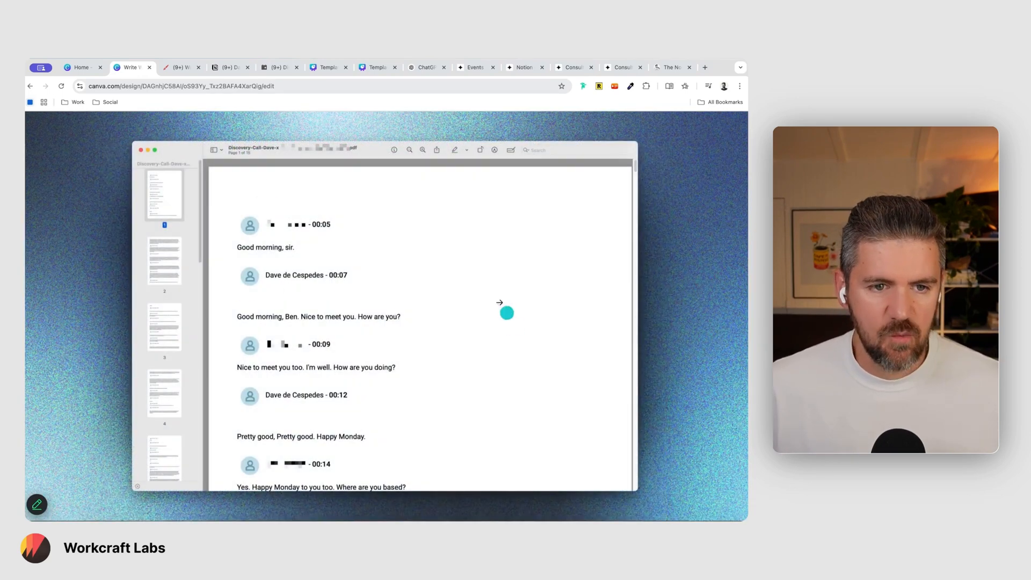
mouse_move(272, 170)
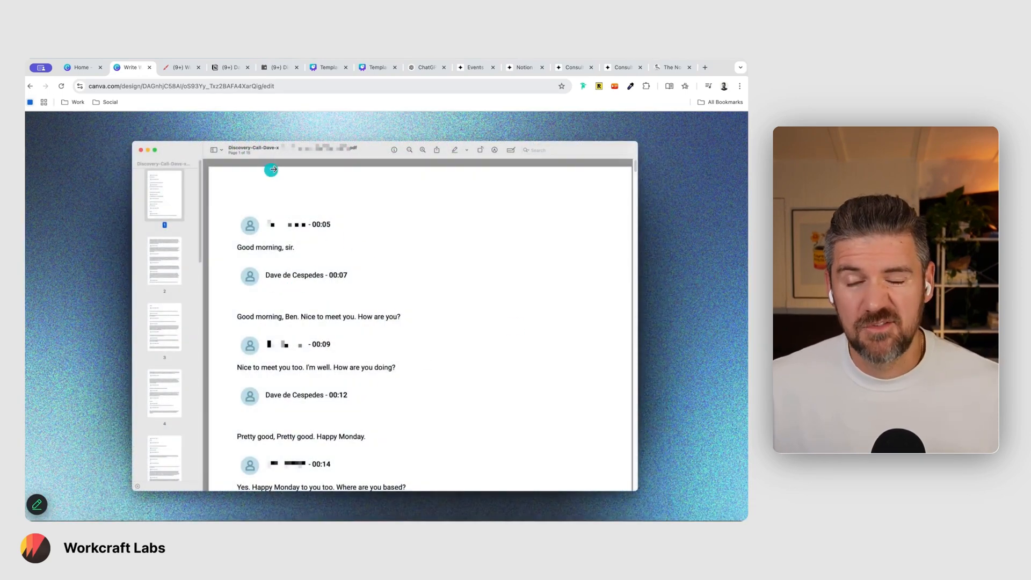
mouse_move(408, 356)
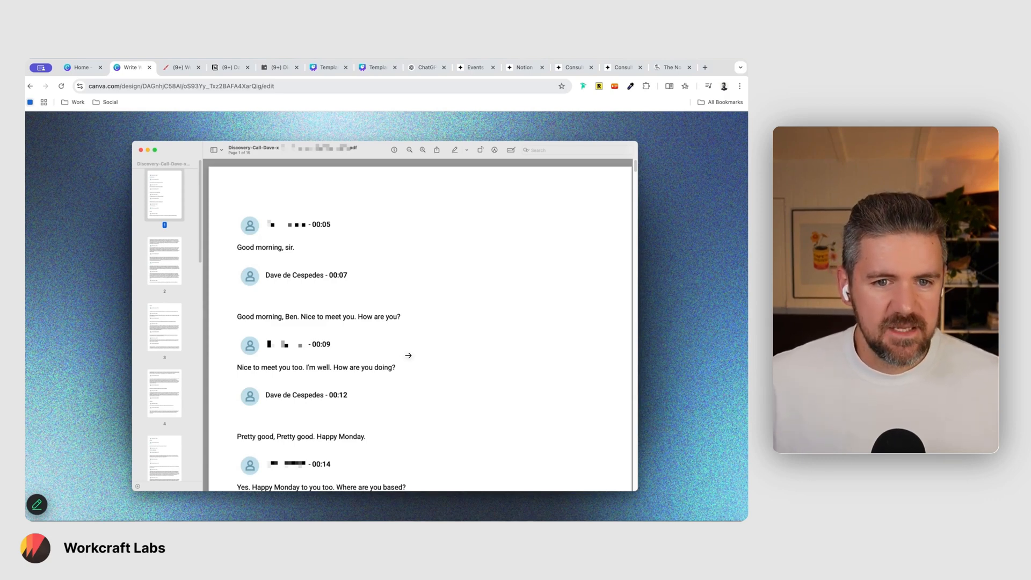
mouse_move(392, 178)
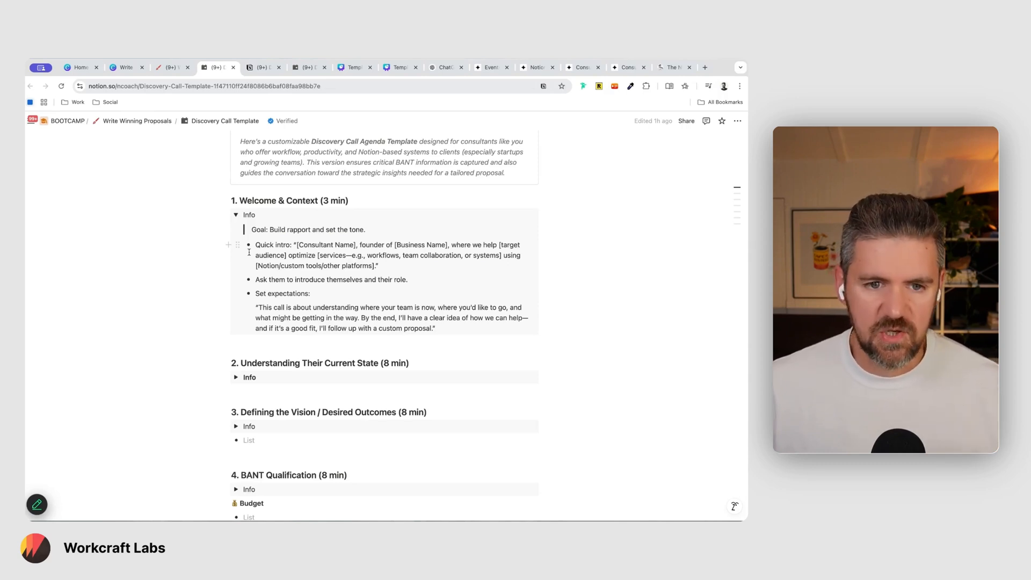
Look through the Discovery Call Template sections before heading back to the Write Winning Proposals page.
scroll(down, 3)
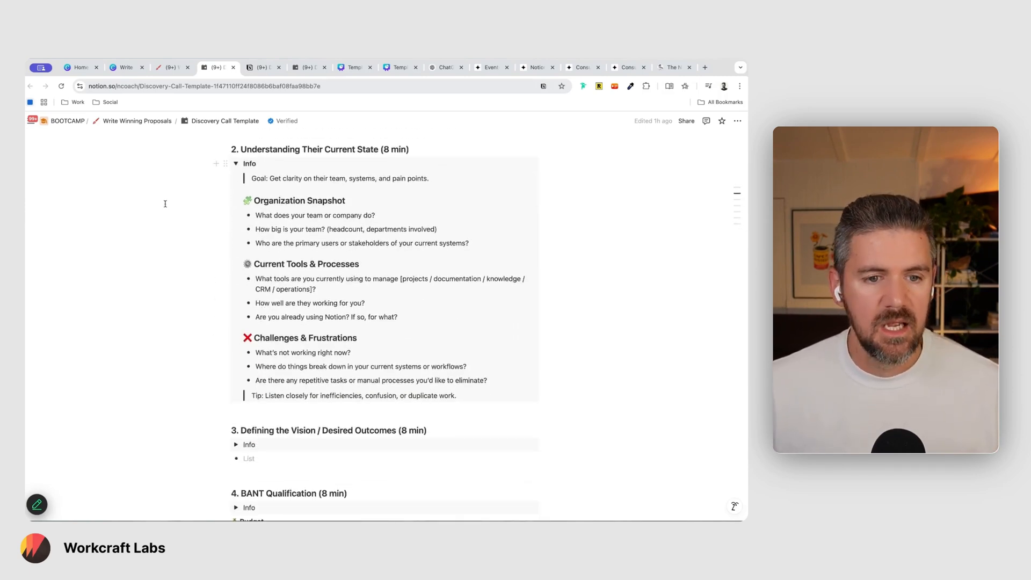
mouse_move(168, 268)
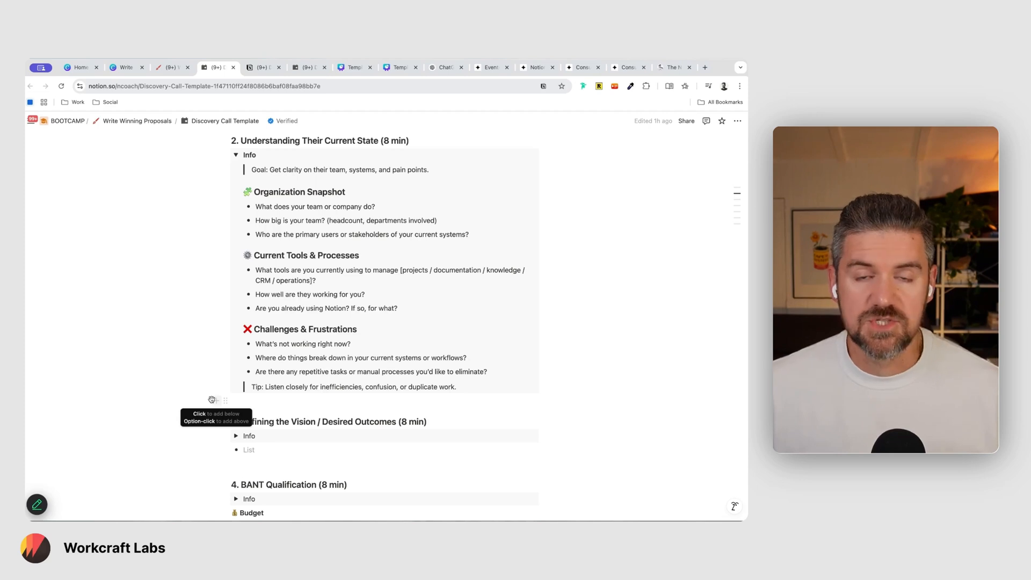
scroll(down, 3)
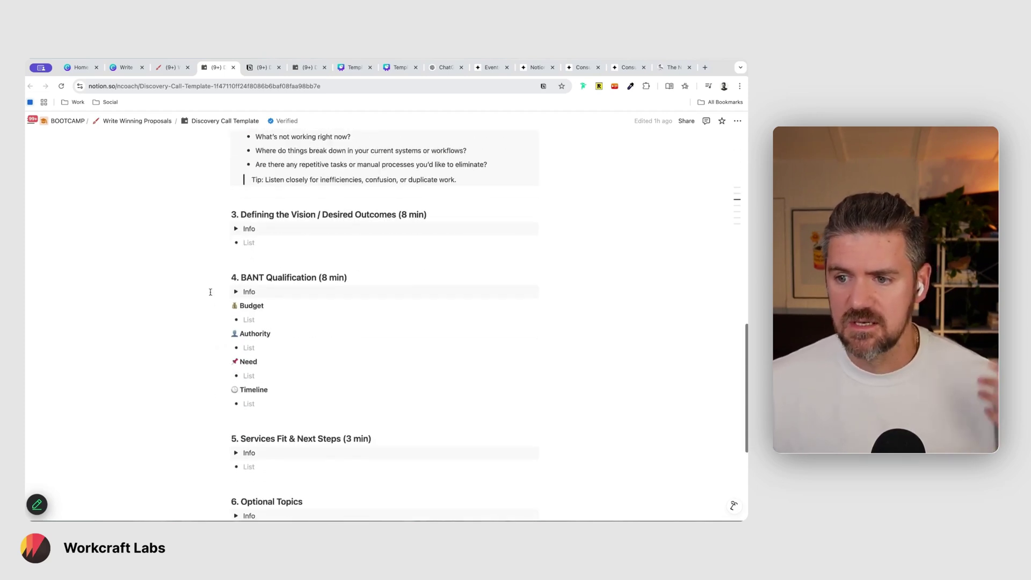
mouse_move(248, 320)
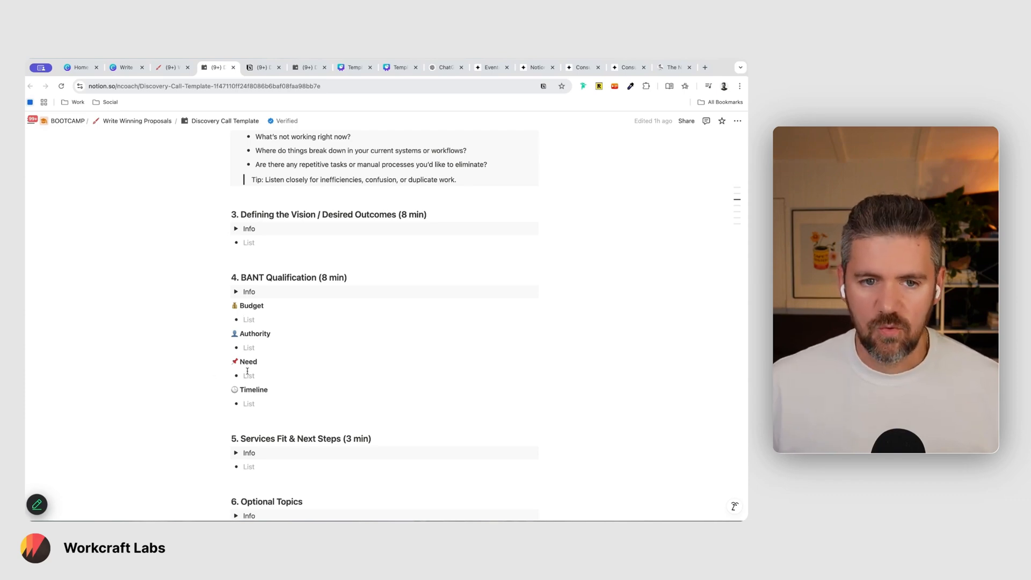
scroll(up, 3)
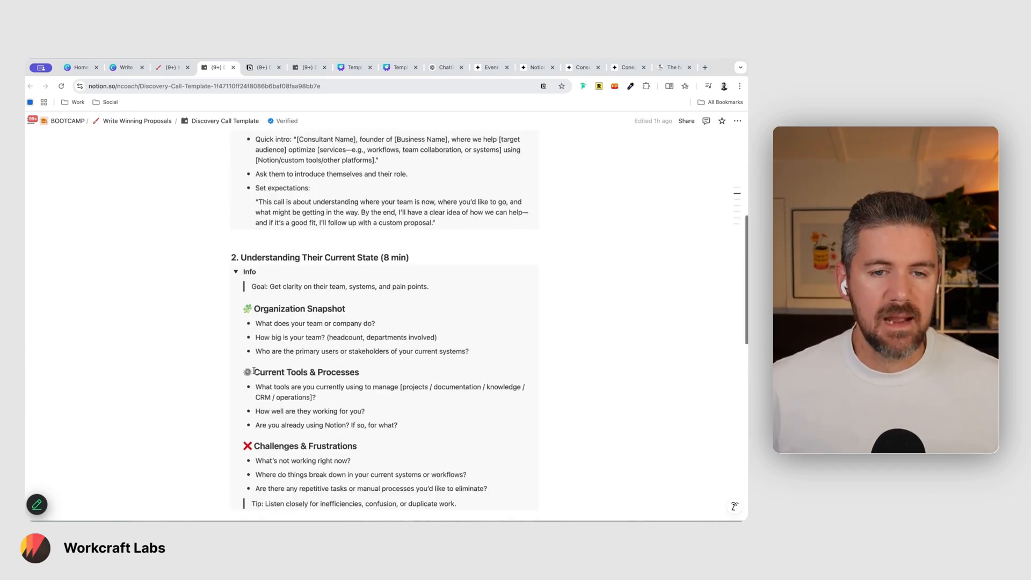
scroll(up, 3)
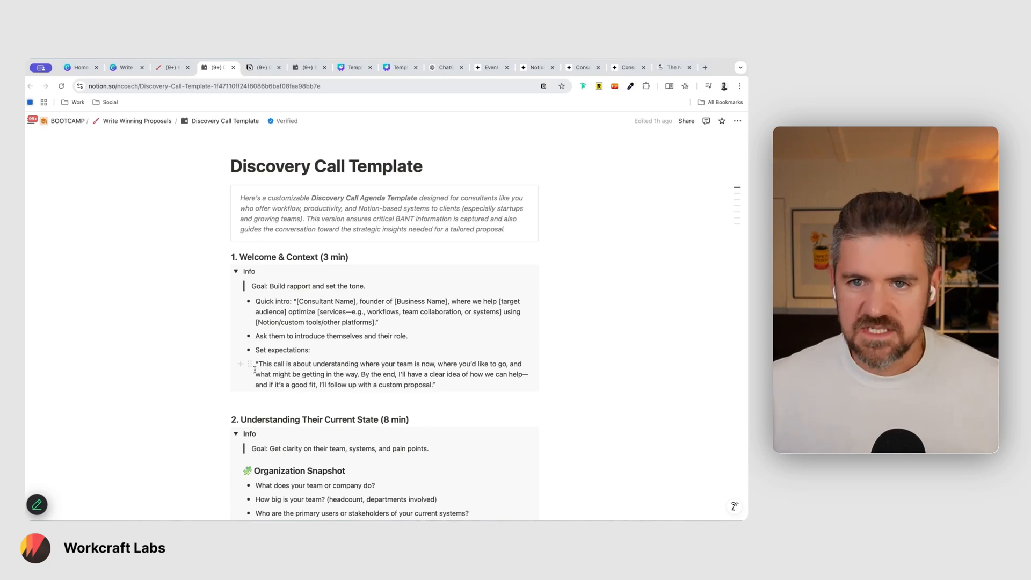
mouse_move(246, 359)
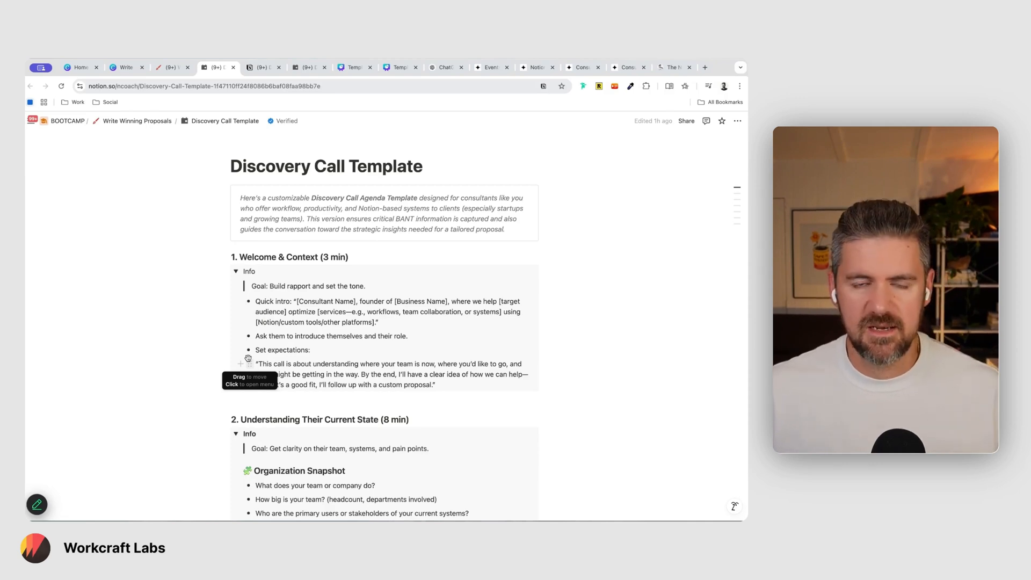
scroll(down, 3)
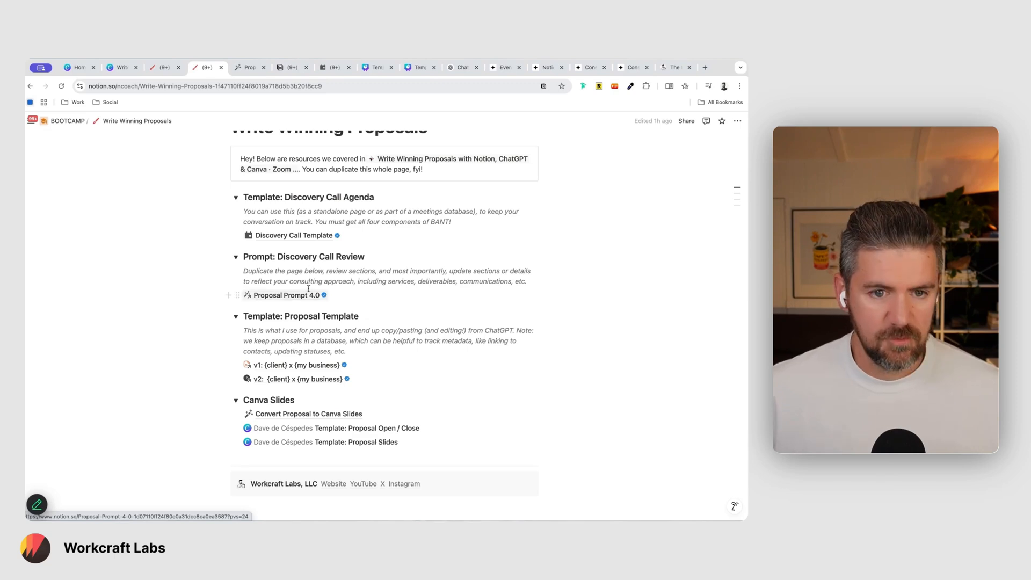
click(286, 294)
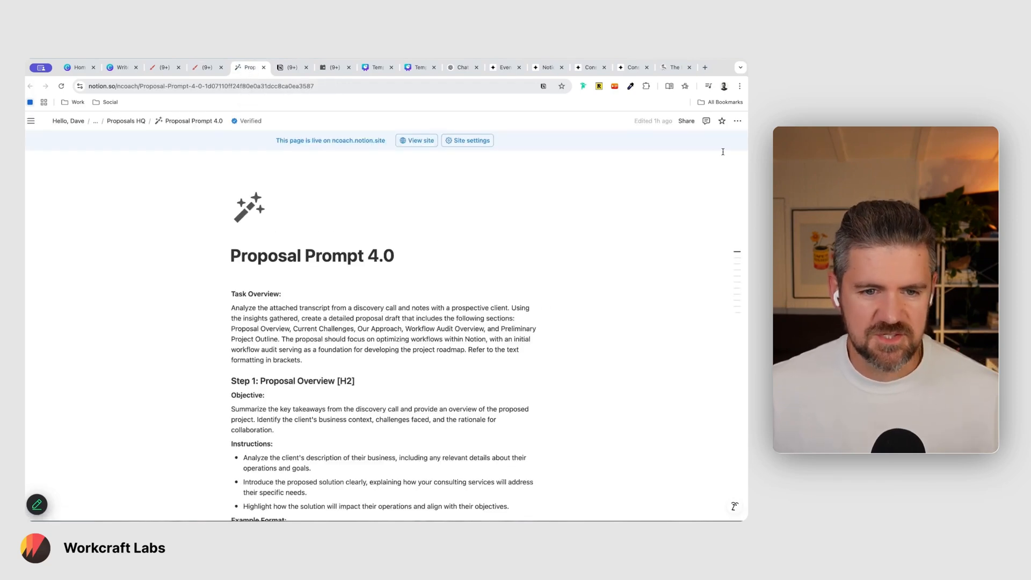
scroll(down, 3)
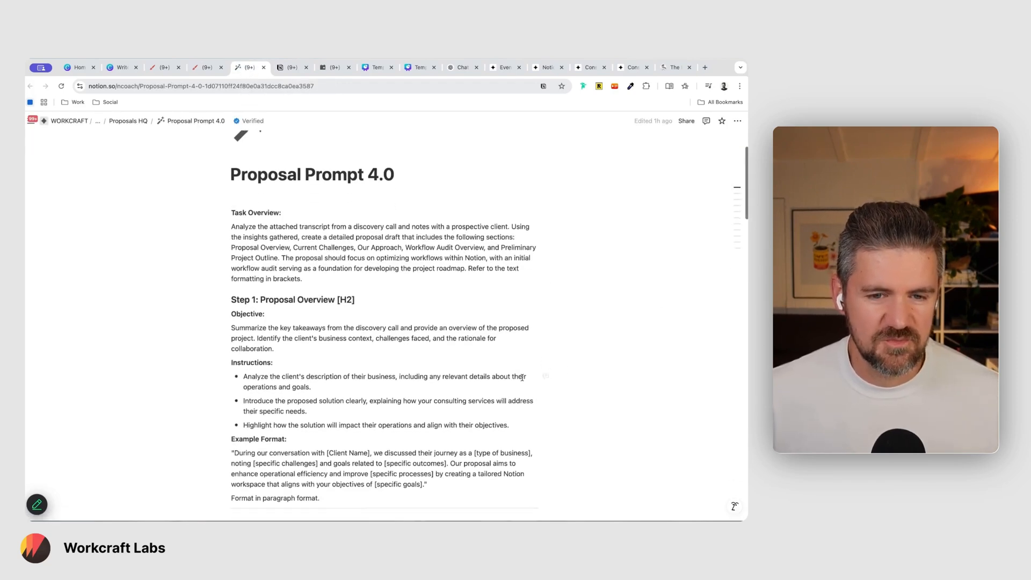
scroll(down, 3)
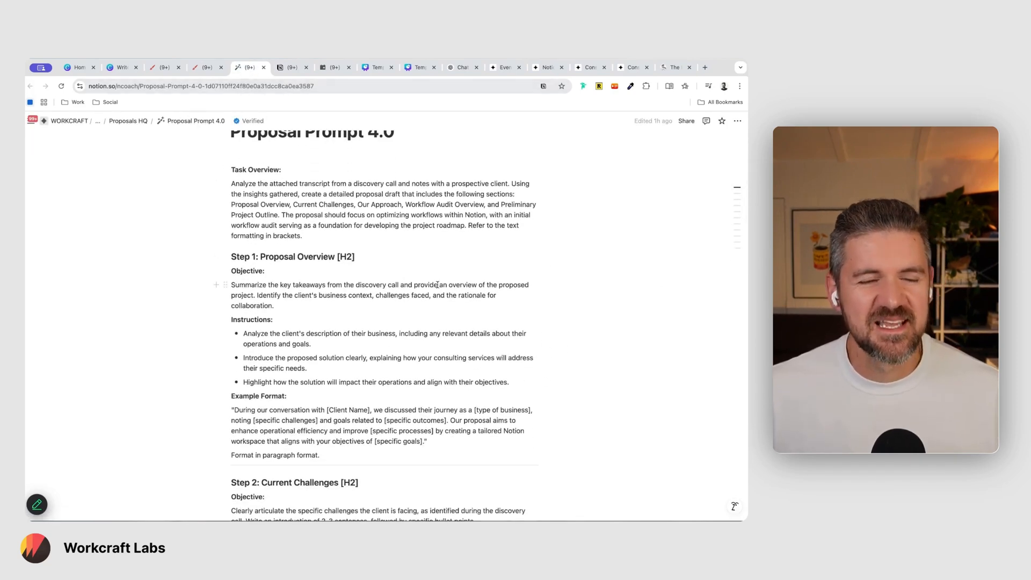
scroll(up, 3)
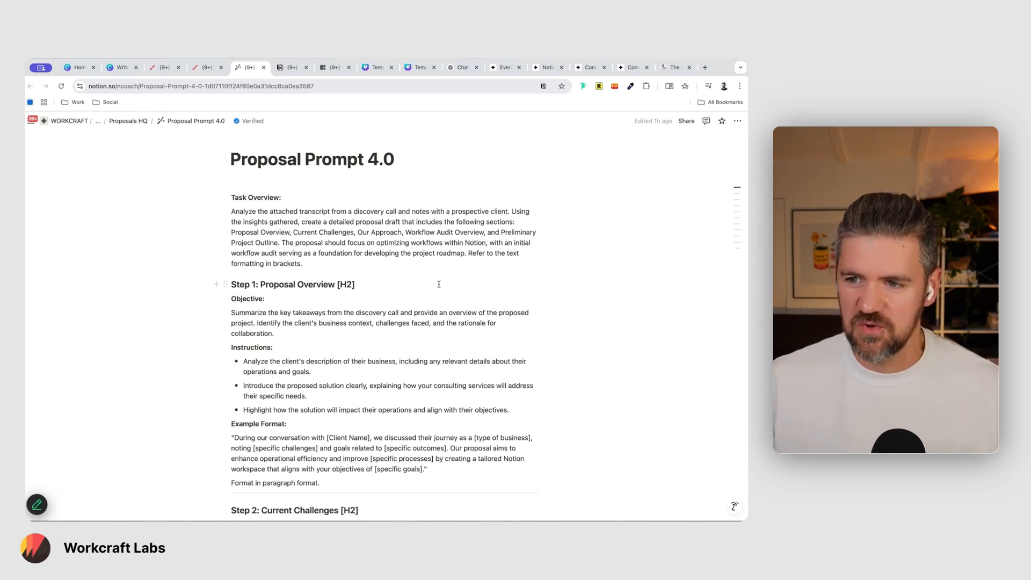
scroll(down, 3)
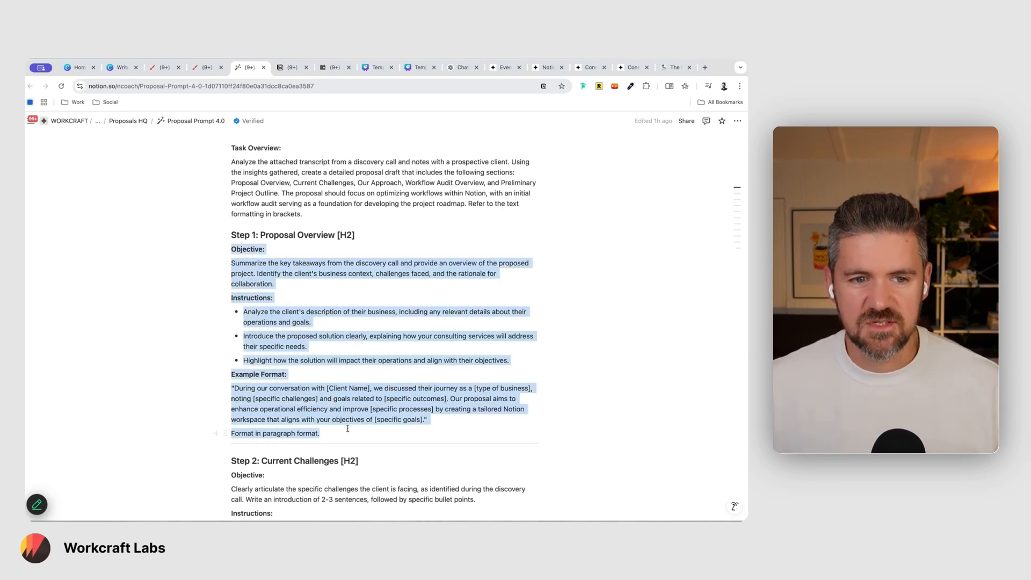
scroll(down, 3)
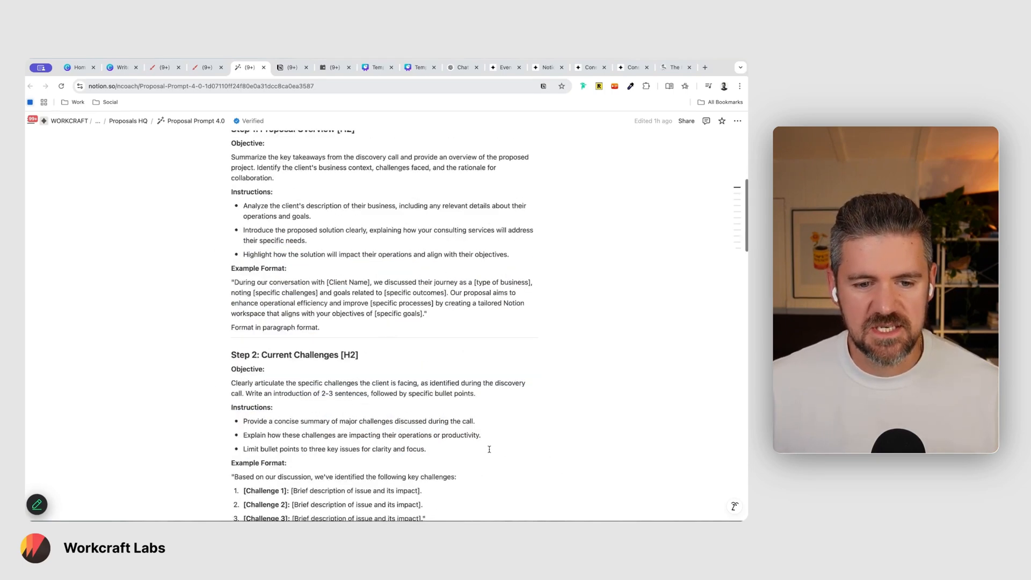
scroll(down, 3)
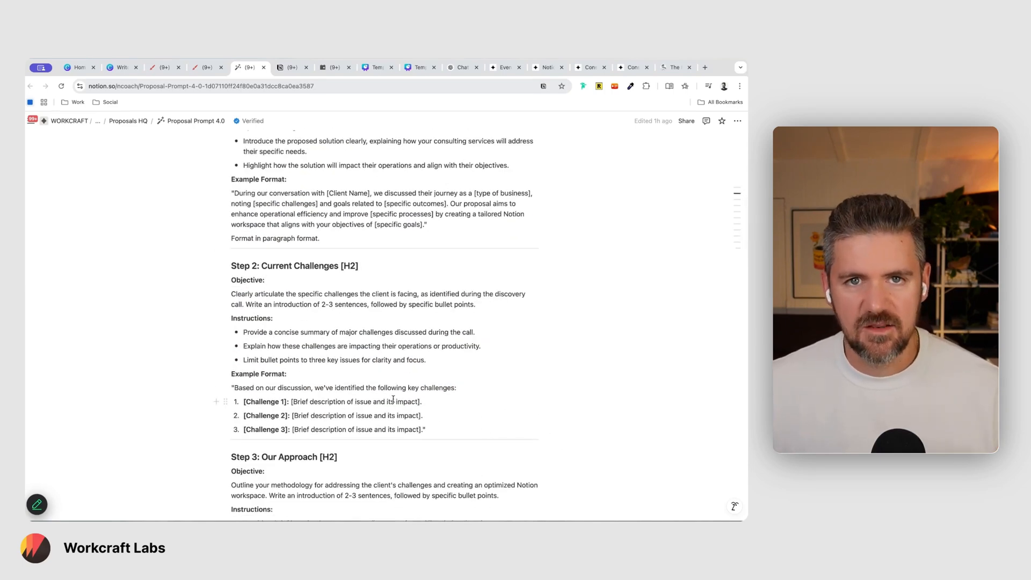
scroll(down, 3)
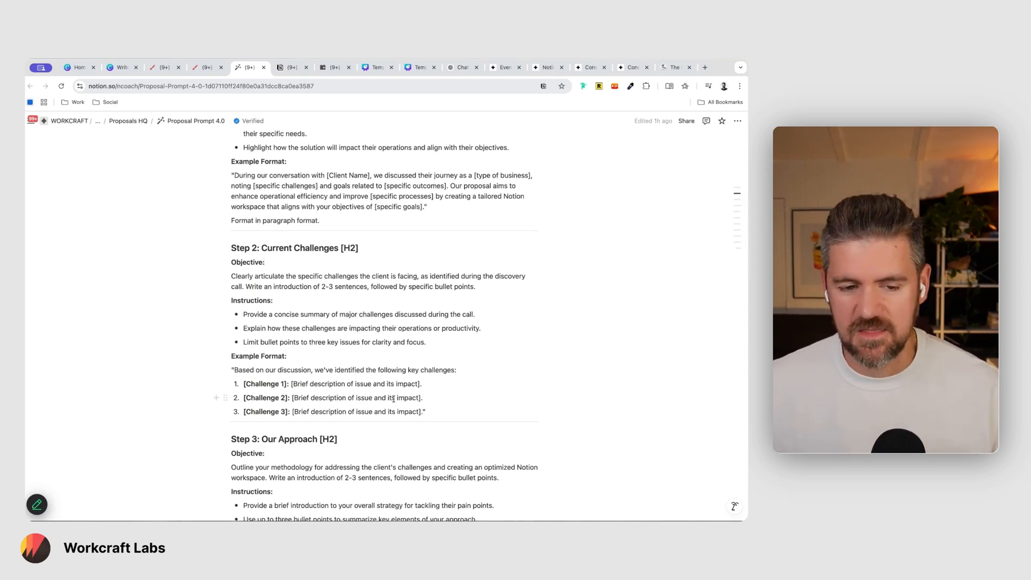
scroll(down, 3)
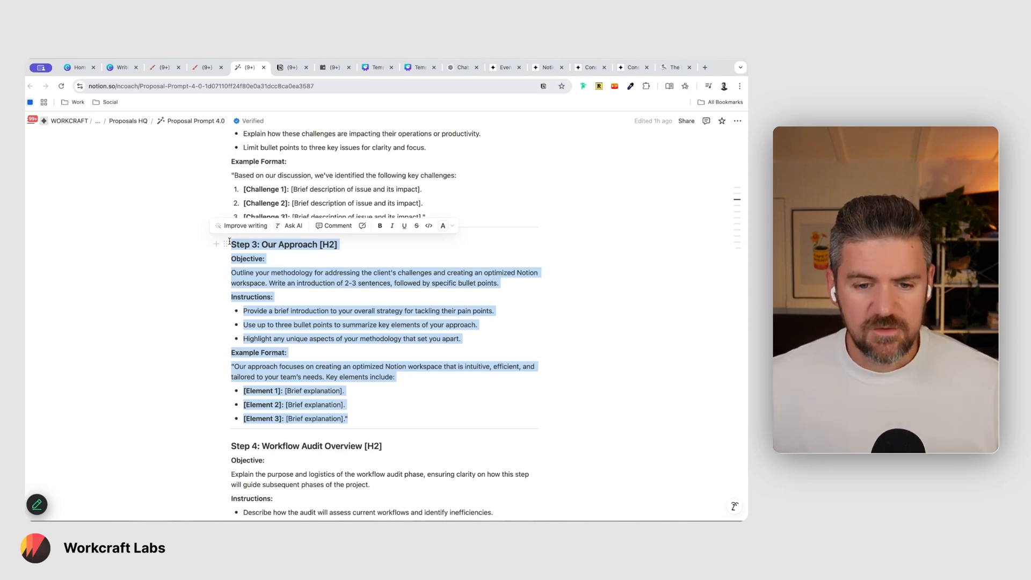
scroll(down, 3)
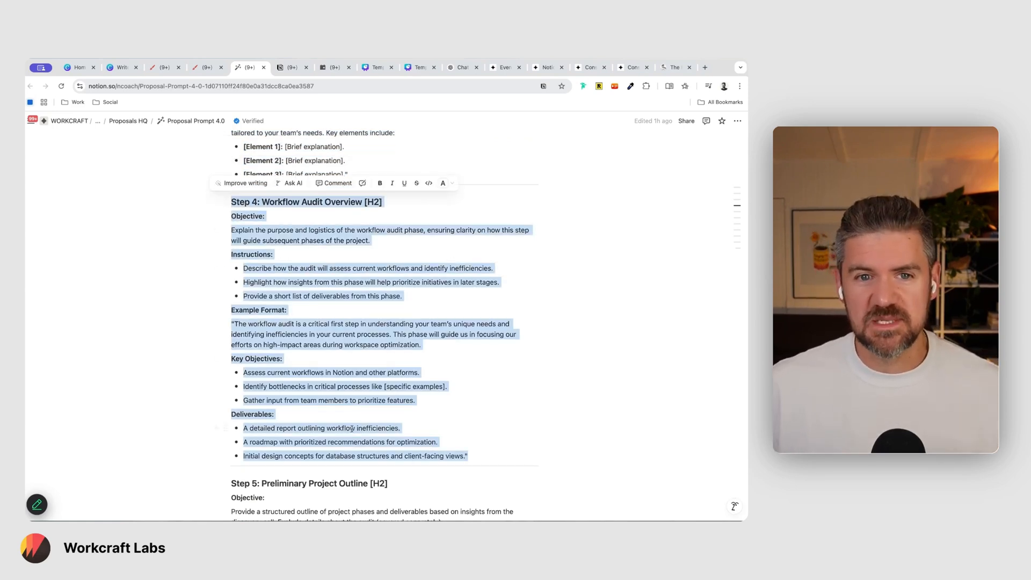
scroll(down, 3)
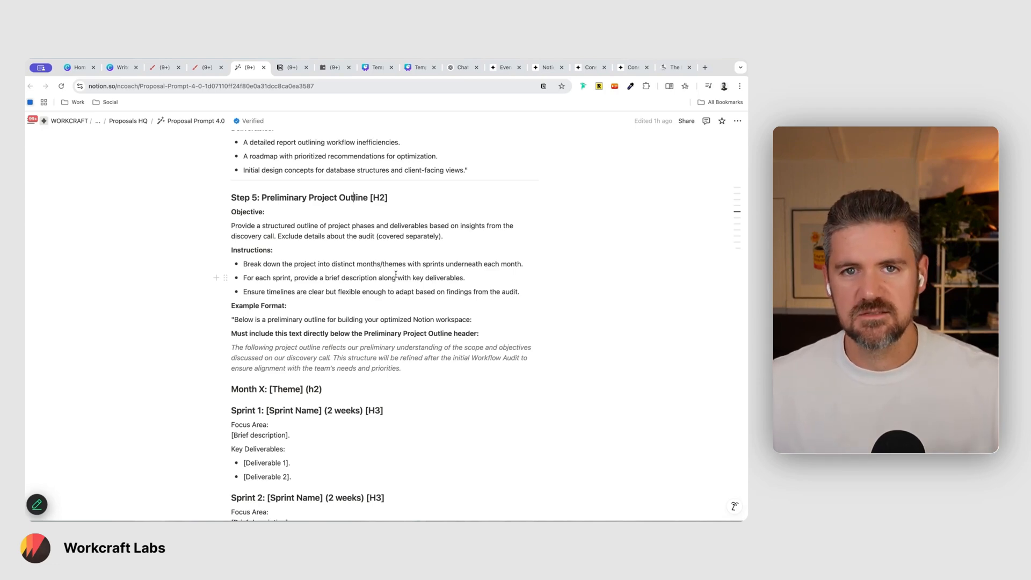
scroll(down, 3)
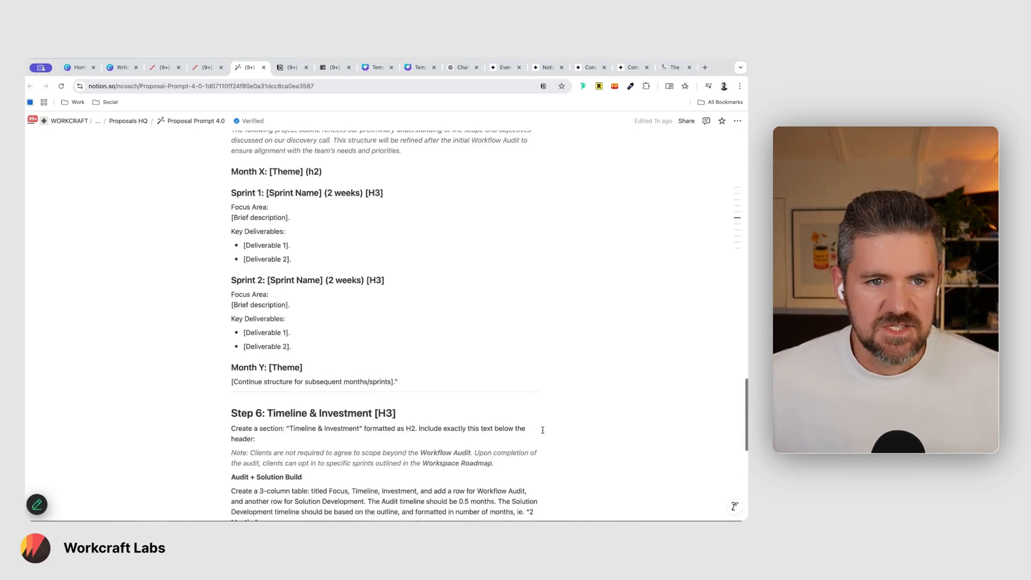
scroll(down, 3)
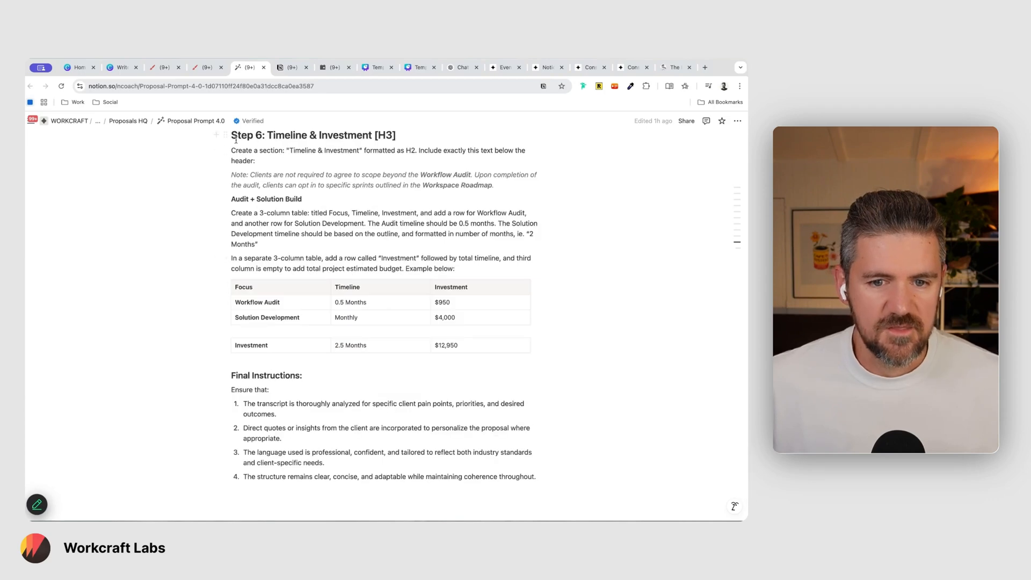
click(463, 66)
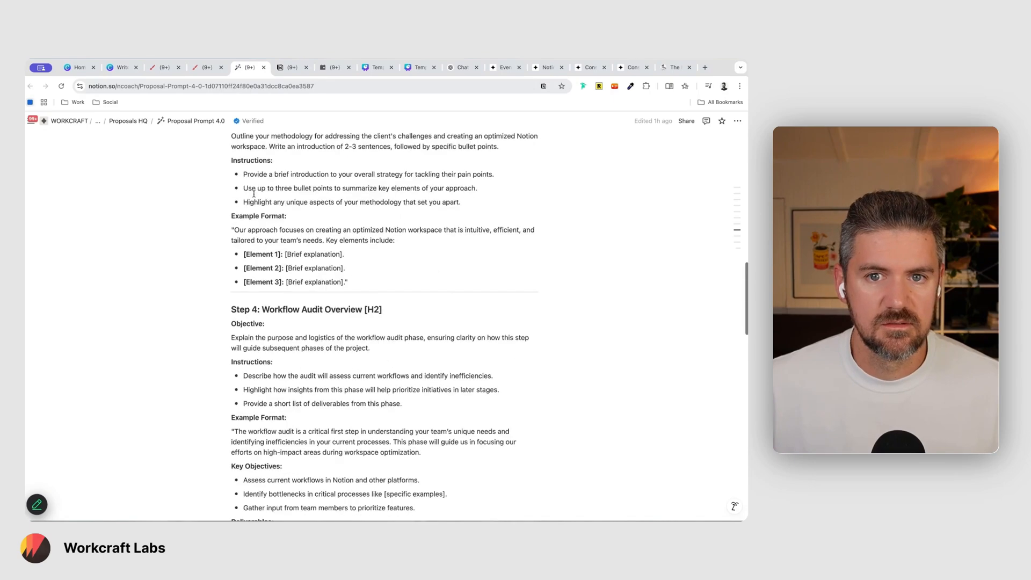
Bring up the Dave x Alex Discovery Call transcript page, then move to the ChatGPT conversation holding the prompt.
scroll(up, 3)
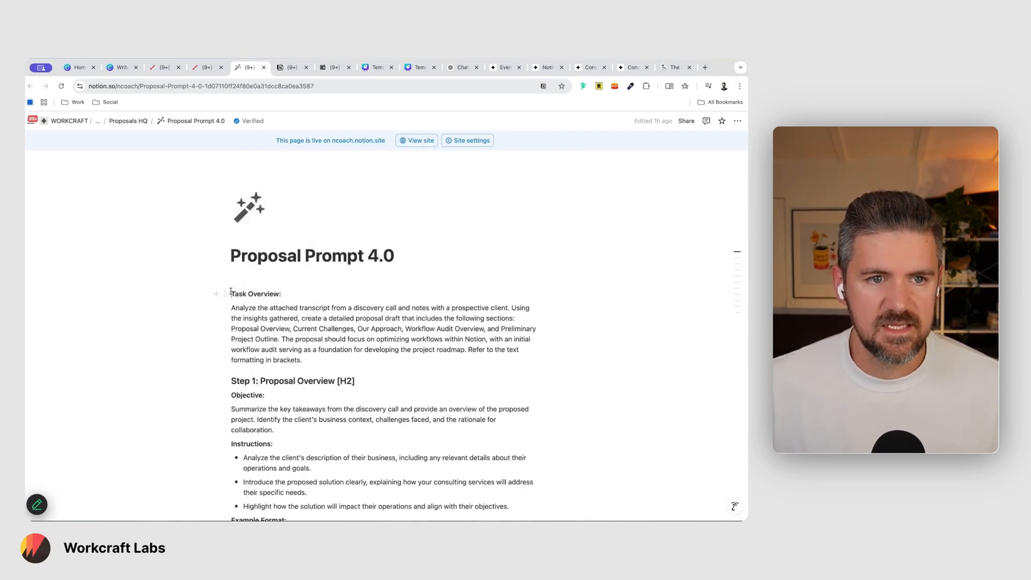
click(293, 67)
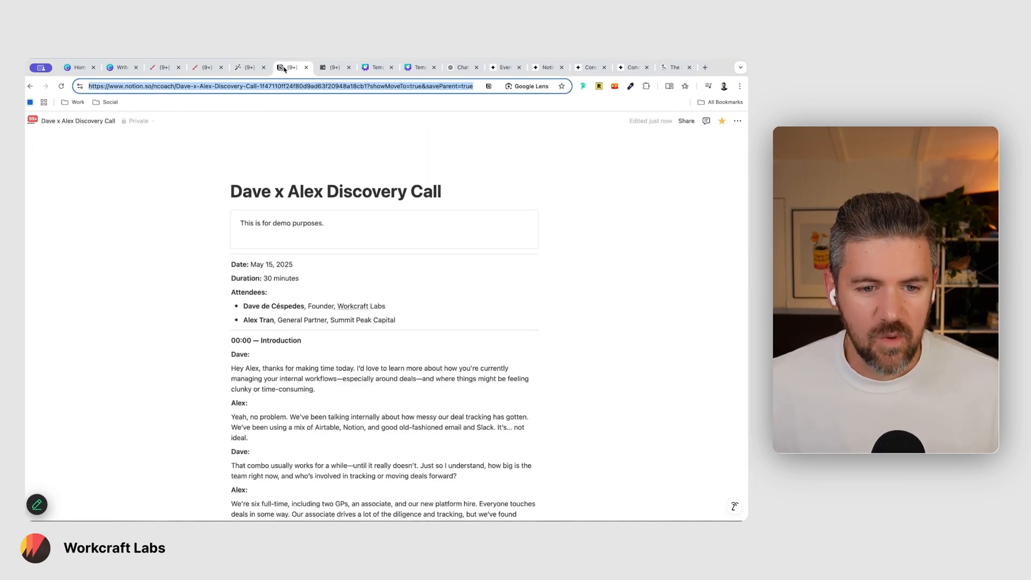
click(460, 66)
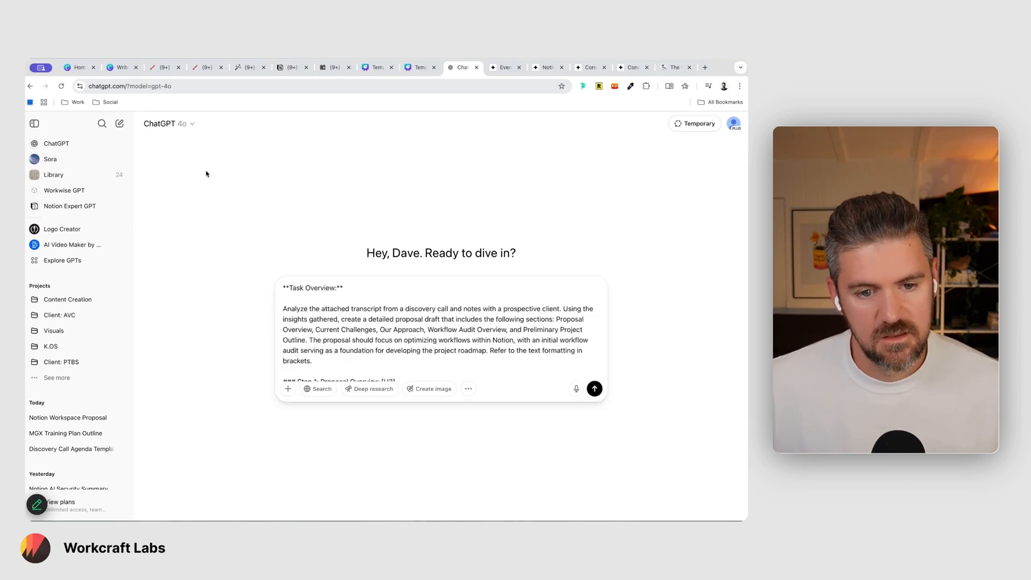
Export the Dave x Alex discovery call page from Notion as a PDF and return to ChatGPT.
click(168, 124)
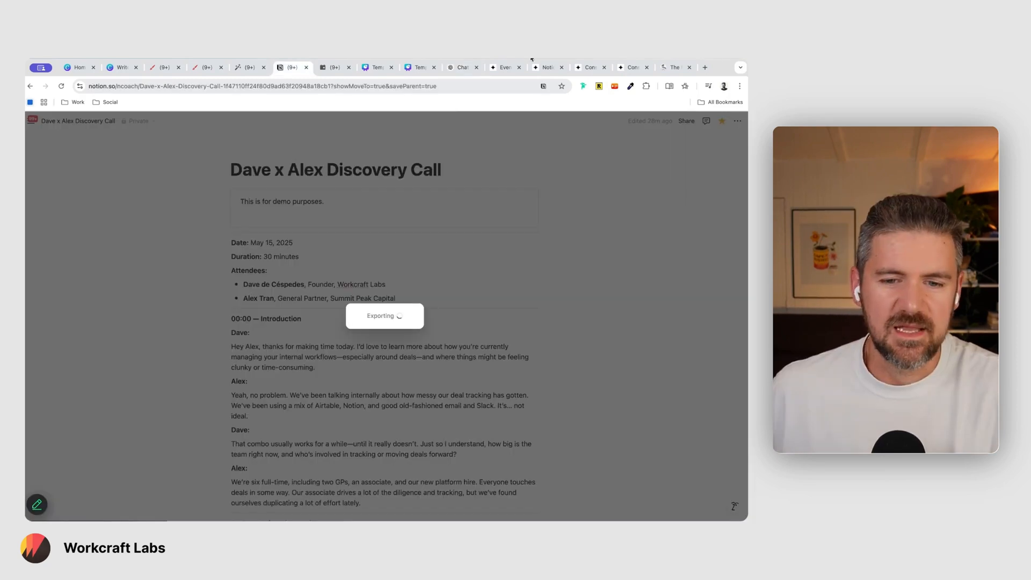
click(462, 67)
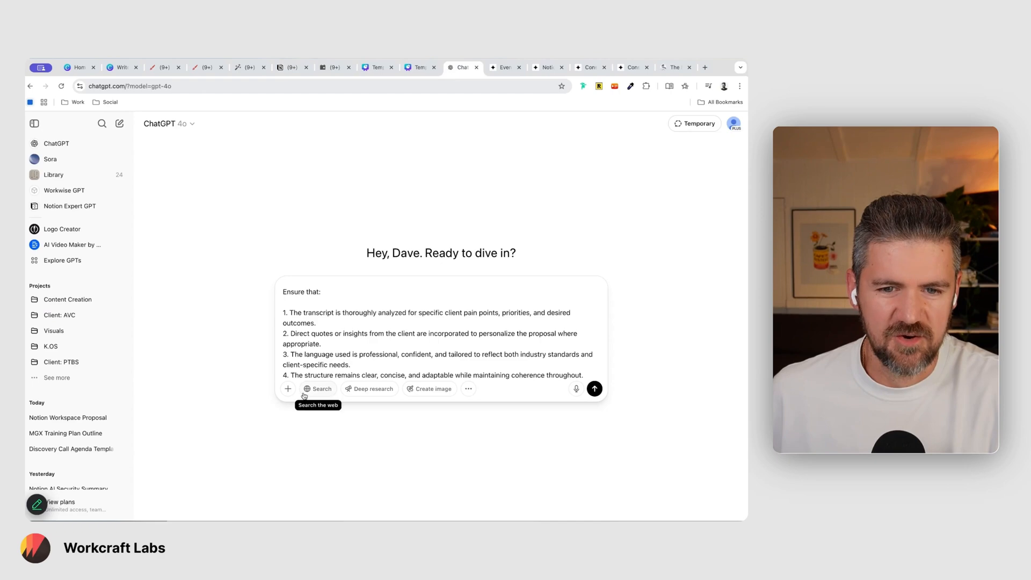
Attach the exported call transcript PDF to the Proposal Prompt 4.0 message and send it.
click(288, 388)
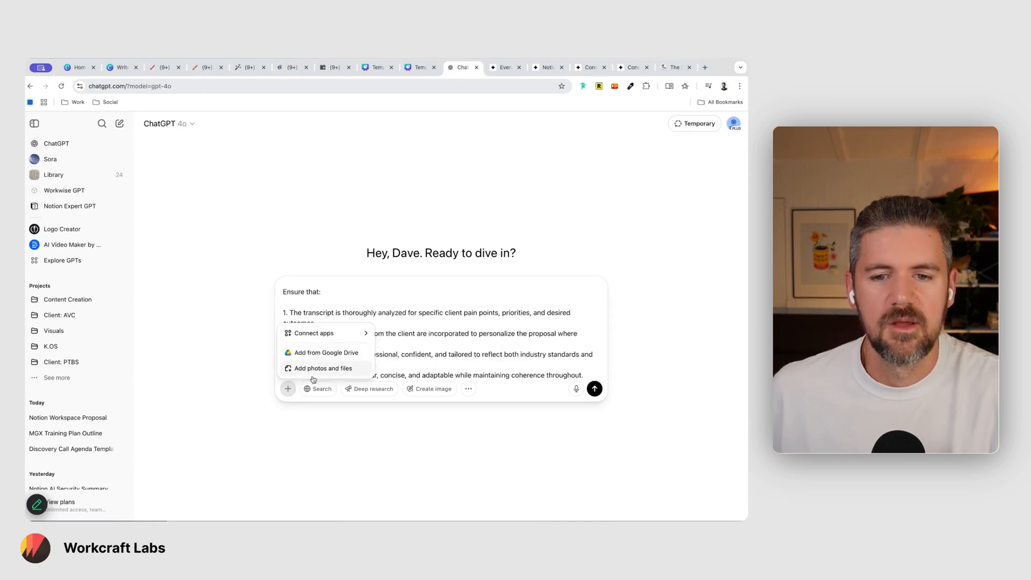
click(323, 369)
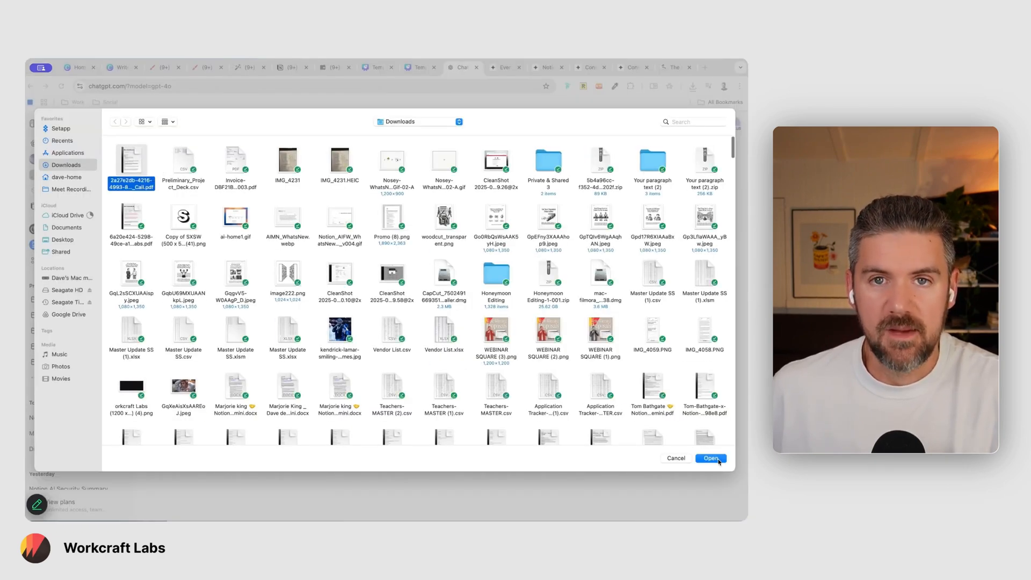
click(710, 458)
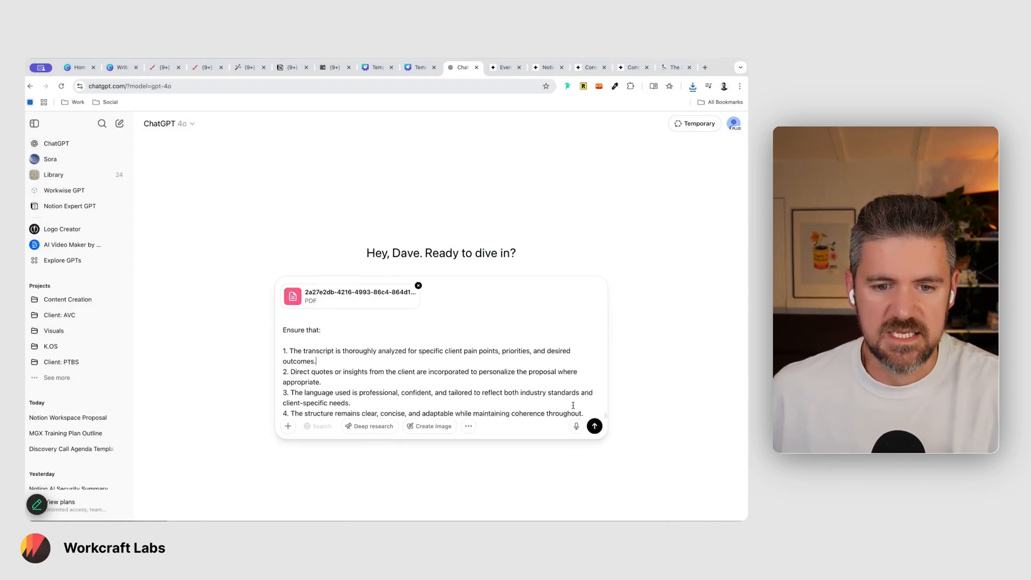
click(594, 425)
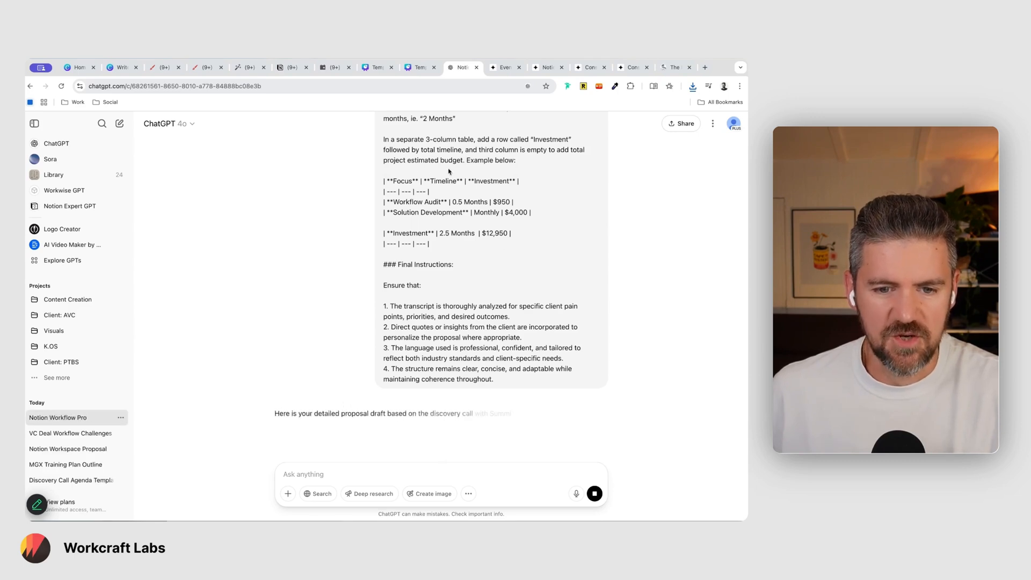
scroll(down, 3)
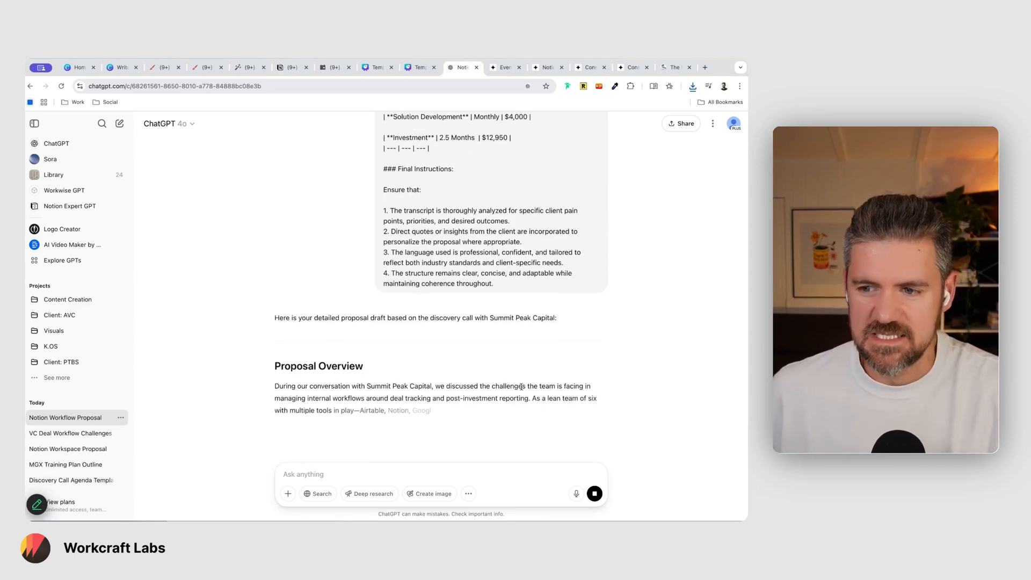
scroll(down, 3)
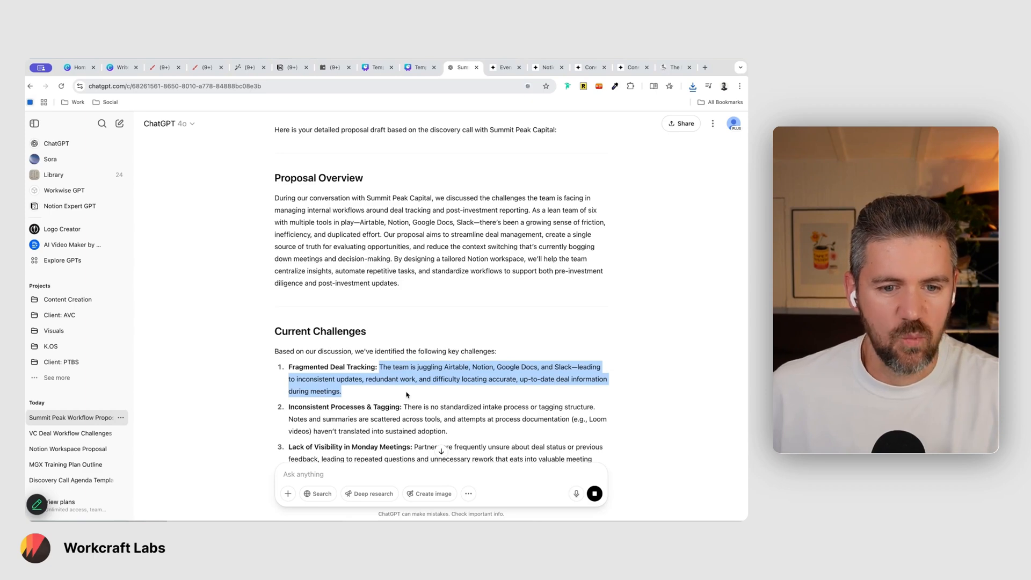
scroll(down, 3)
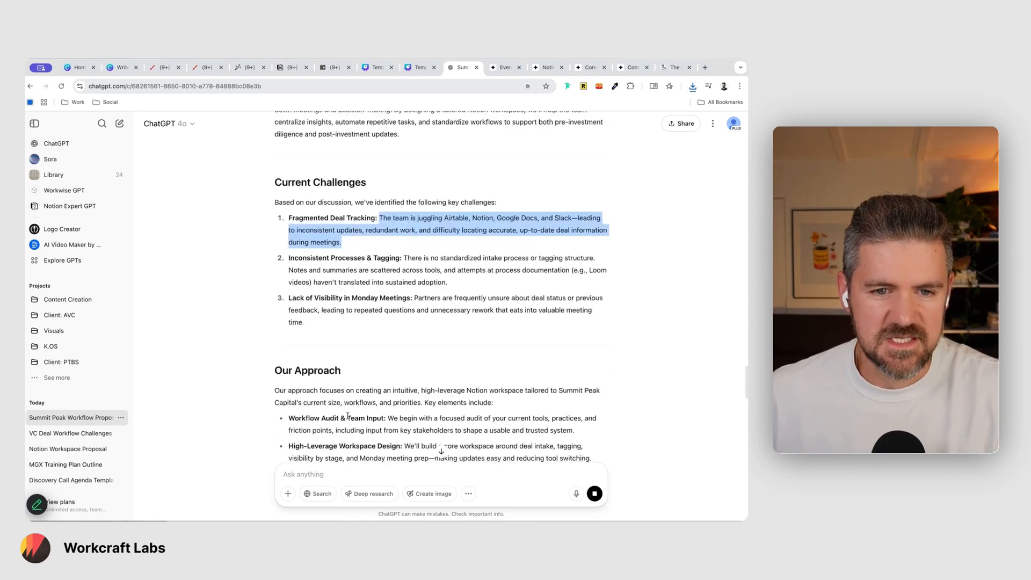
scroll(down, 3)
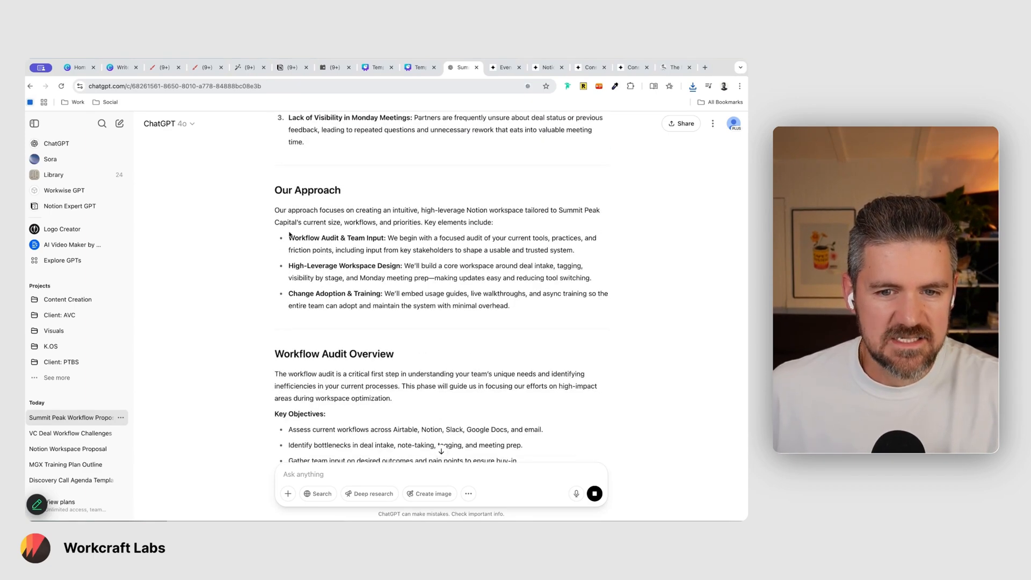
scroll(down, 3)
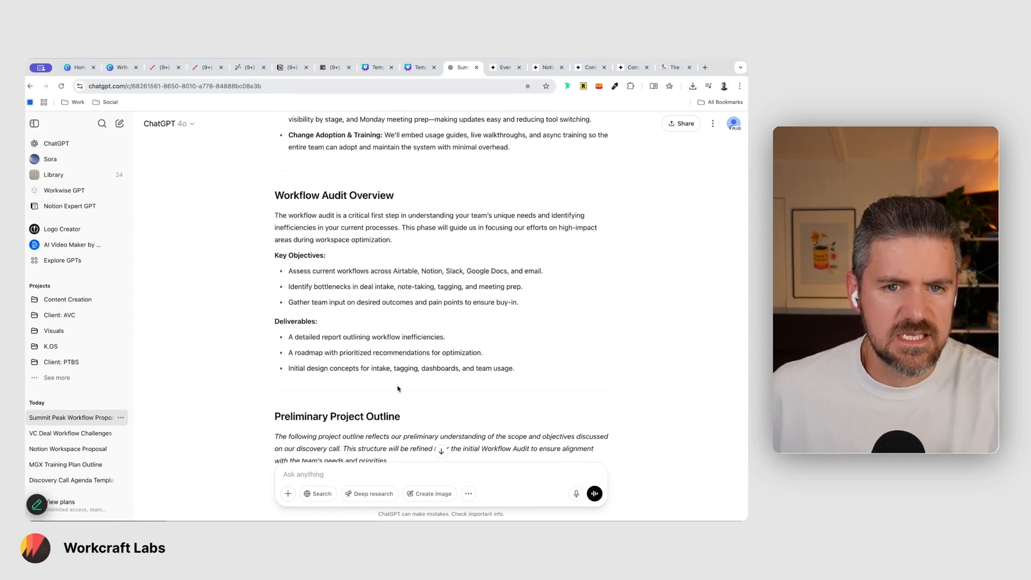
scroll(down, 3)
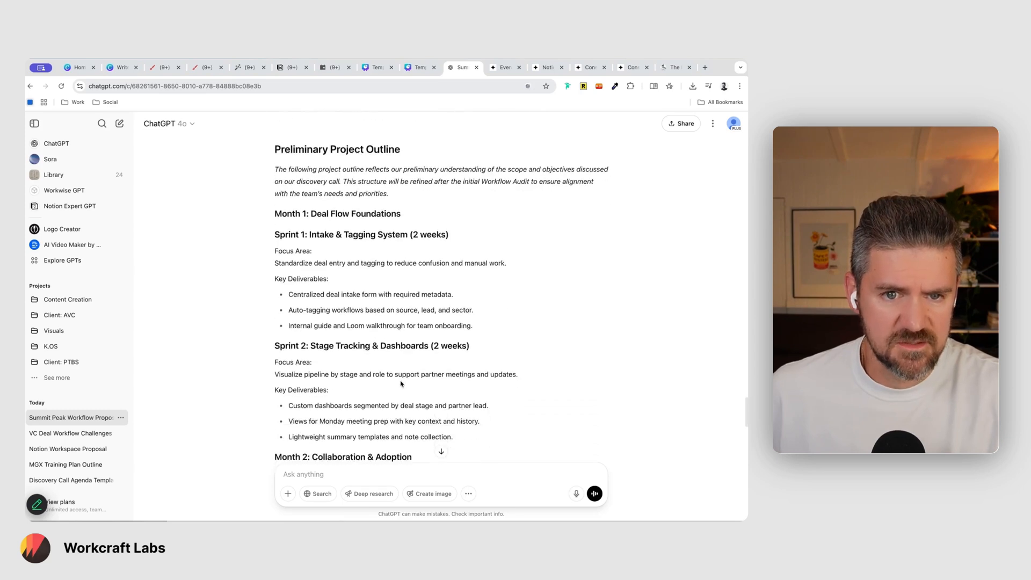
scroll(down, 3)
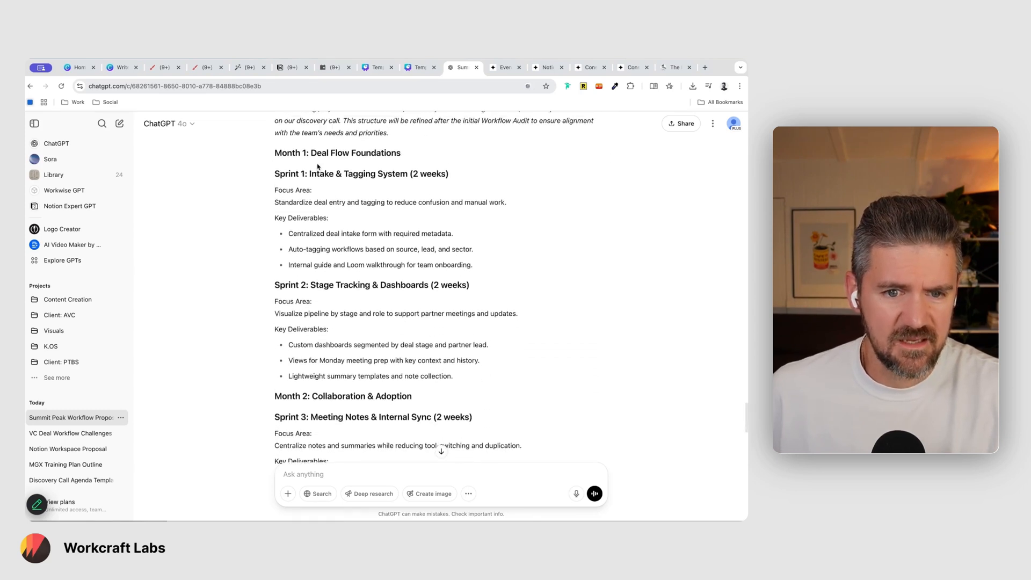
mouse_move(406, 185)
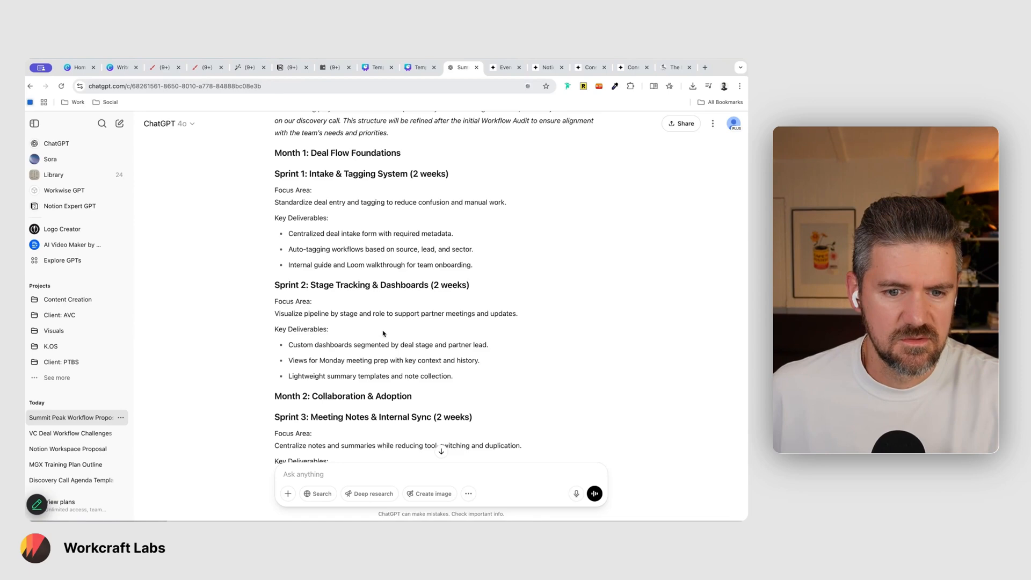
scroll(down, 3)
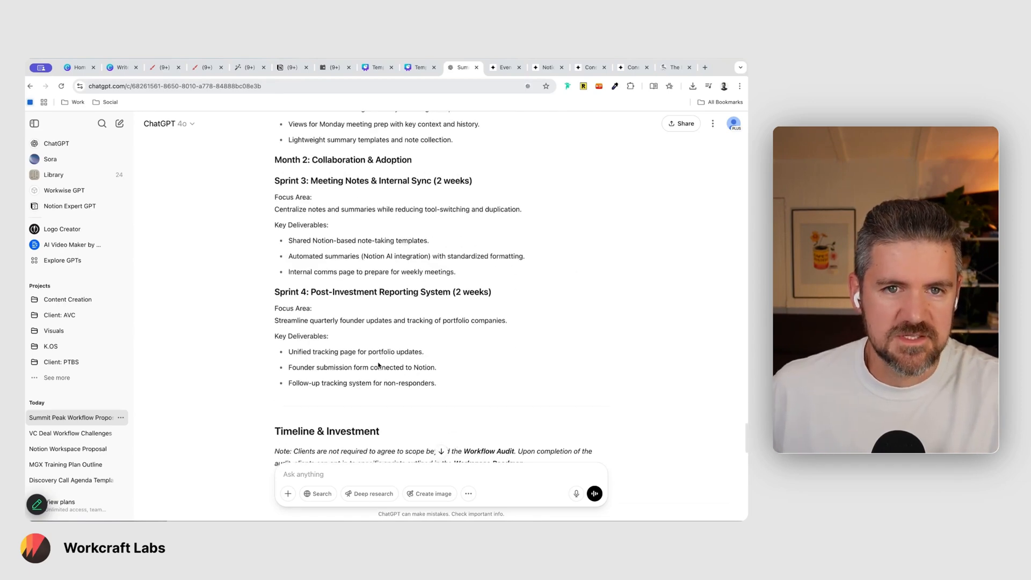
scroll(down, 3)
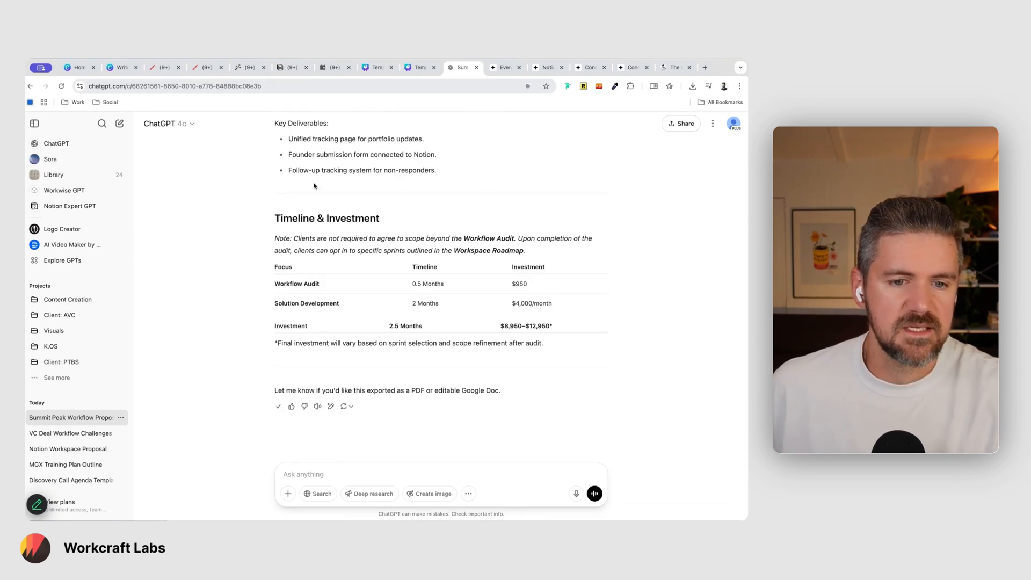
From the Write Winning Proposals page, open the v2 {client} x {my business} proposal template and review its opening sections.
click(162, 66)
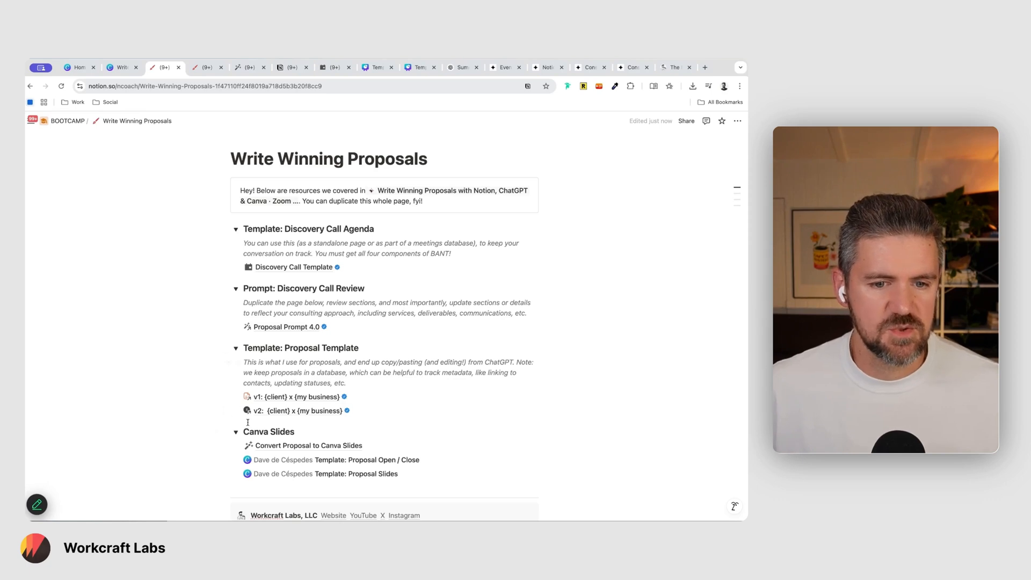
right_click(300, 410)
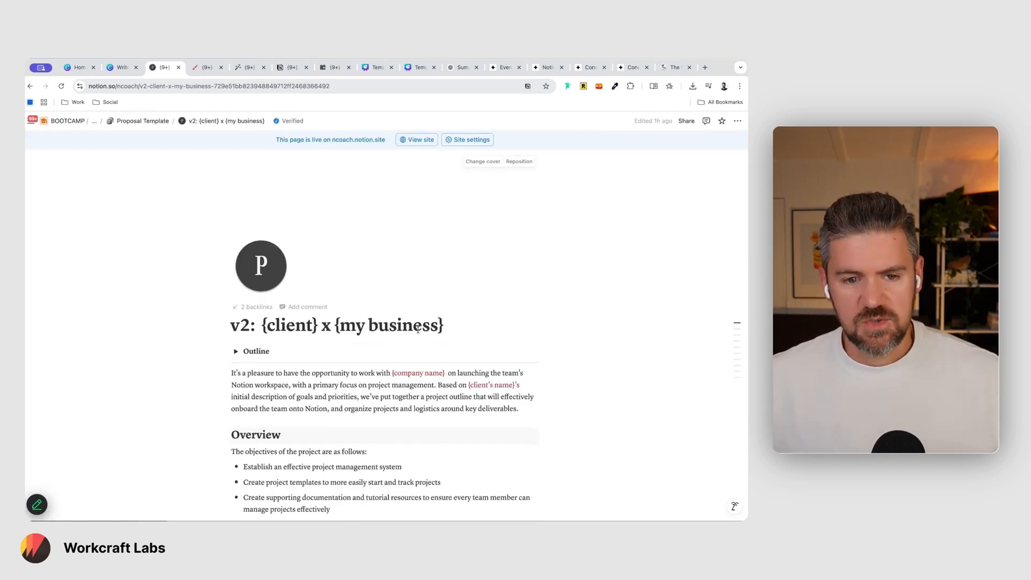
scroll(down, 3)
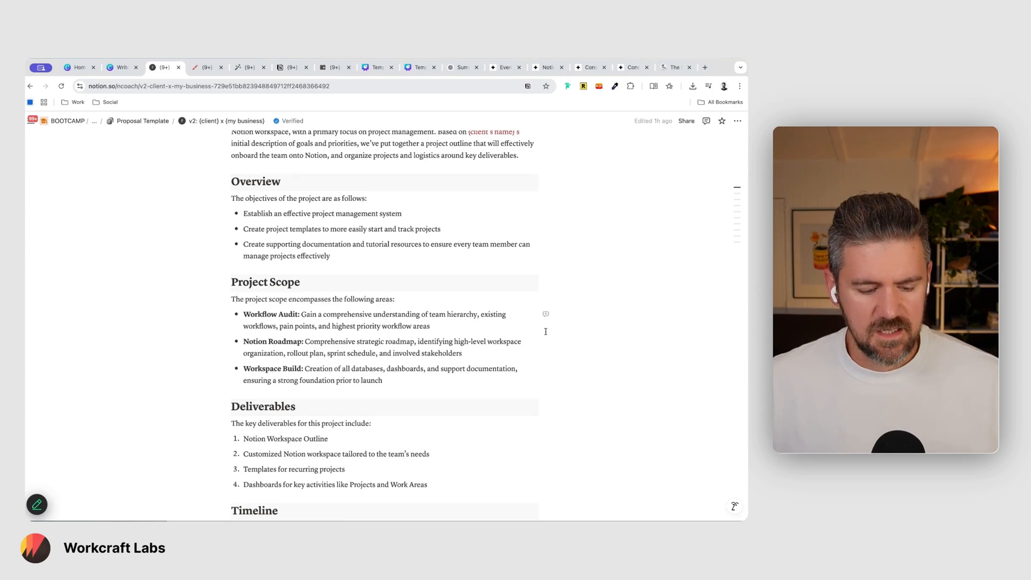
scroll(down, 3)
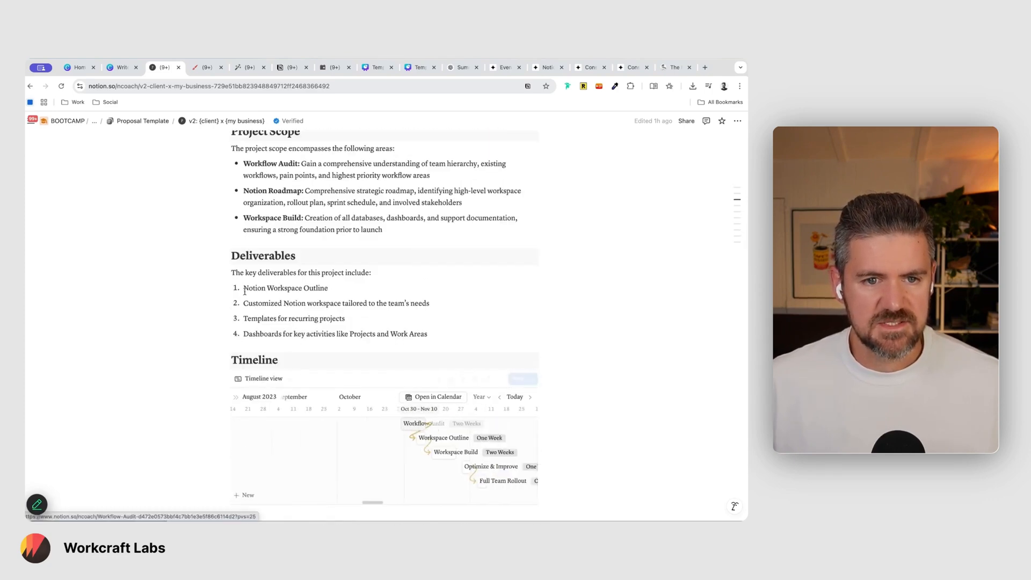
scroll(down, 3)
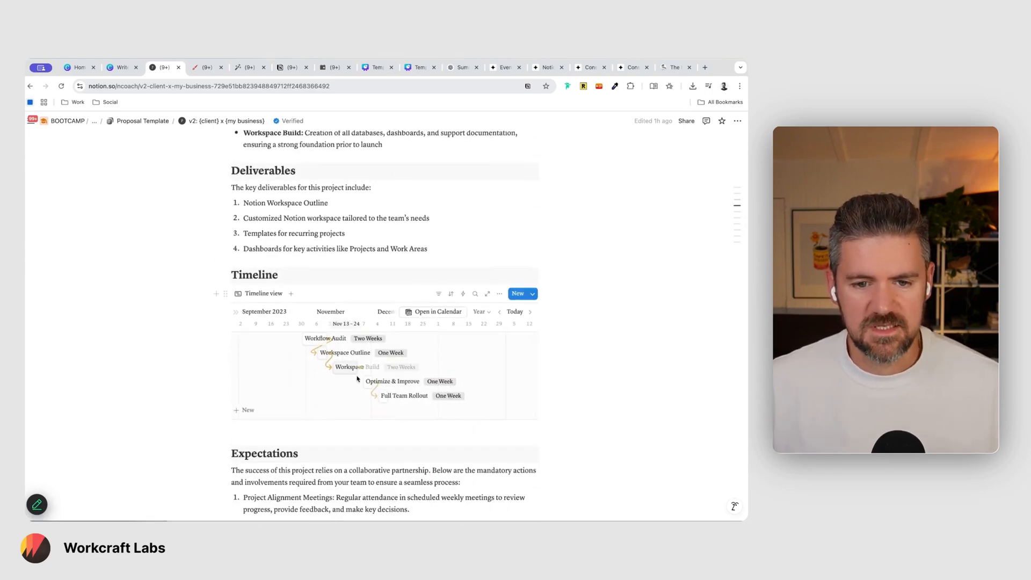
scroll(down, 3)
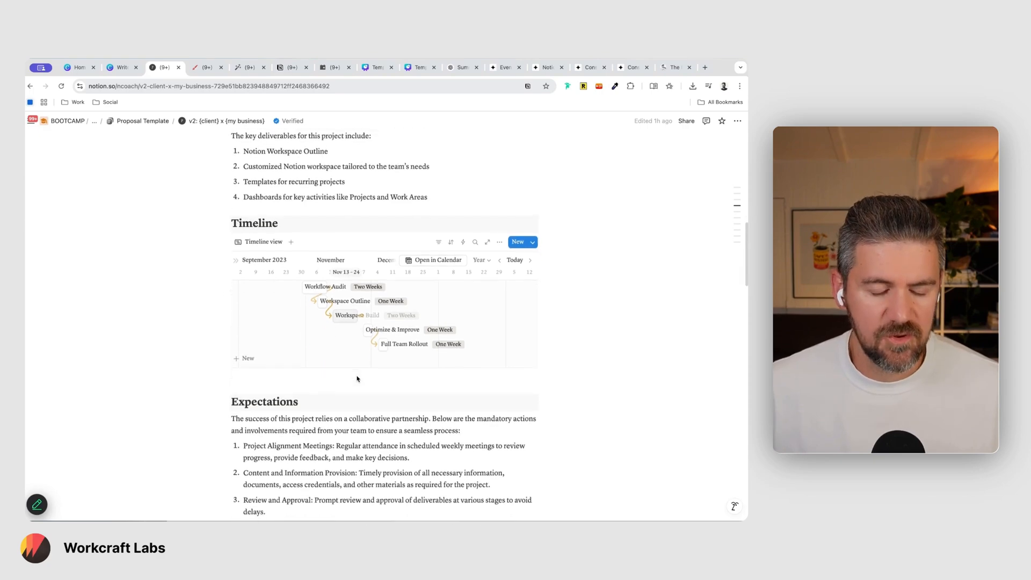
scroll(down, 3)
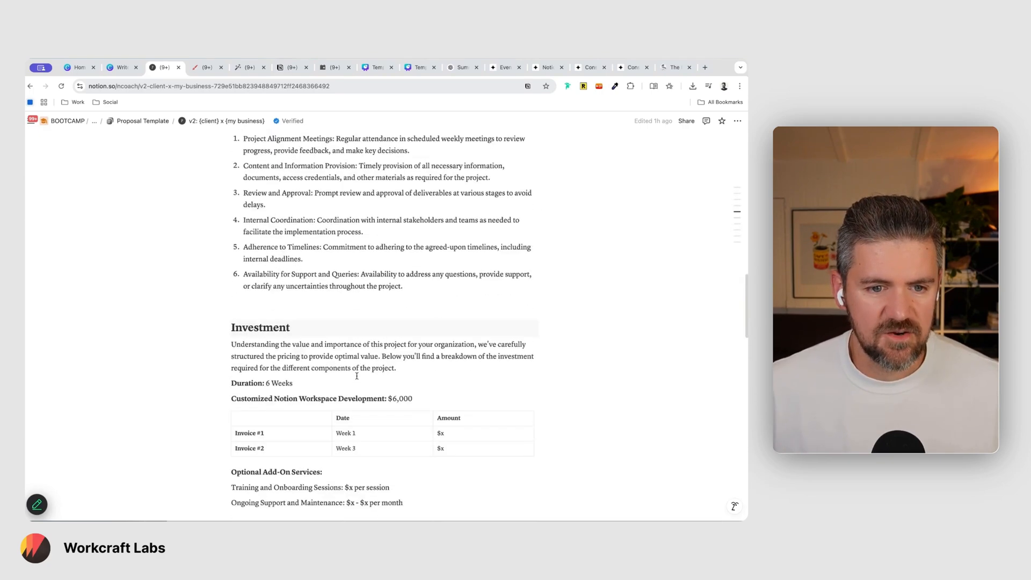
scroll(up, 3)
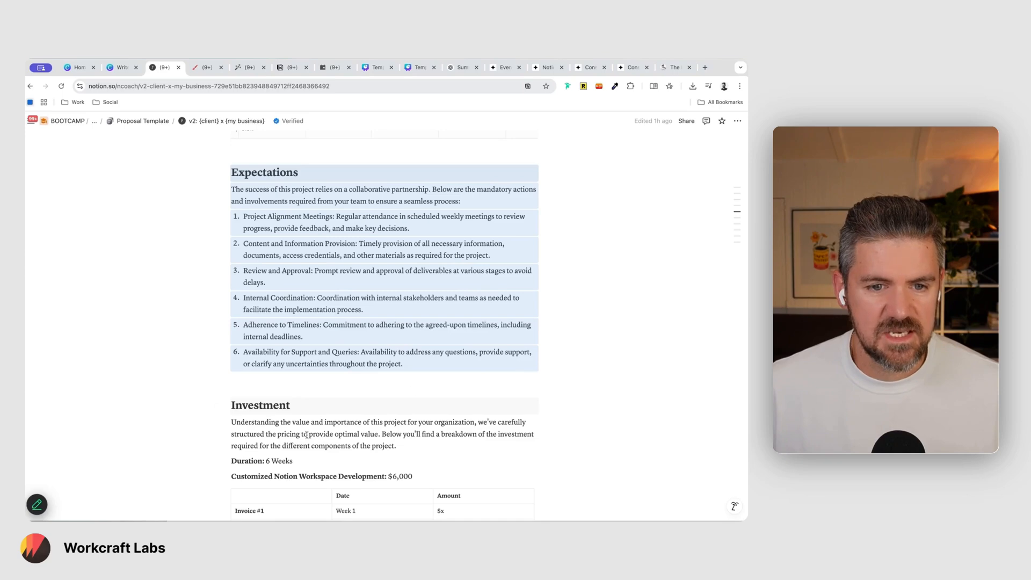
Continue through the template down to Testimonials, Next Steps and the Workcraft Labs footer.
scroll(down, 3)
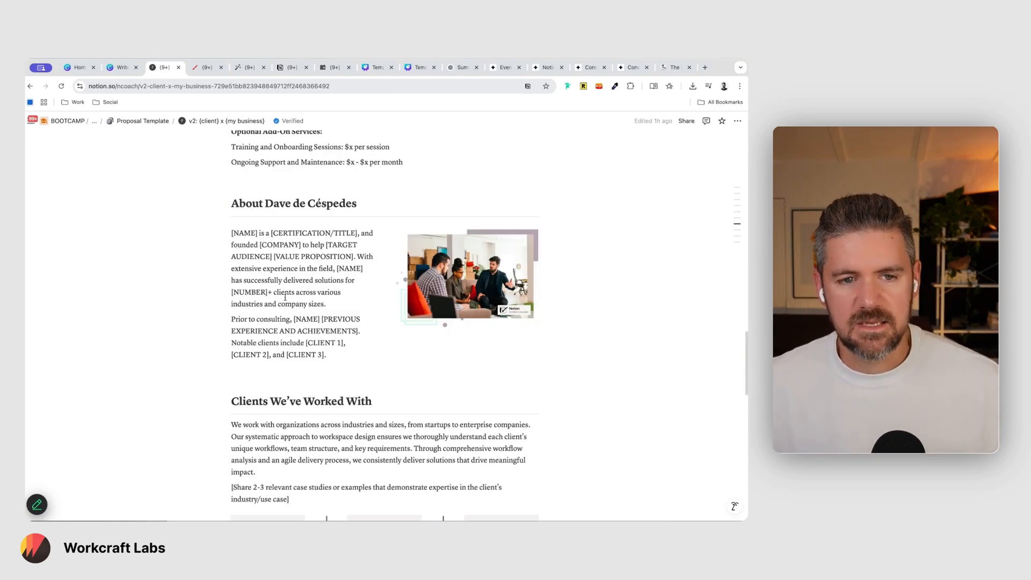
scroll(down, 3)
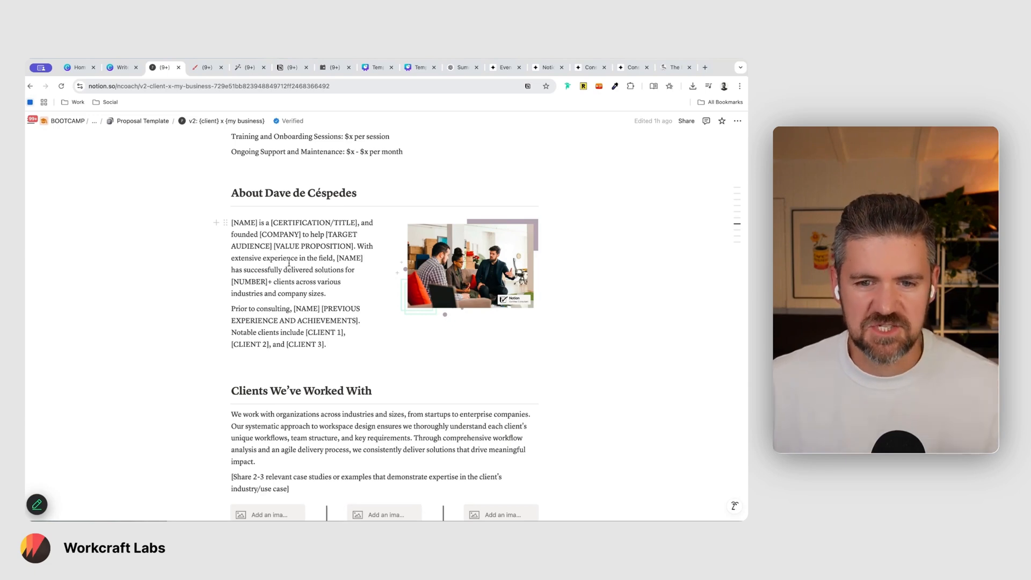
scroll(down, 3)
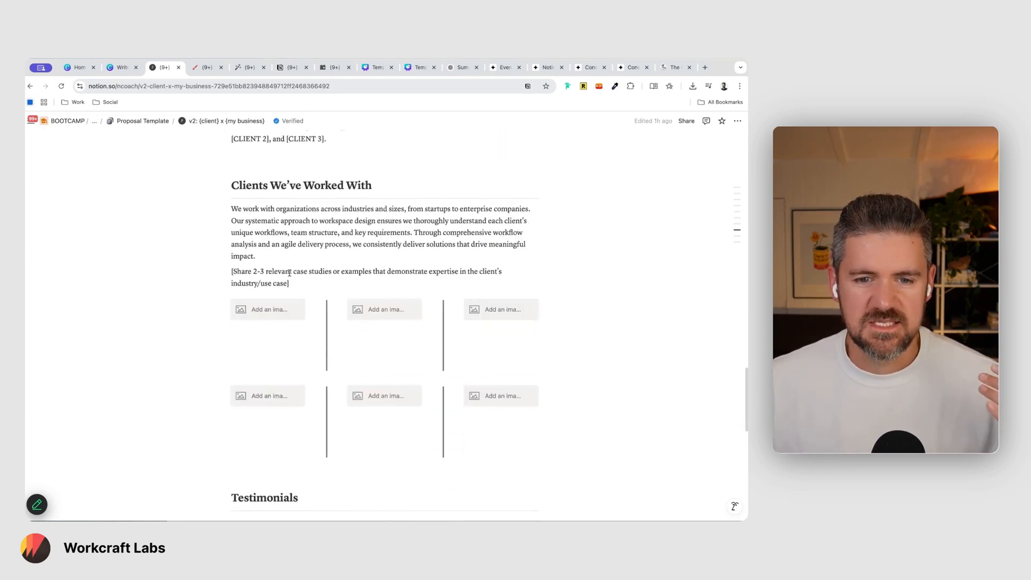
scroll(down, 3)
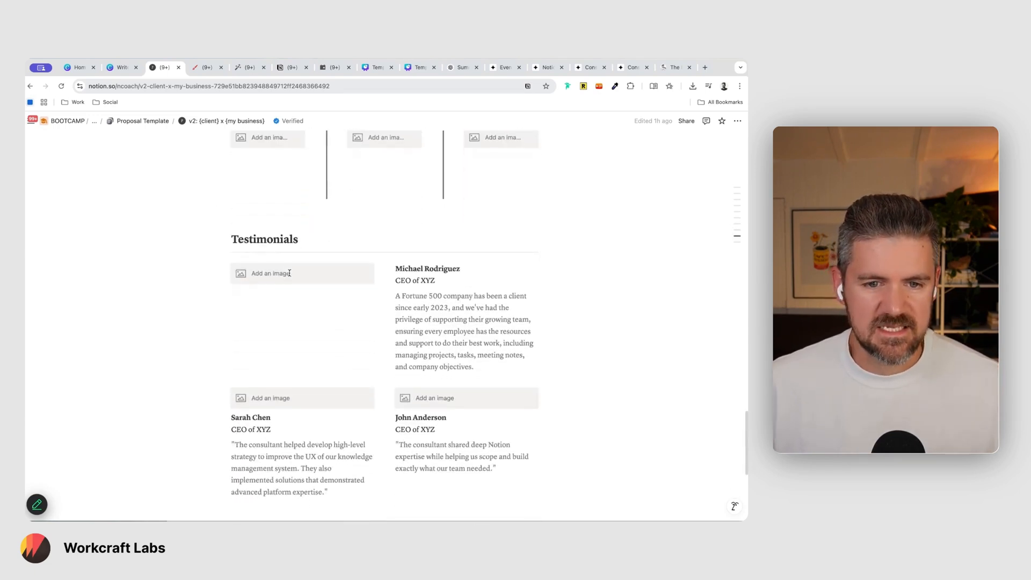
scroll(down, 3)
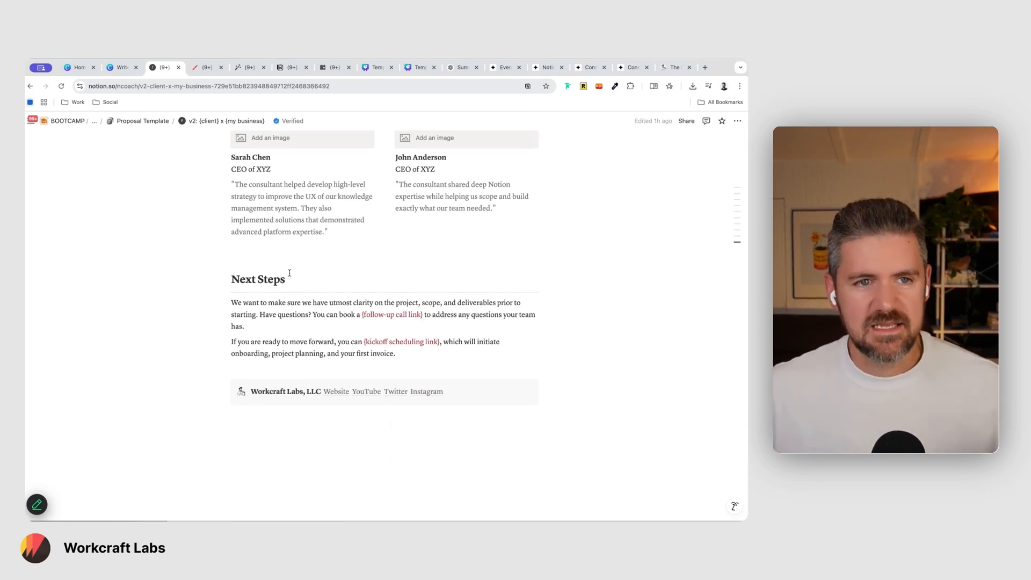
mouse_move(456, 415)
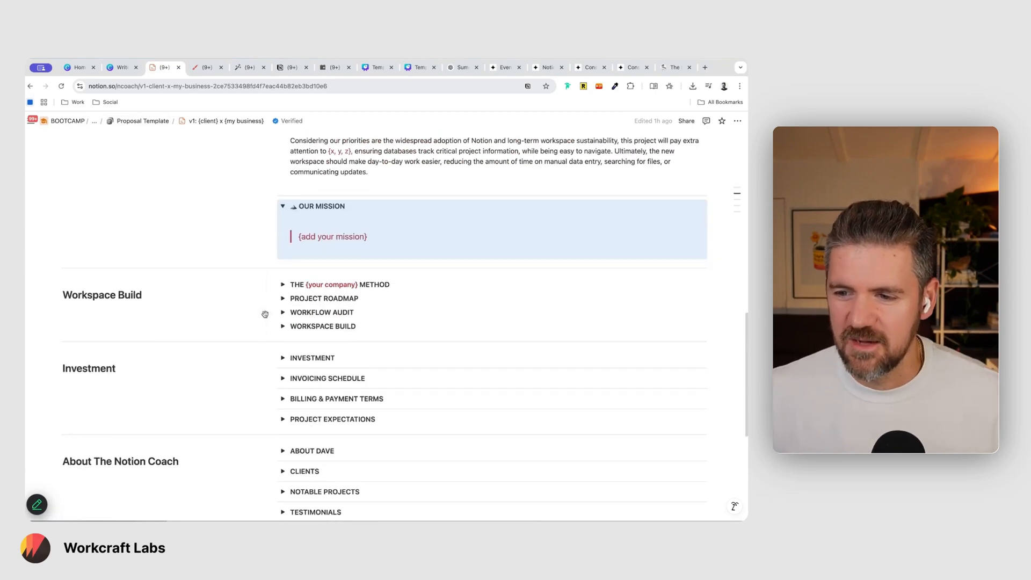
Expand THE {your company} METHOD section of the v1 template, then open the drafted v2: Alex x Workcraft proposal page.
click(282, 284)
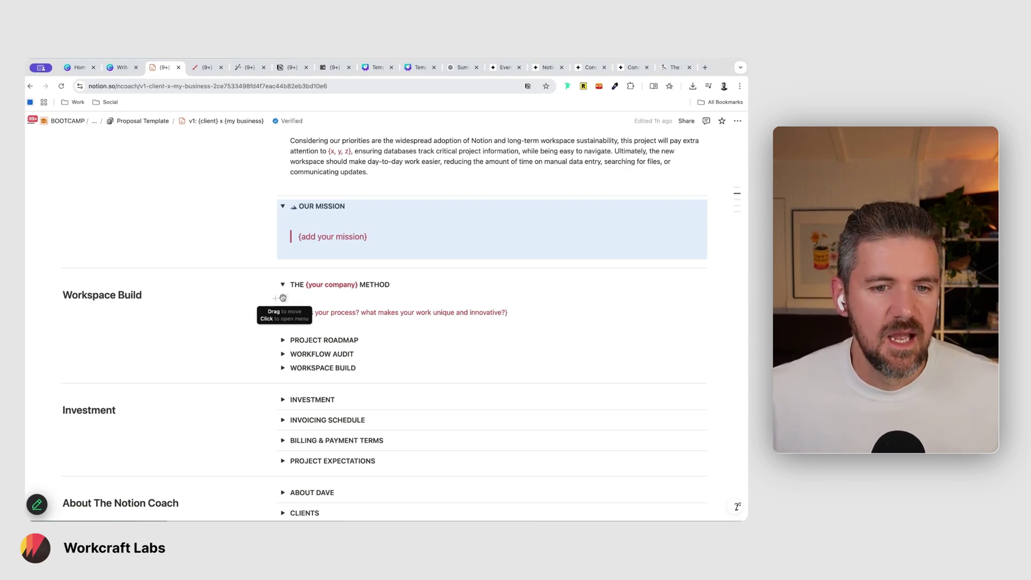
mouse_move(206, 67)
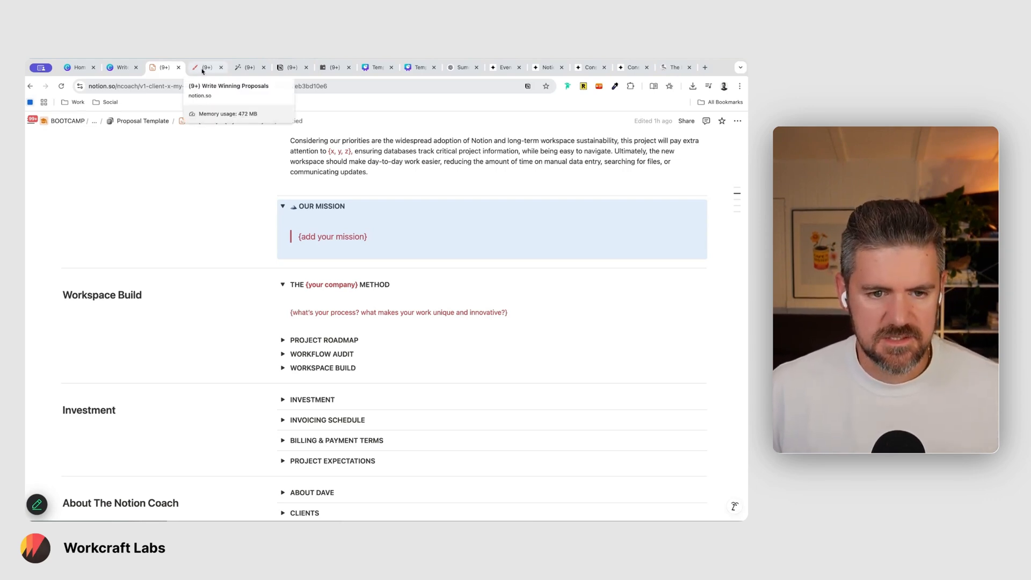
click(205, 66)
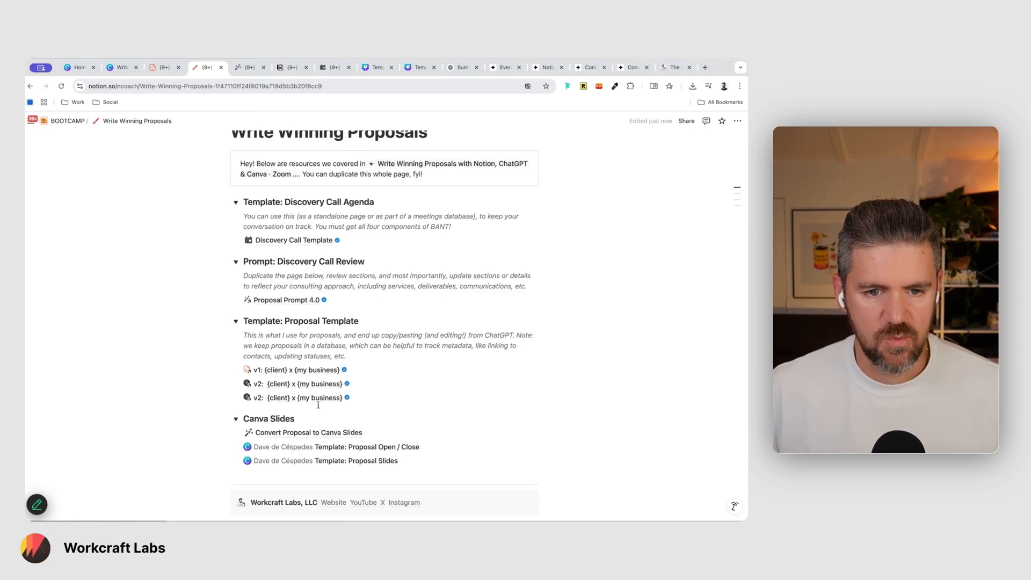
click(296, 383)
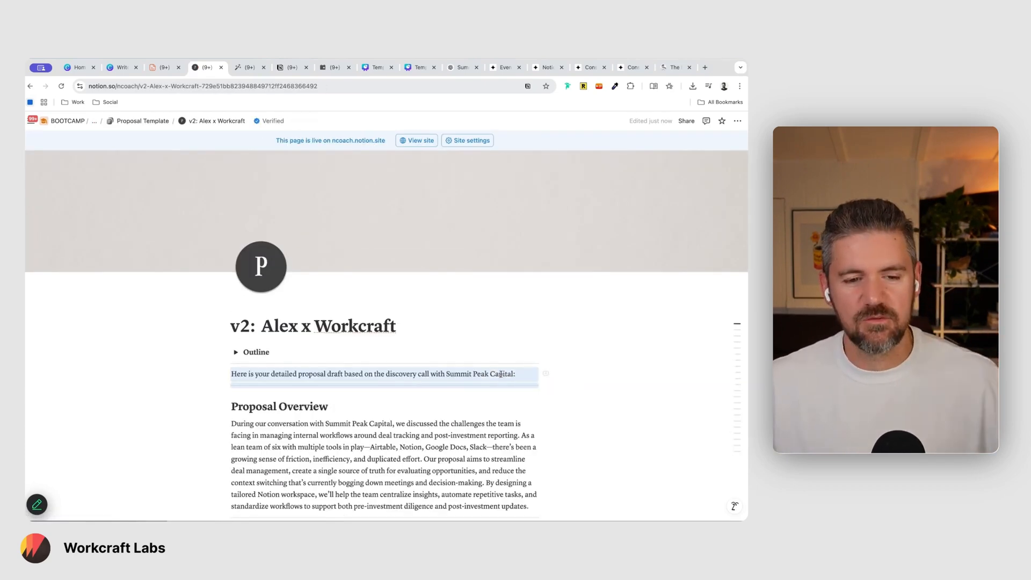
scroll(down, 3)
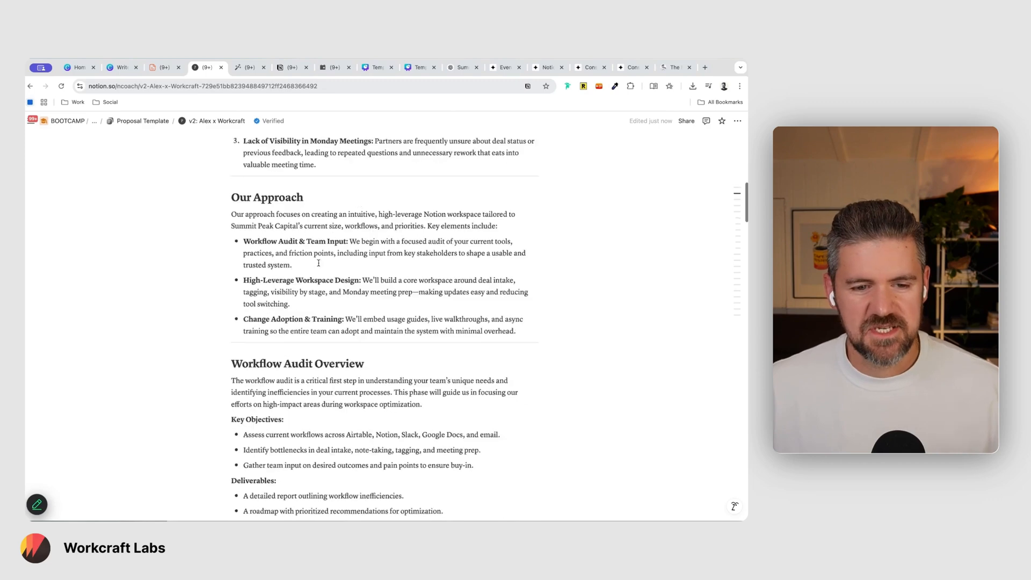
scroll(down, 3)
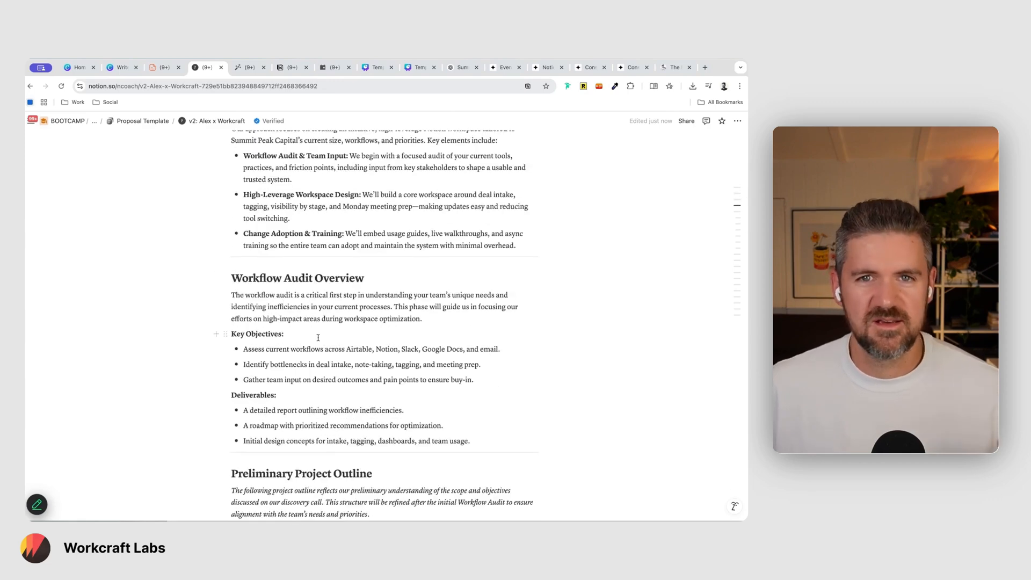
scroll(down, 3)
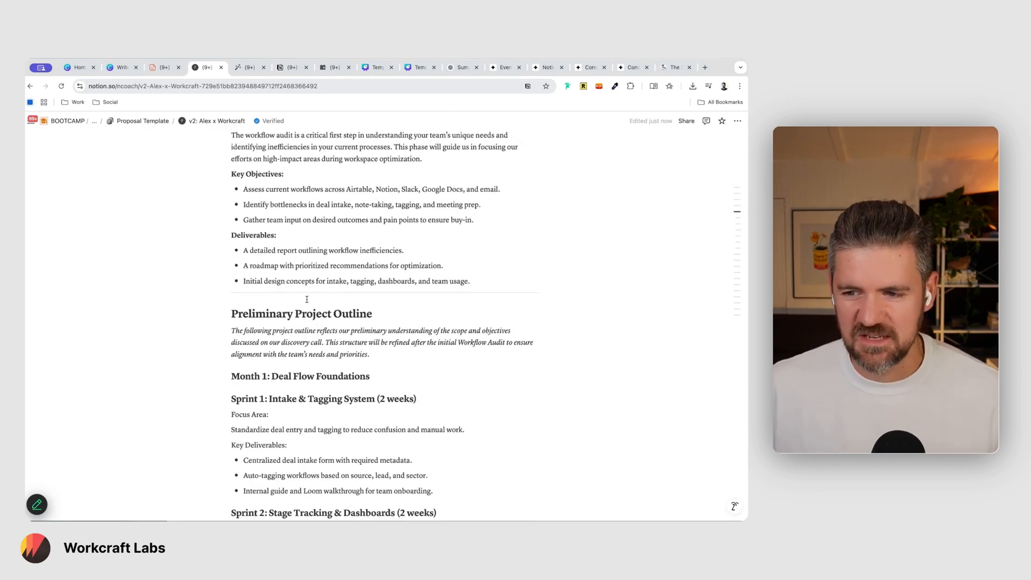
scroll(down, 3)
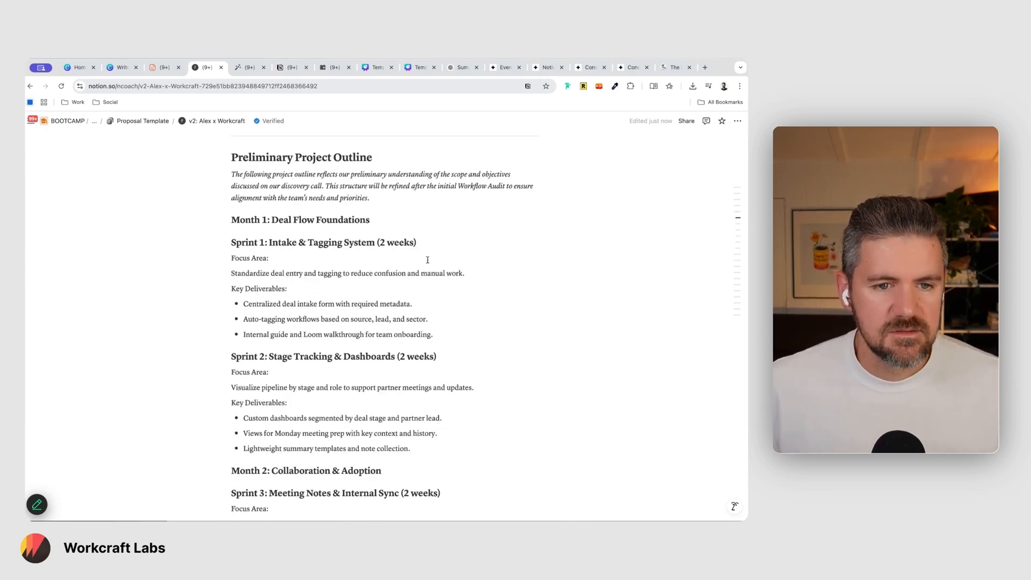
scroll(down, 3)
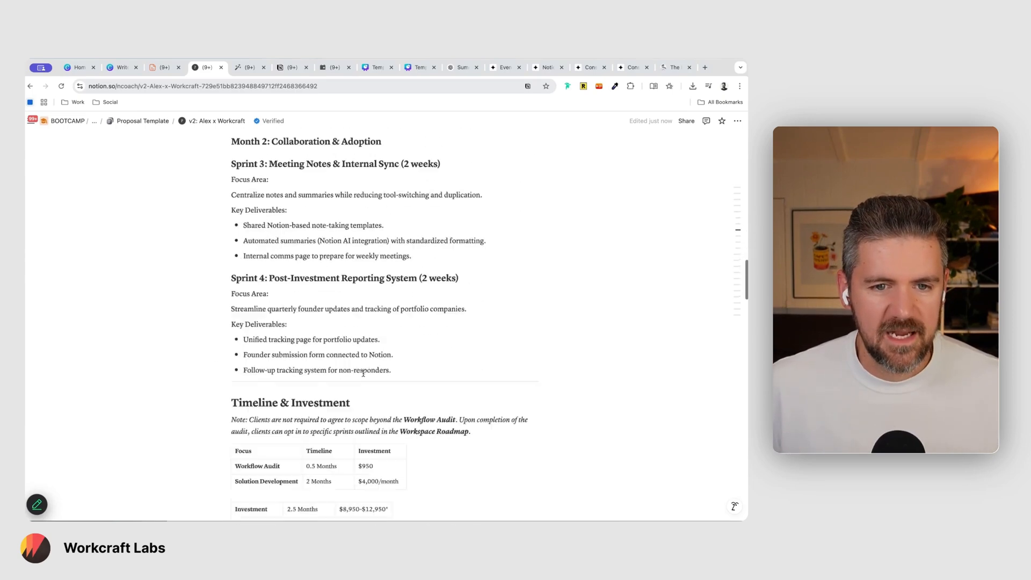
scroll(down, 3)
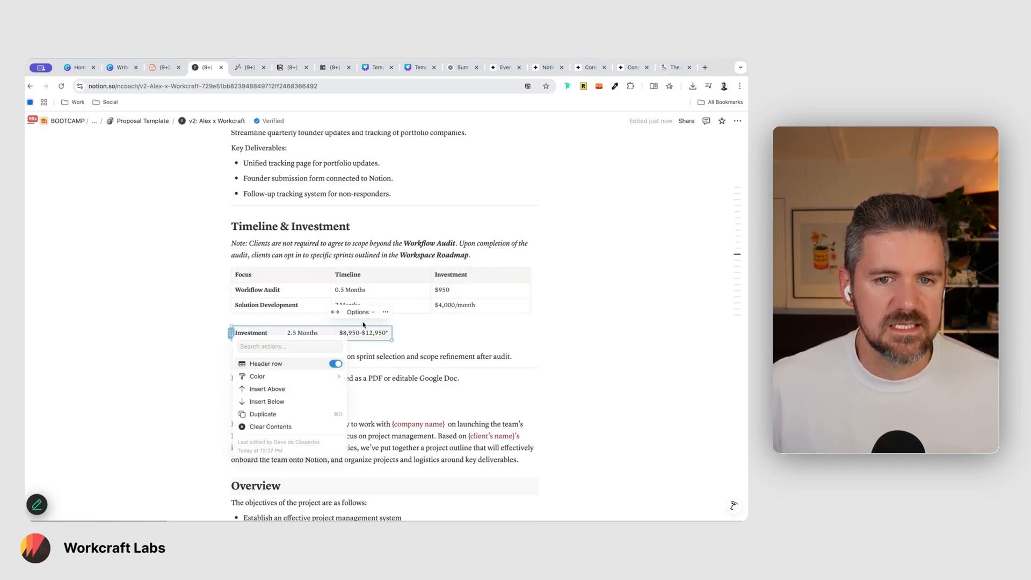
scroll(down, 3)
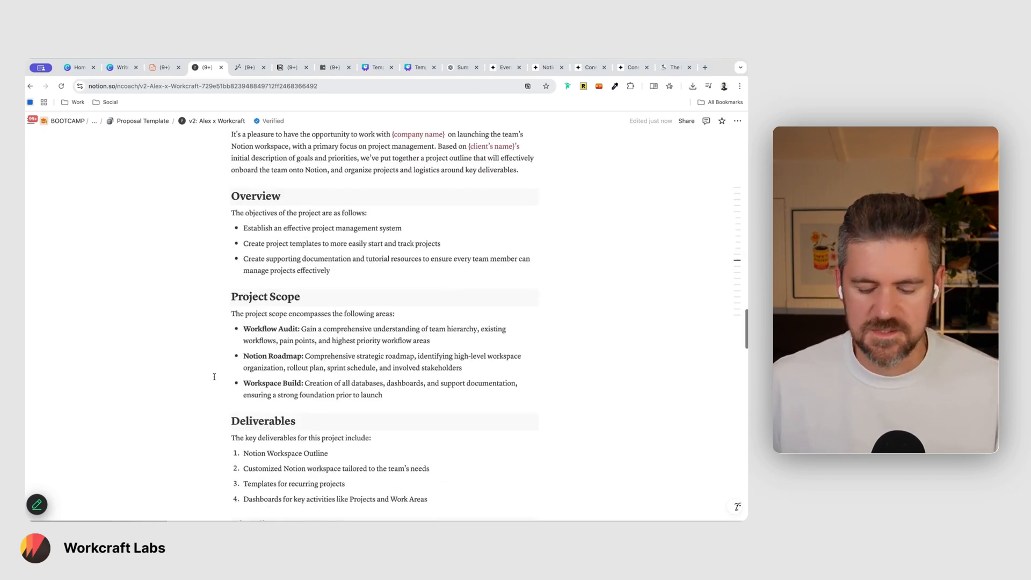
scroll(down, 3)
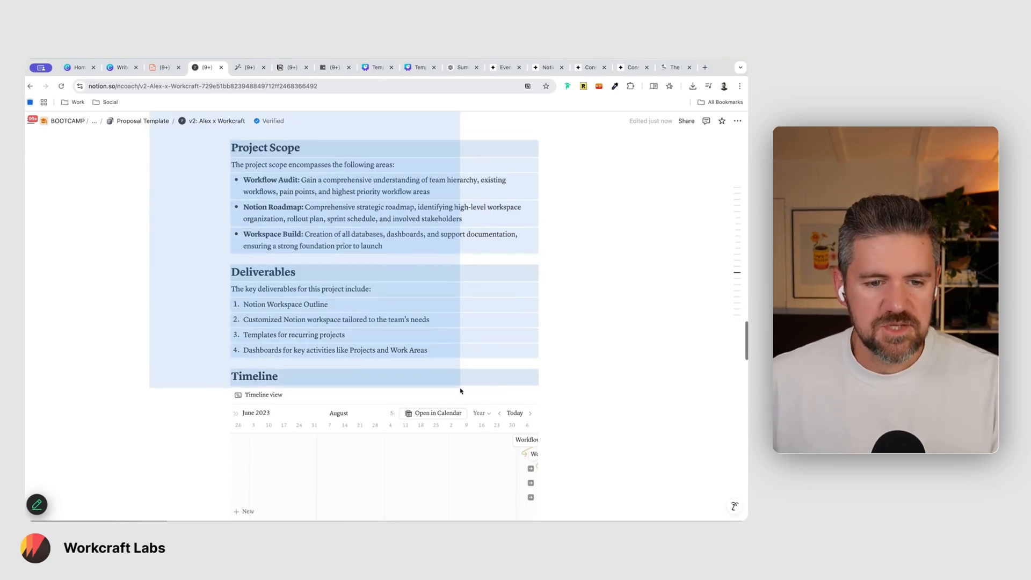
scroll(down, 3)
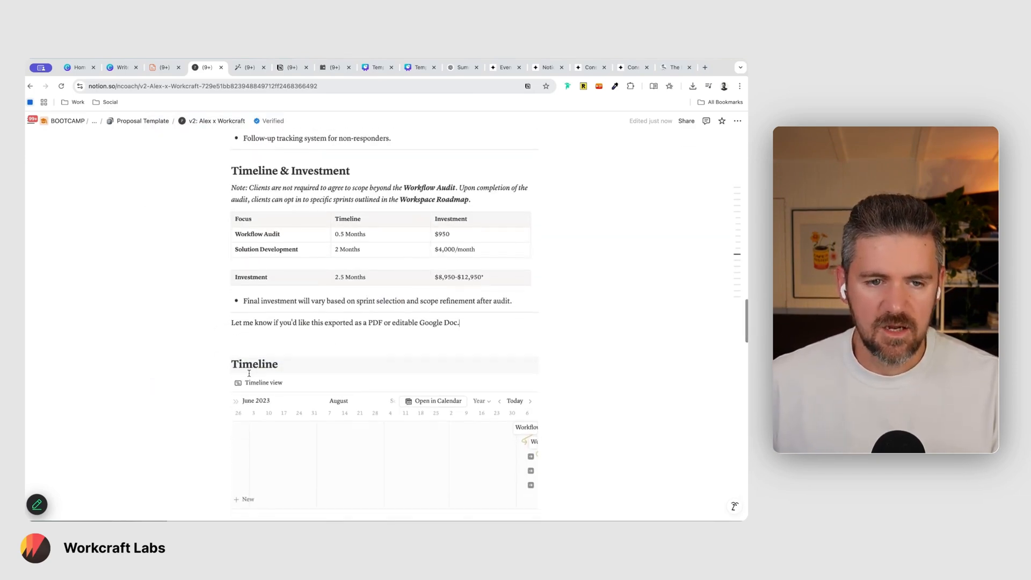
scroll(up, 3)
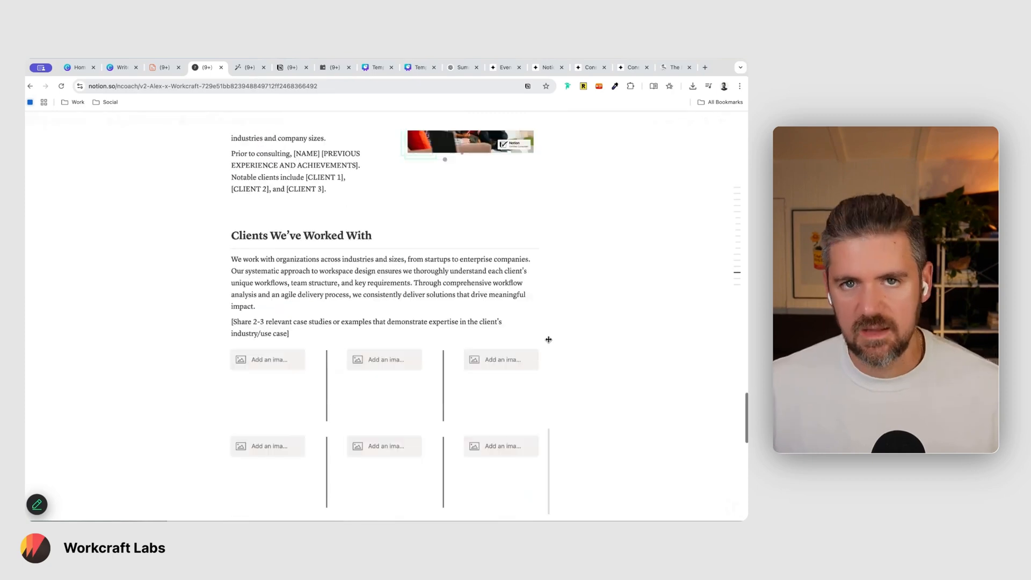
scroll(up, 3)
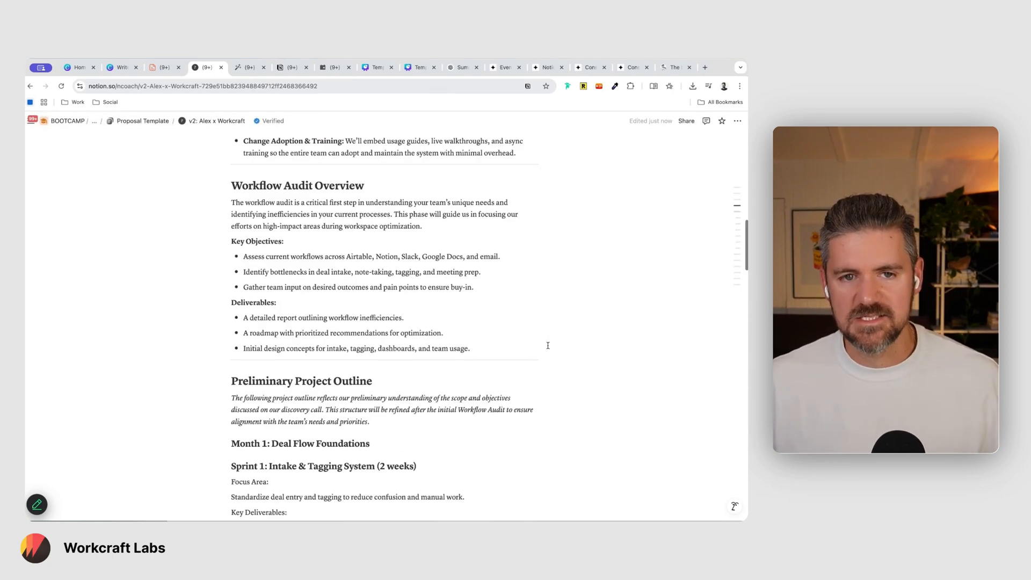
click(686, 121)
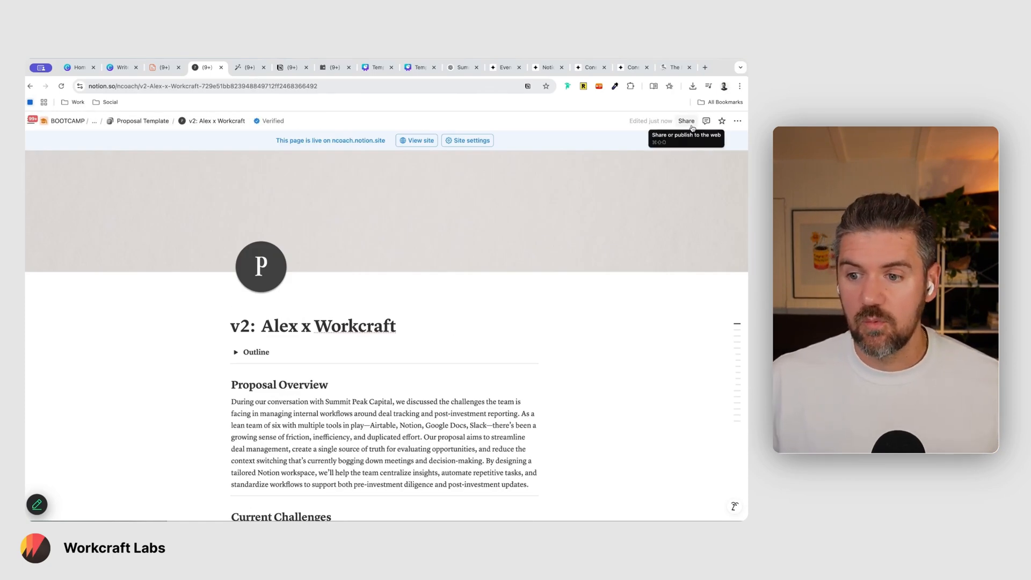
scroll(down, 3)
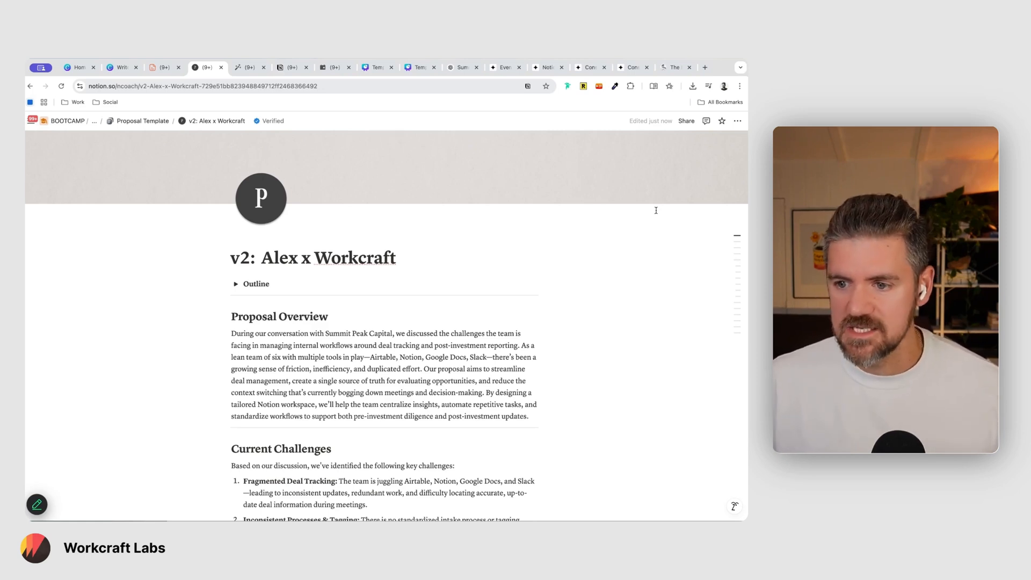
click(686, 122)
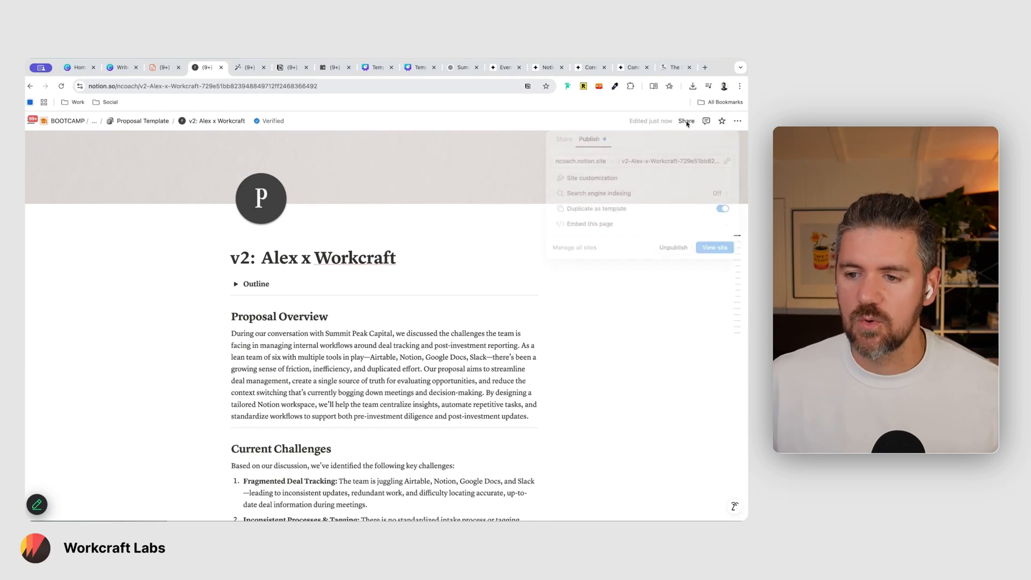
click(564, 138)
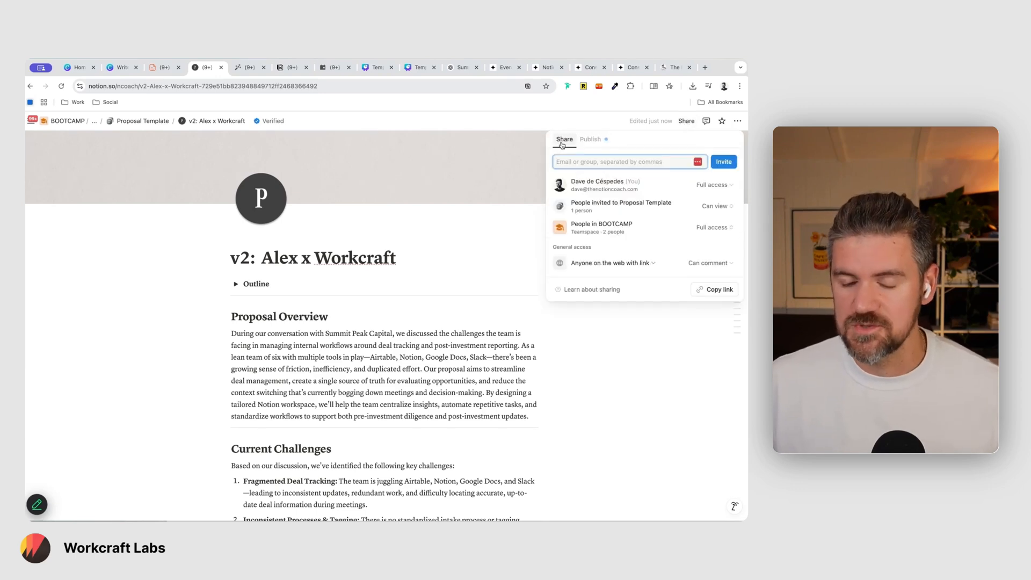
click(515, 172)
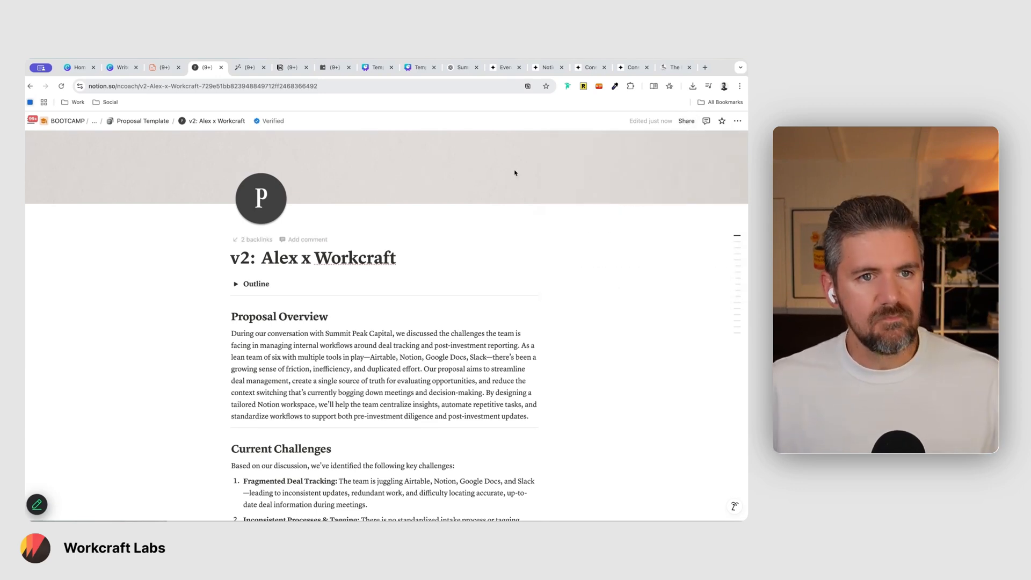
mouse_move(373, 66)
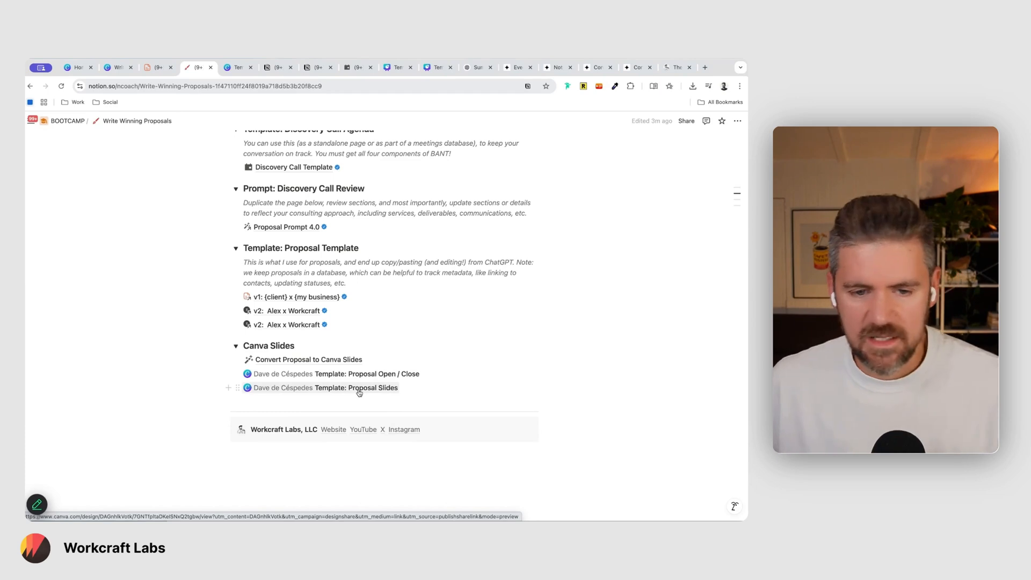
Follow the Template: Proposal Slides link from Notion and open the shared Header/Sub-header slide for editing in Canva.
click(362, 387)
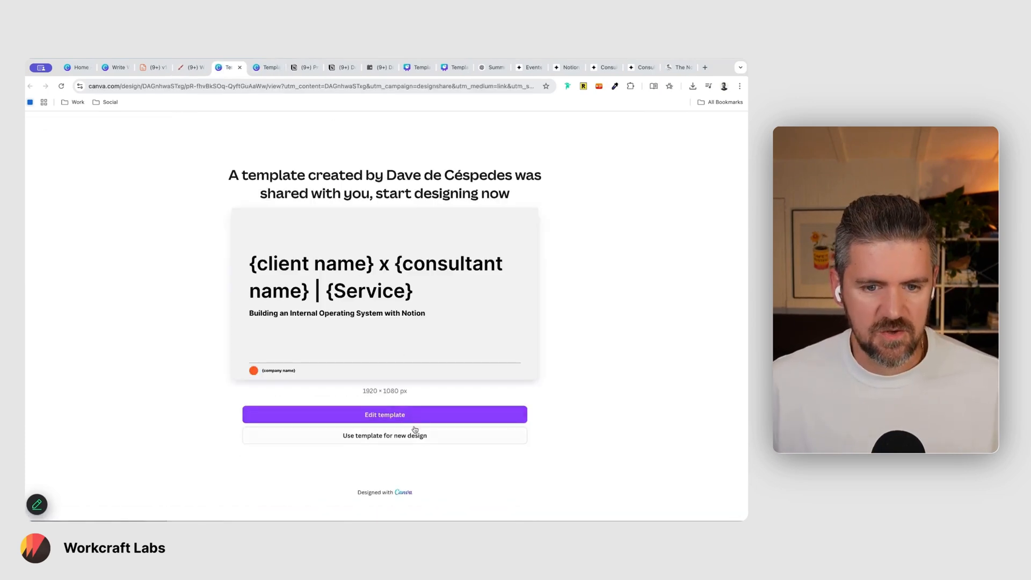
mouse_move(332, 254)
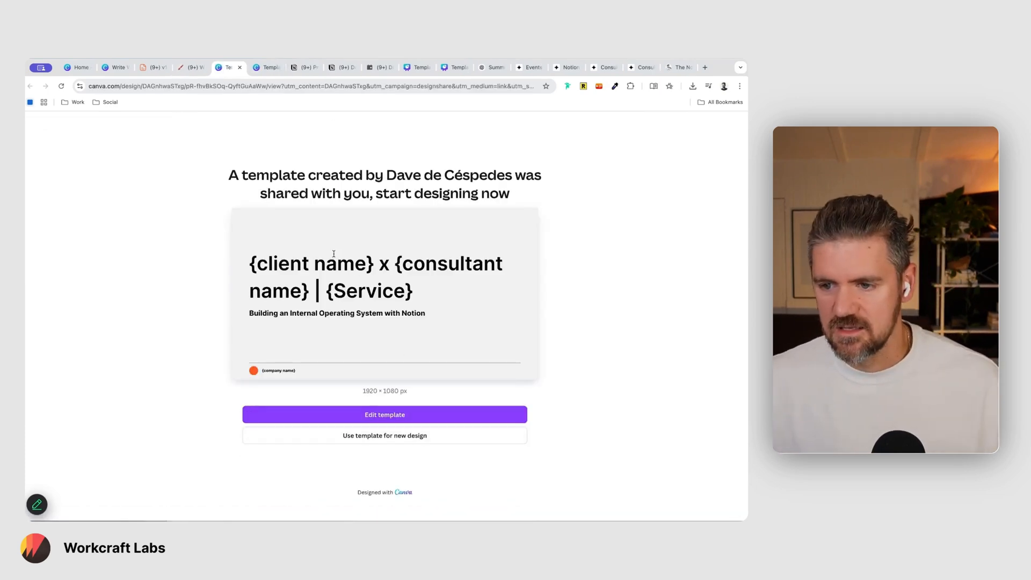
click(264, 67)
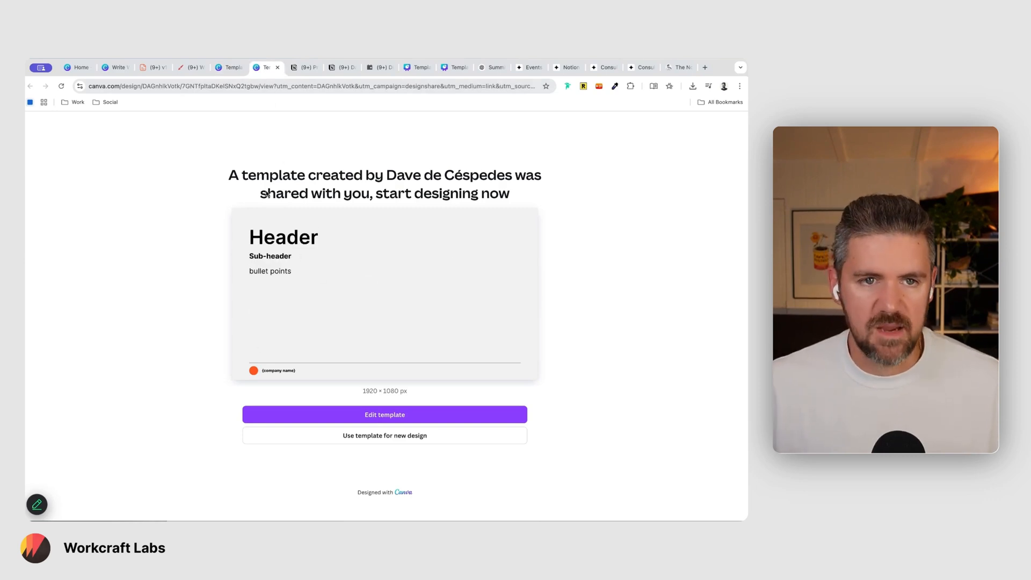
mouse_move(352, 414)
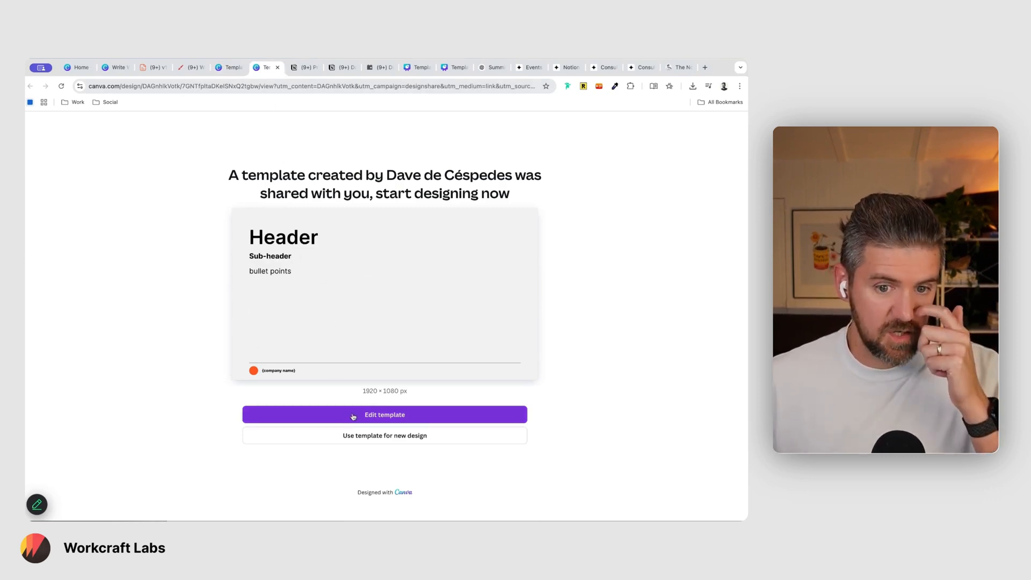
click(384, 414)
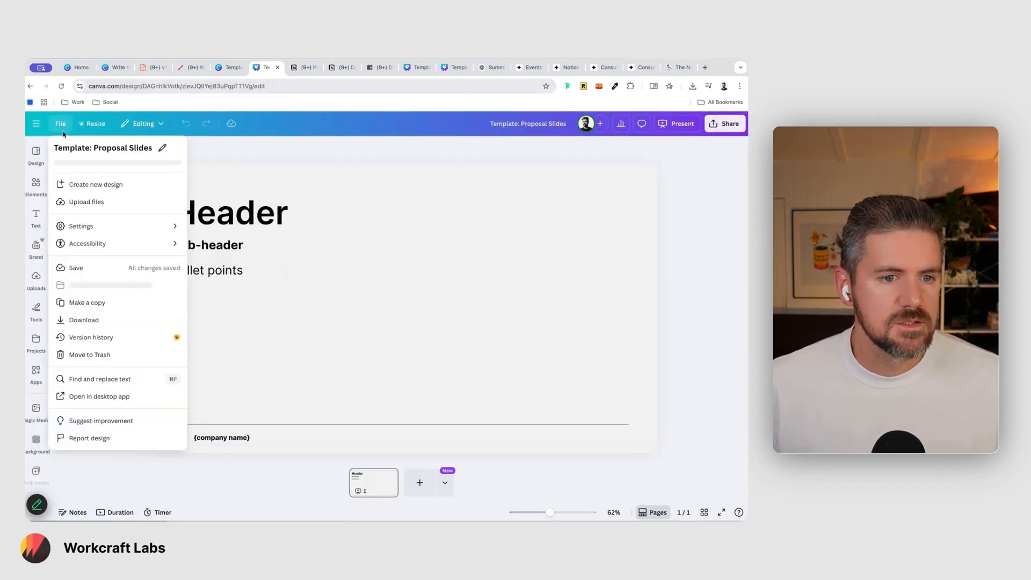
Make an editable copy of the slides template and check the Header text box on the slide.
click(87, 303)
text(Demo Alex)
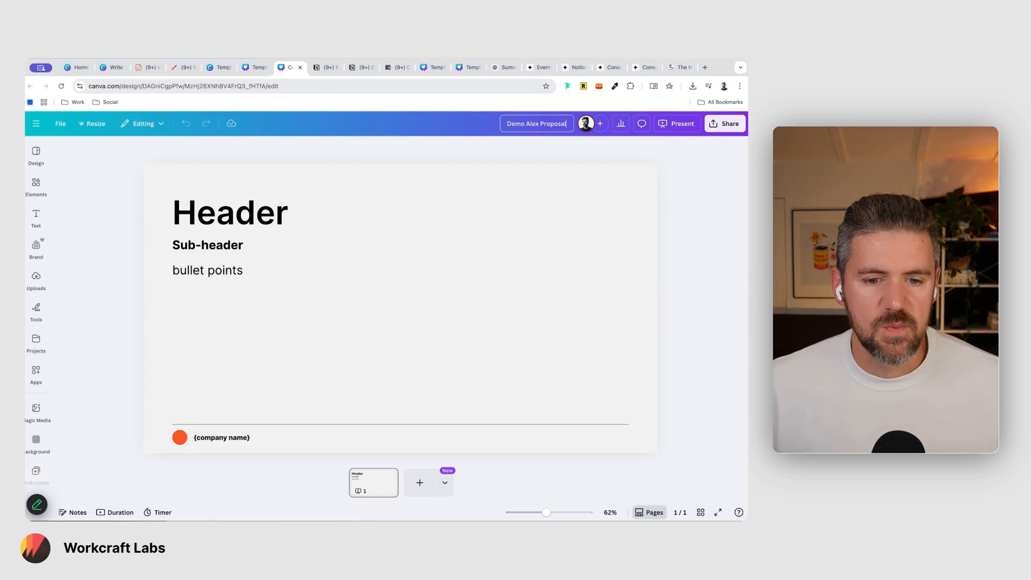
click(228, 211)
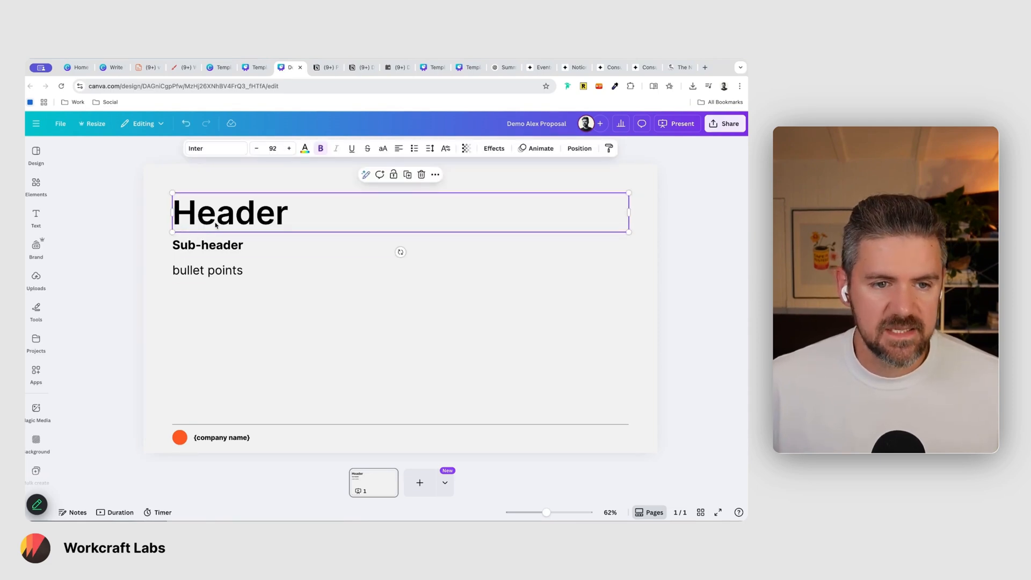
click(202, 303)
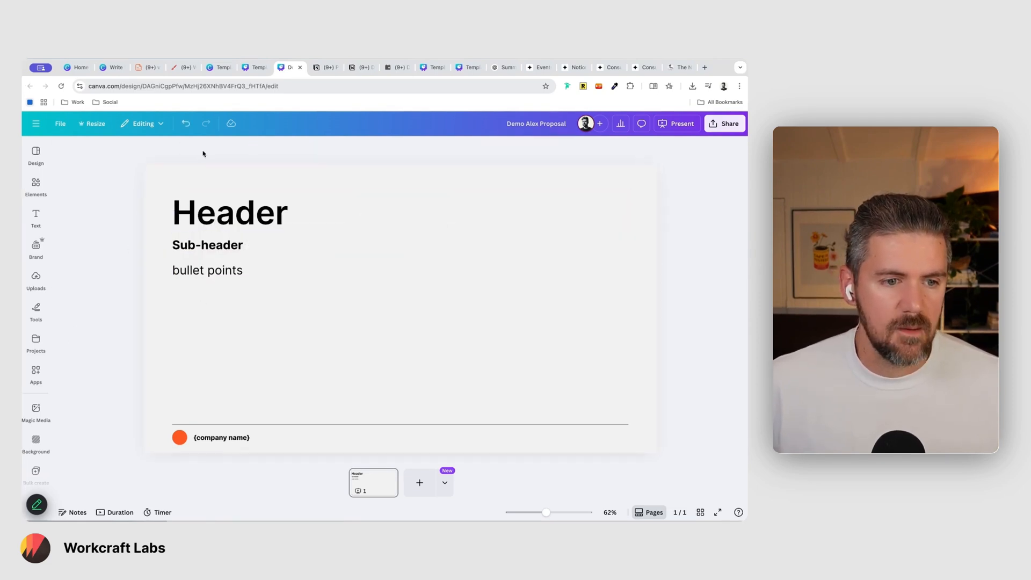
scroll(down, 3)
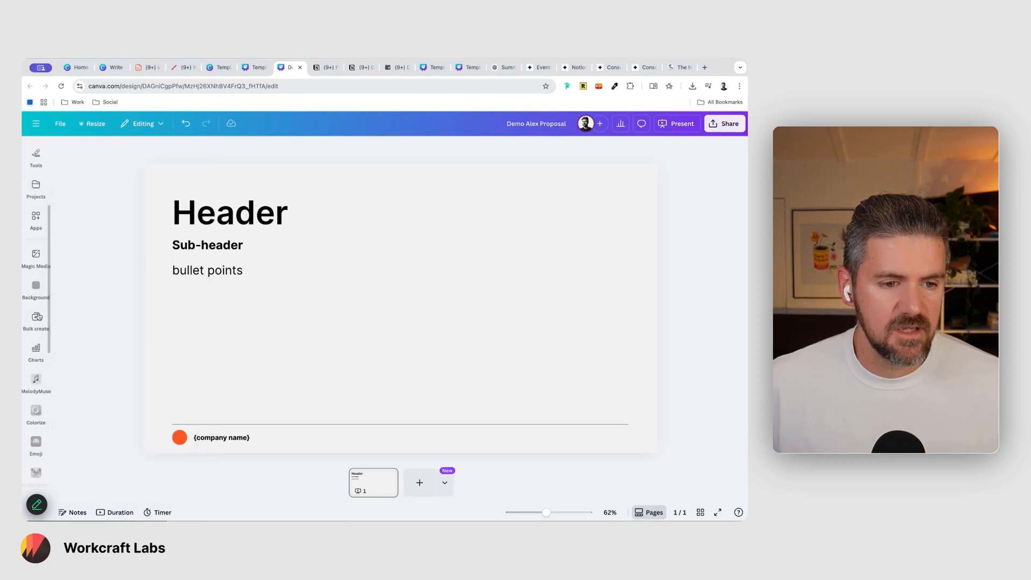
scroll(up, 3)
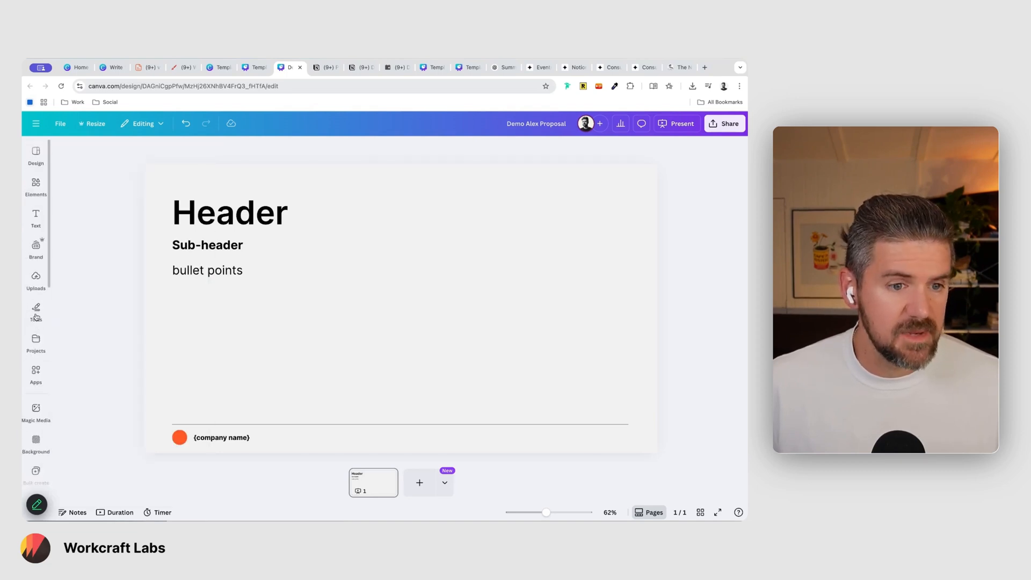
Bring up Bulk create with its data source options for the slide, then return to the Notion resources page.
click(36, 371)
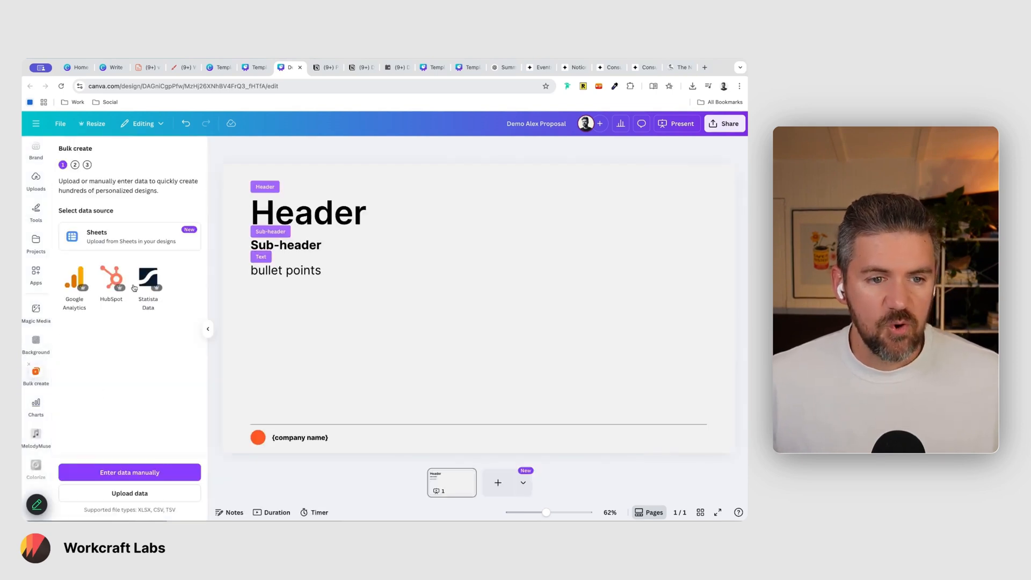
mouse_move(112, 280)
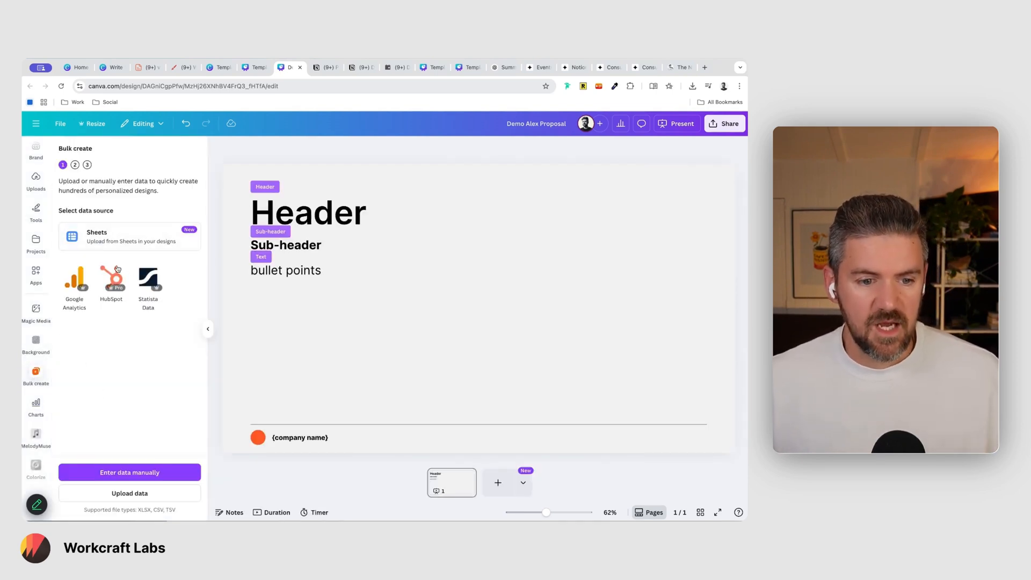
click(182, 66)
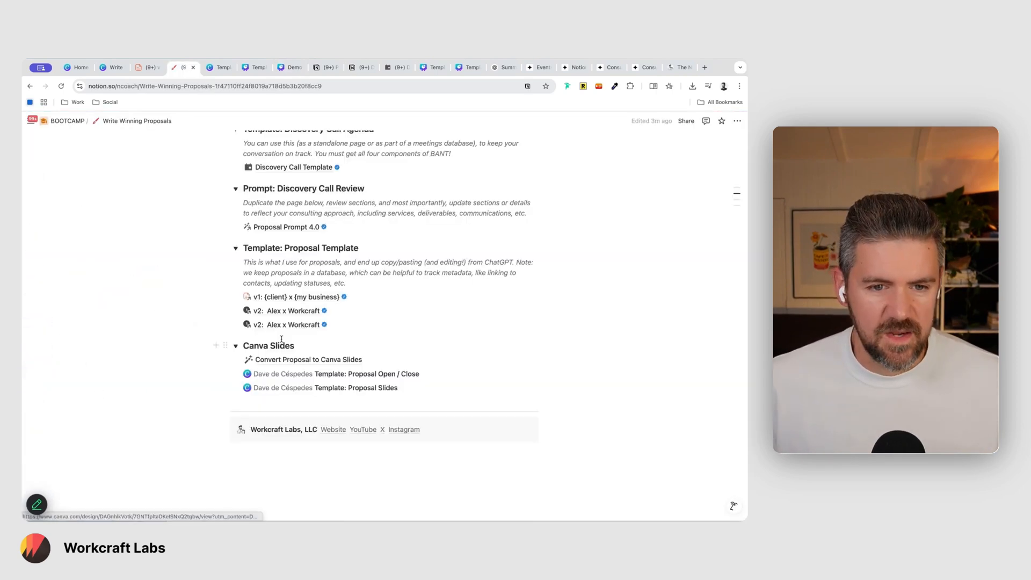
Copy the Convert Proposal to Canva Slides prompt with its example table from Notion and carry it to the ChatGPT Summit Peak conversation.
scroll(up, 3)
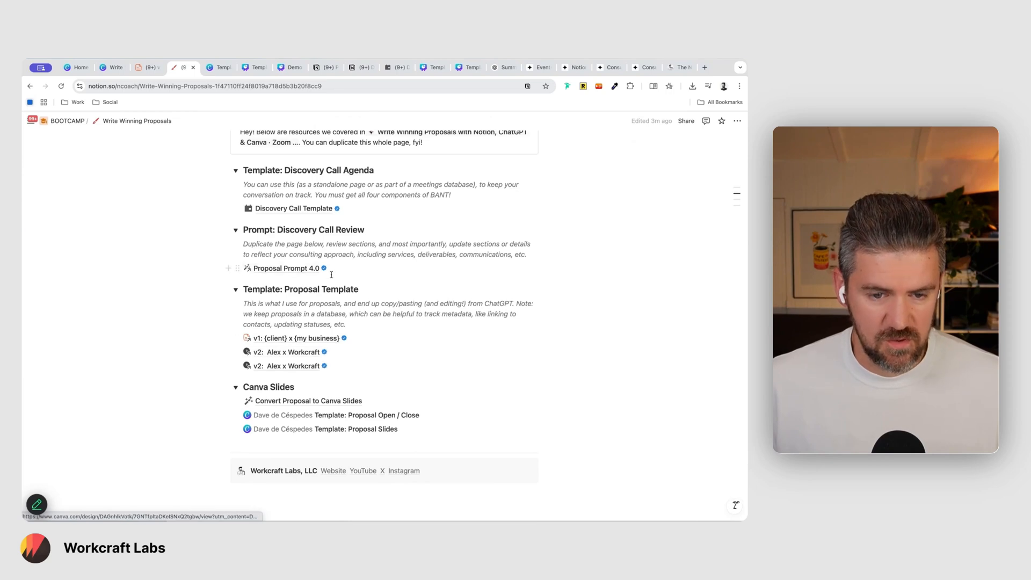
mouse_move(418, 268)
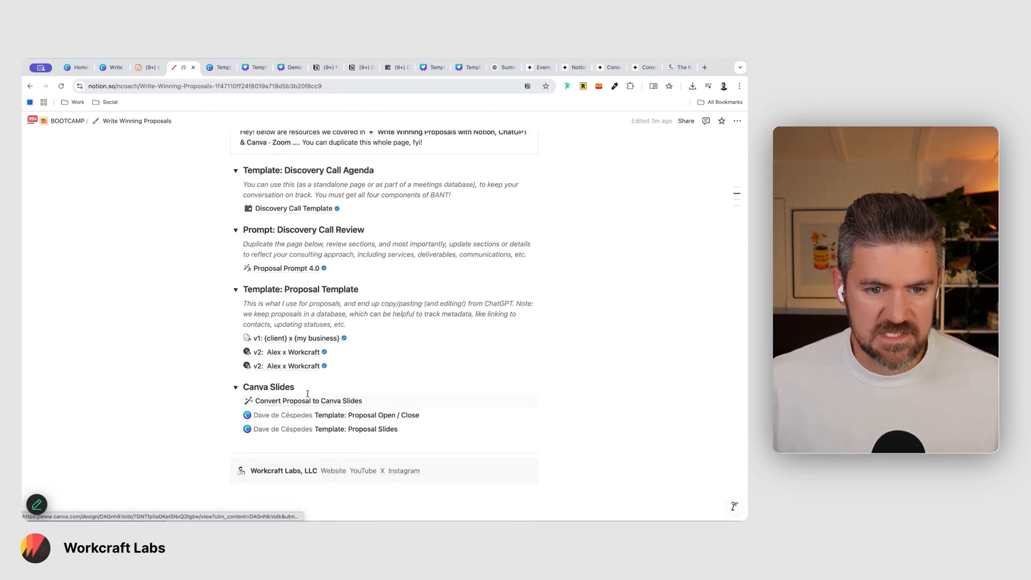
click(307, 401)
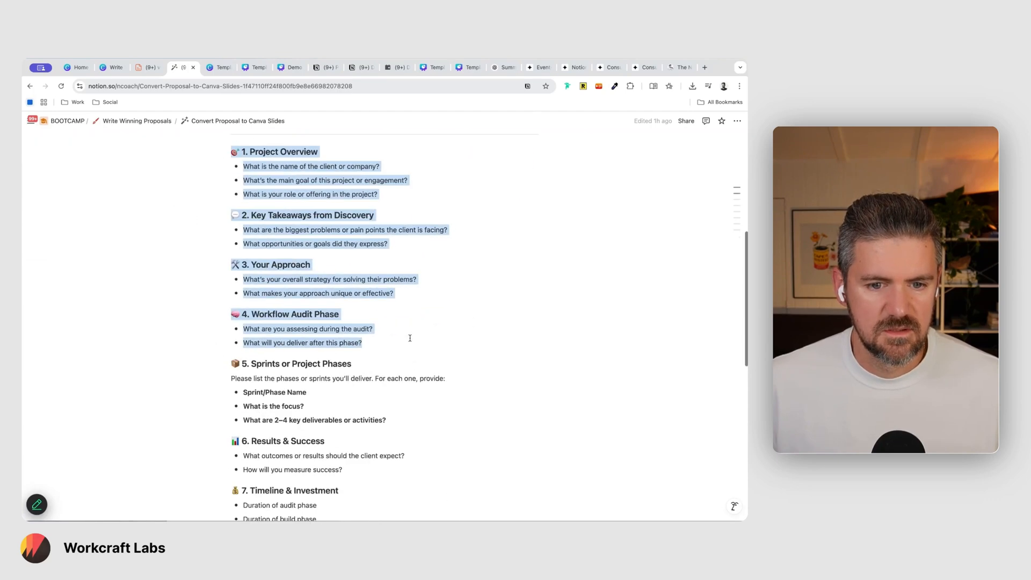
scroll(down, 3)
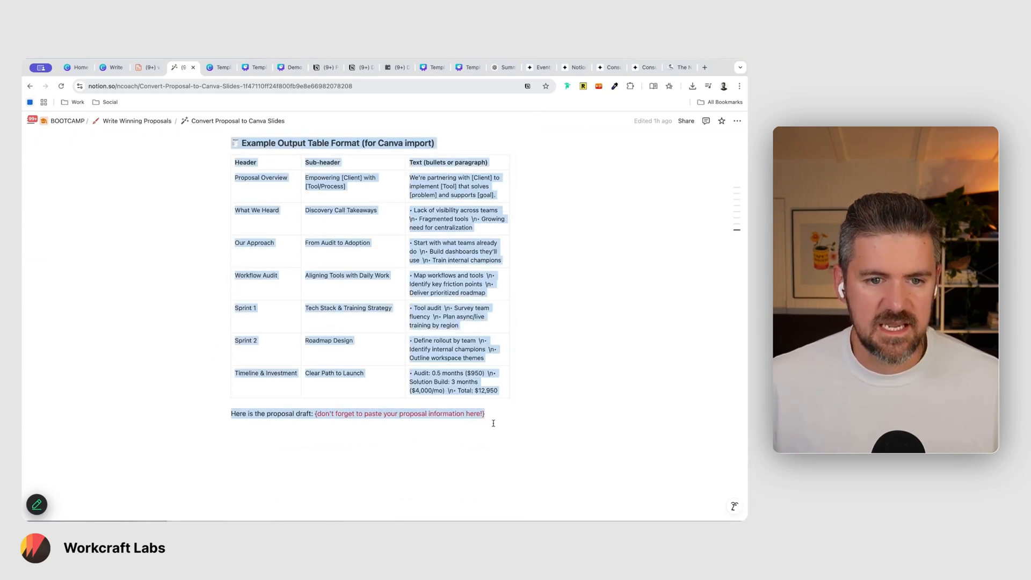
scroll(up, 3)
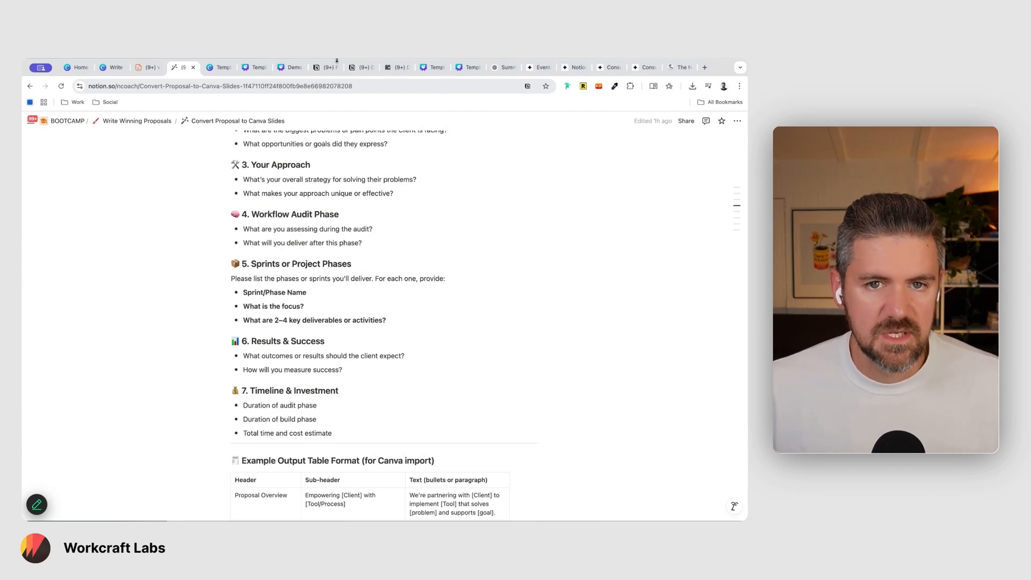
click(501, 67)
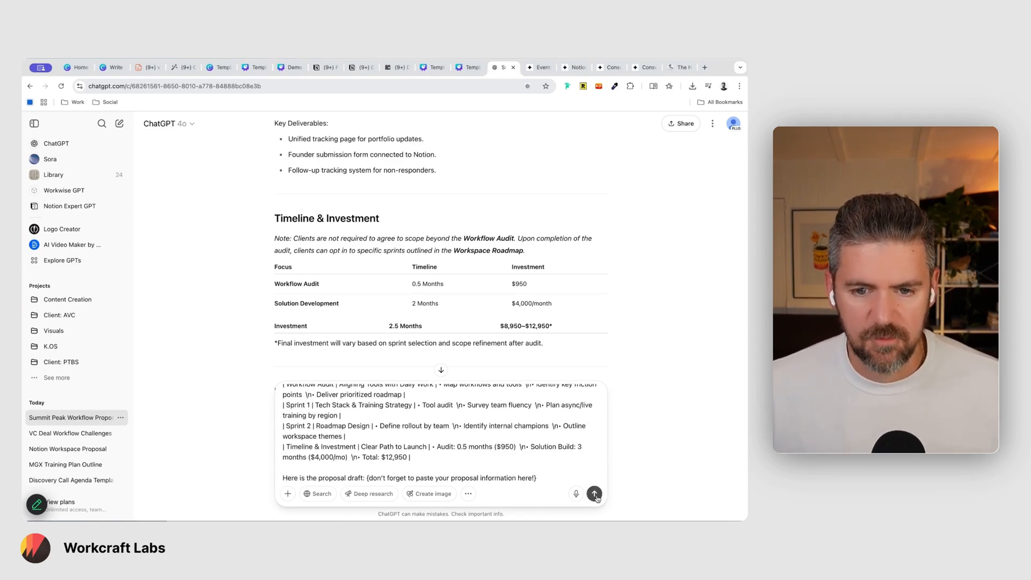
Send the slide-conversion prompt, then ask ChatGPT to 'download as csv'.
click(594, 493)
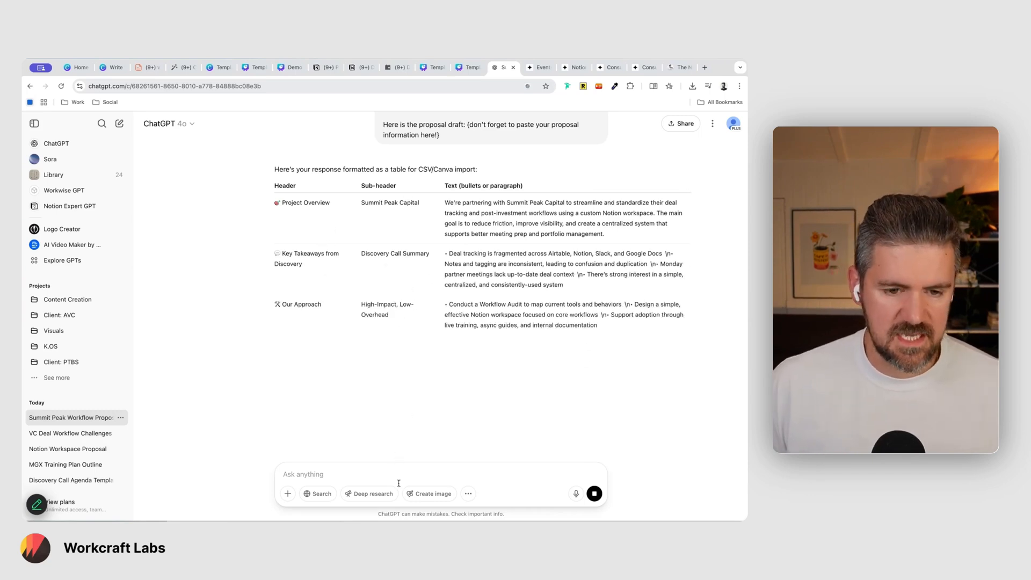
text(down)
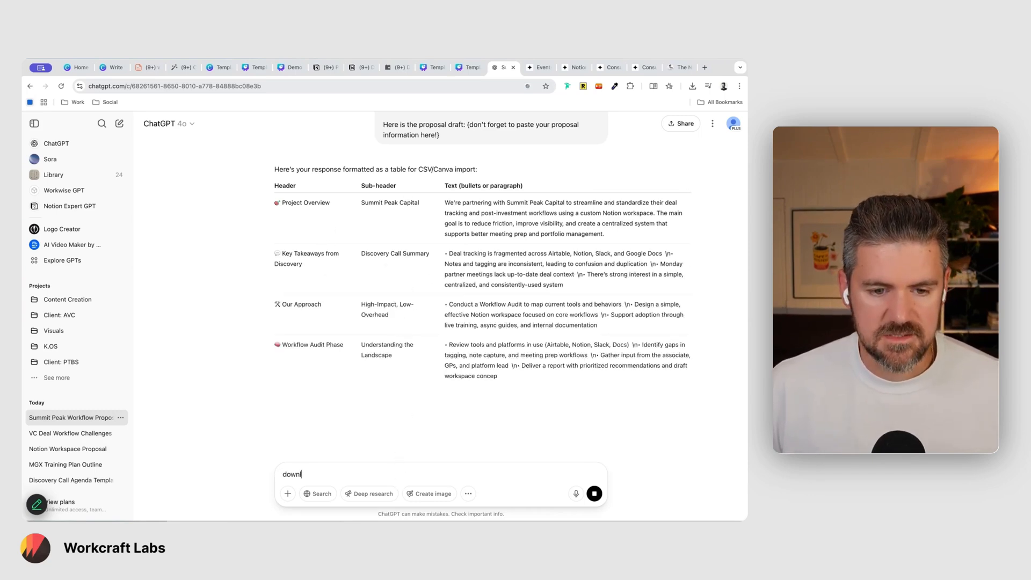
text(load as csb)
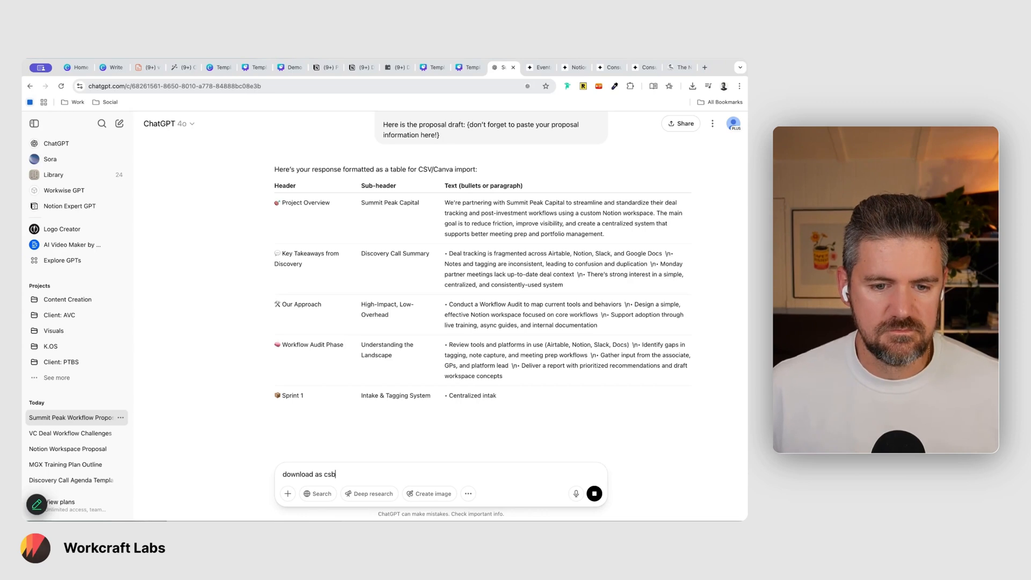
key(Return)
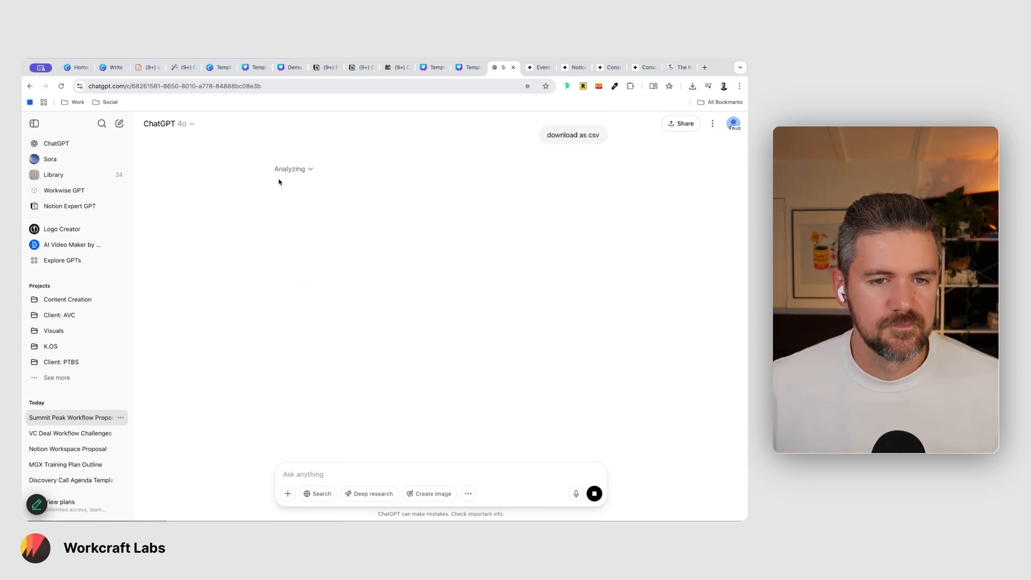
mouse_move(328, 191)
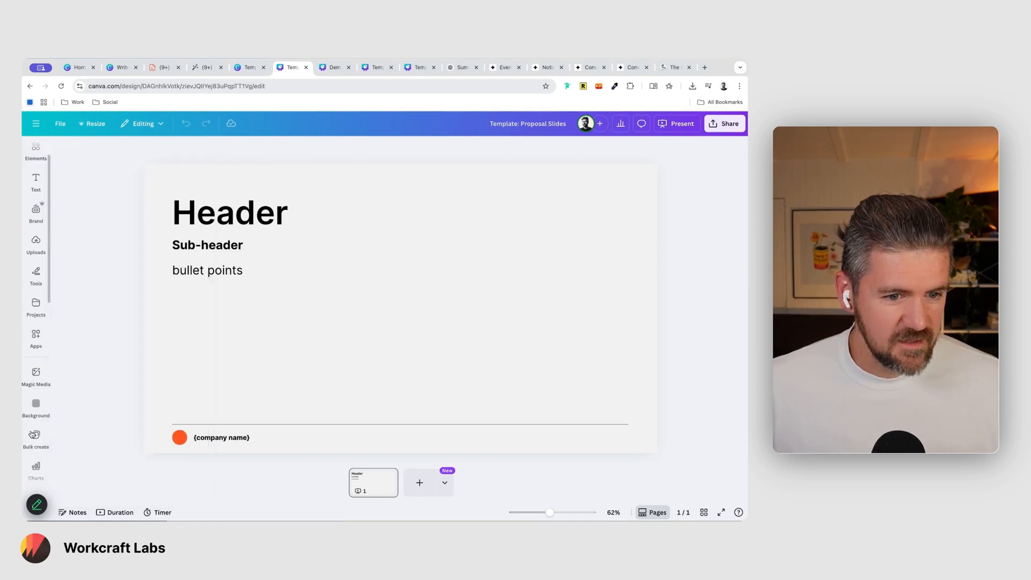
Upload Preliminary_Project_Deck.csv from Downloads as the bulk-create data file.
click(36, 437)
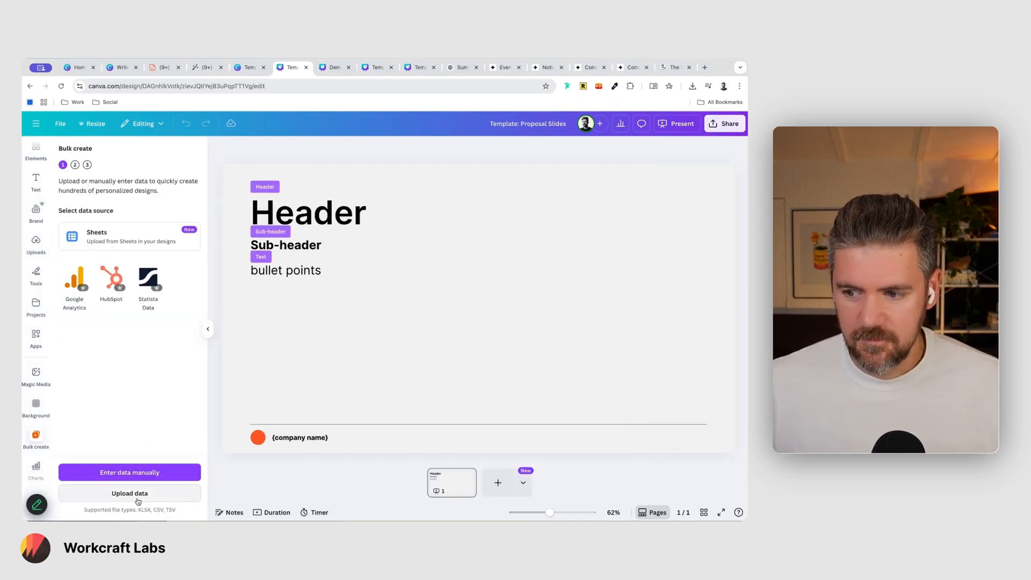
click(130, 493)
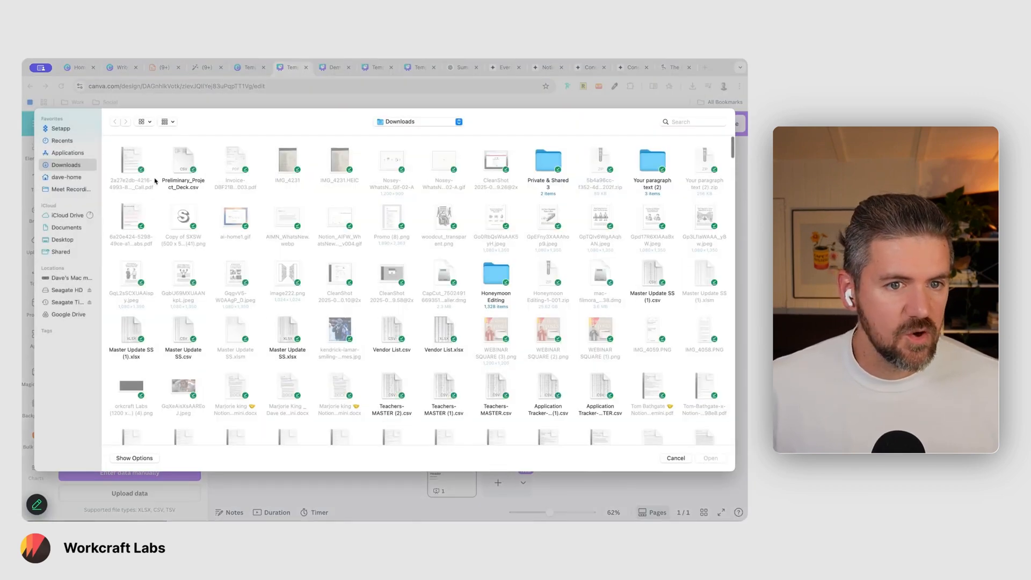
click(183, 164)
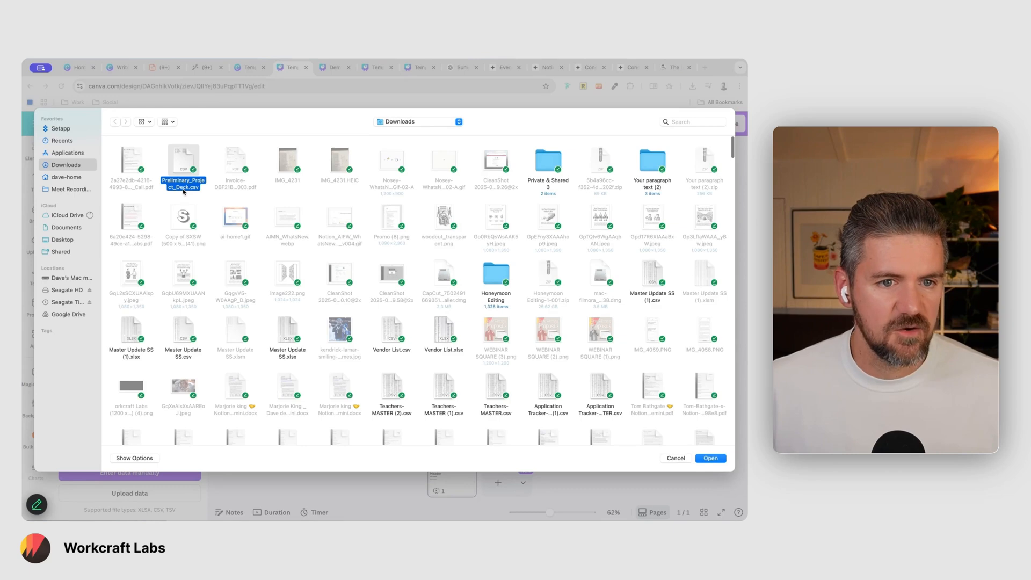
click(710, 457)
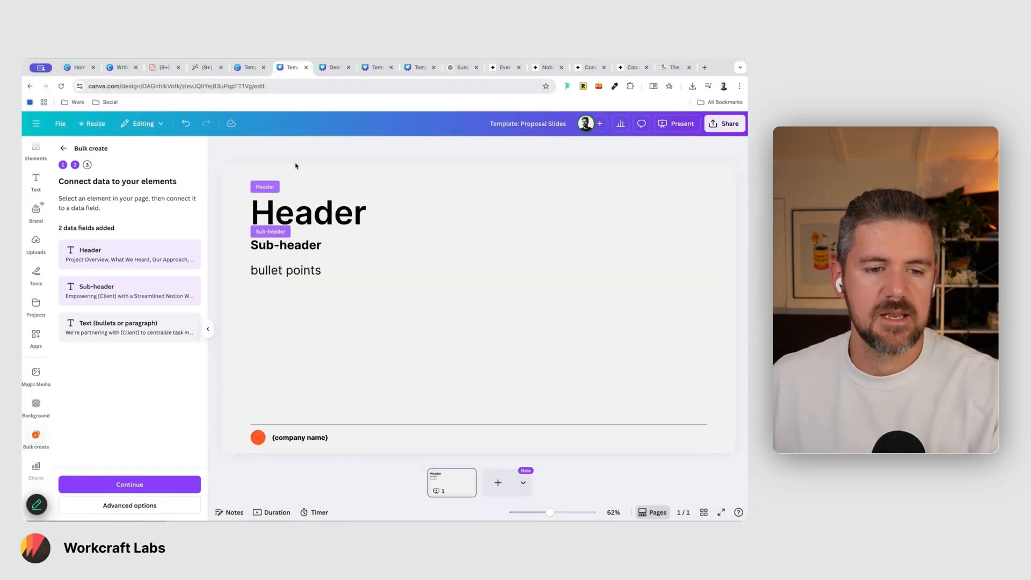
Link the Header text to the Header data field, then check the Summit Peak table back in ChatGPT.
click(380, 257)
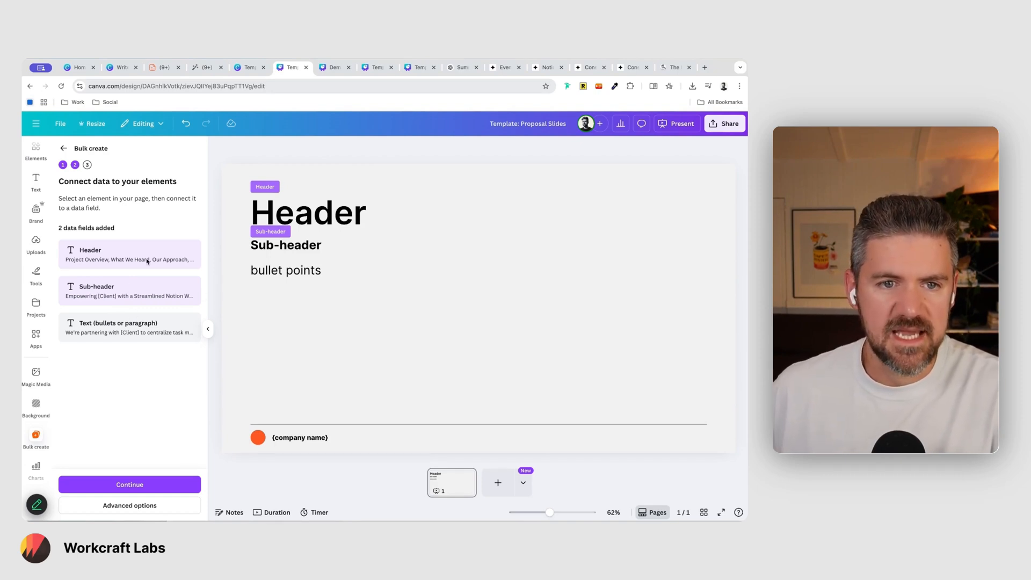
click(308, 212)
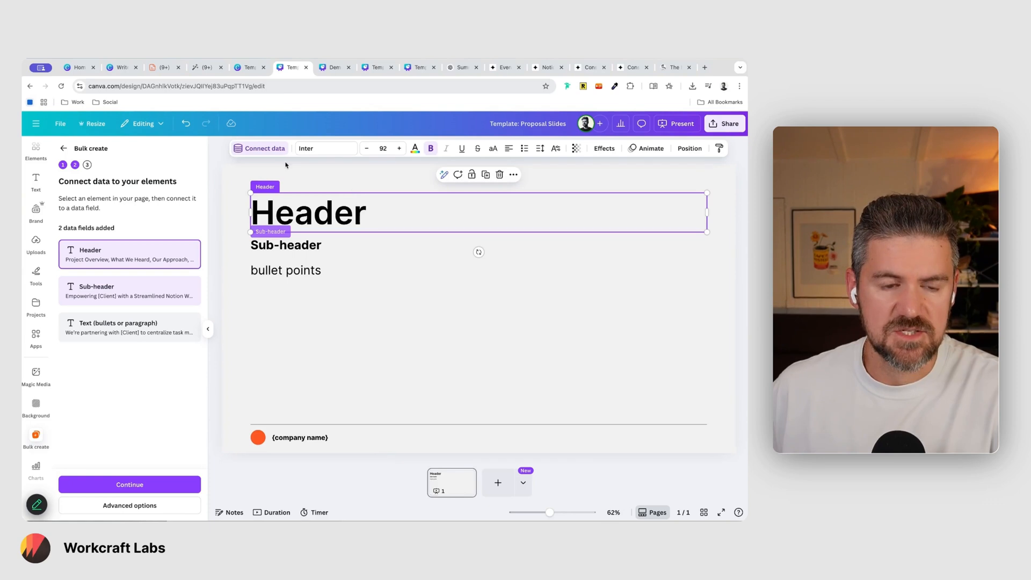
click(264, 148)
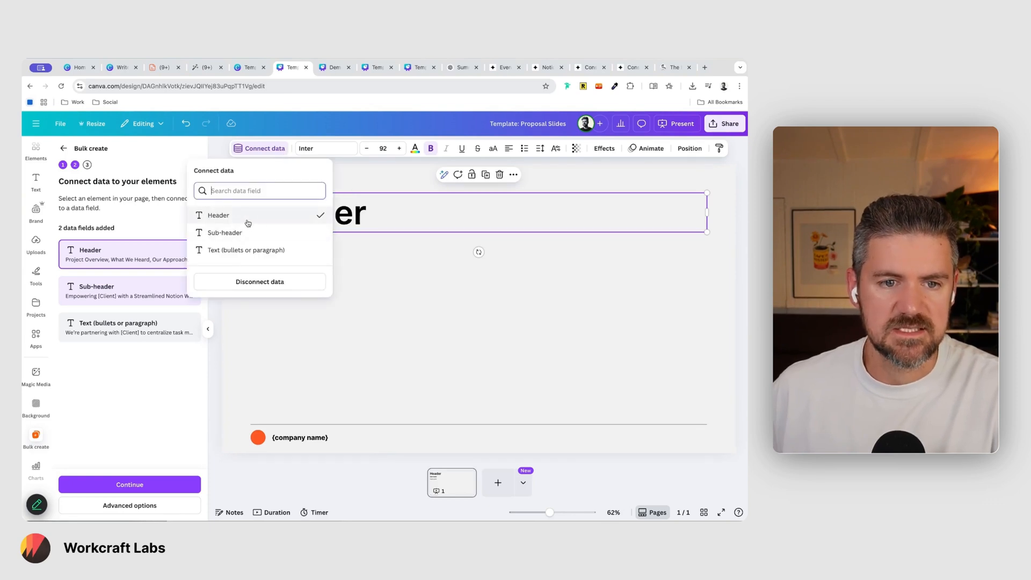
click(224, 232)
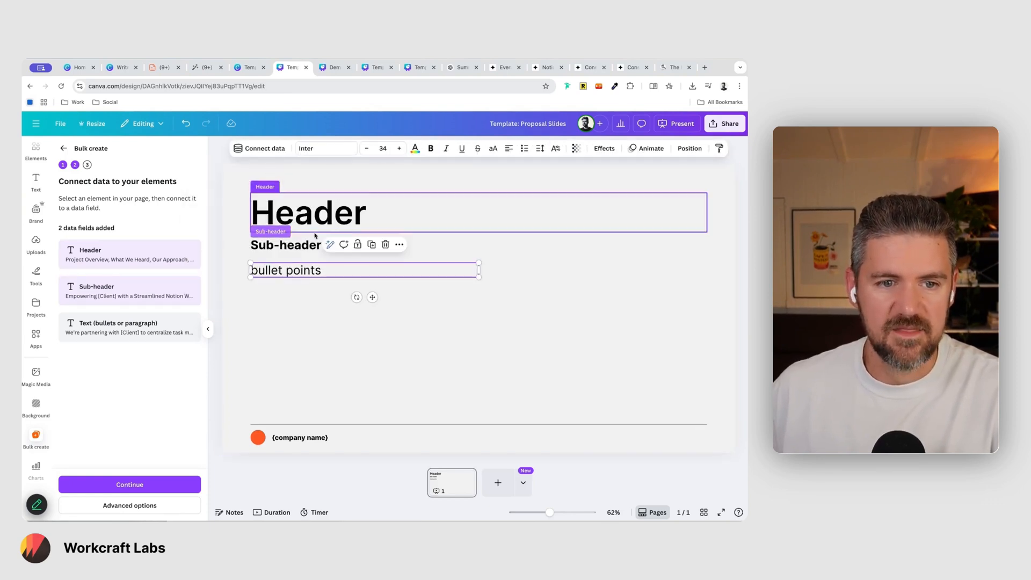
click(265, 149)
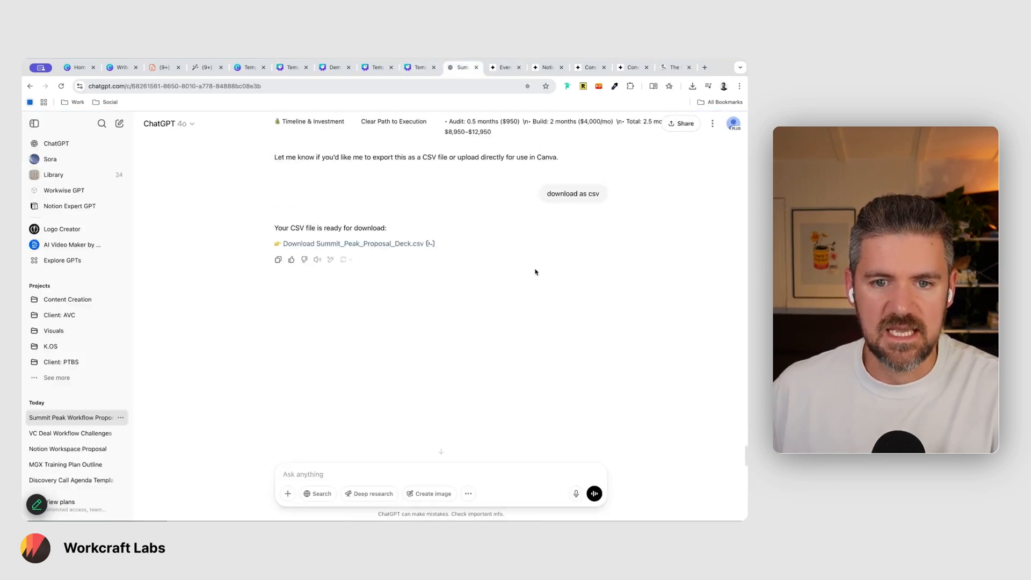
scroll(up, 3)
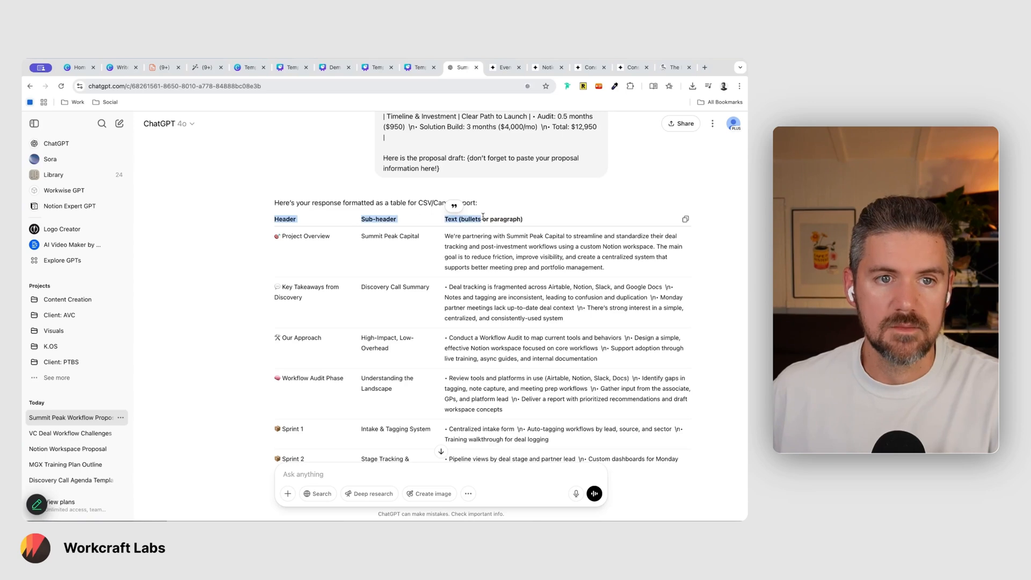
mouse_move(248, 67)
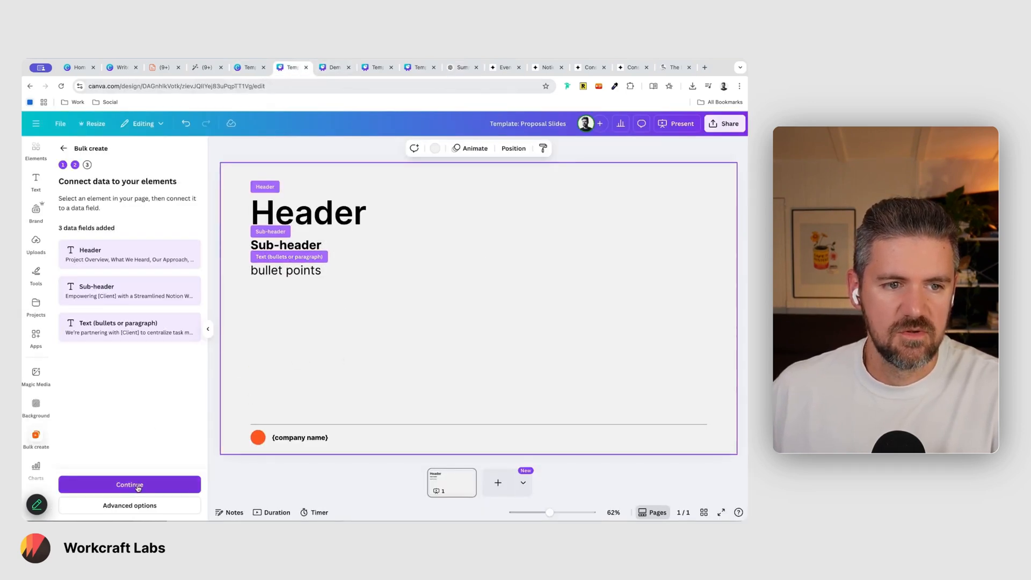
Generate all 11 designs from the table rows and open the new deck from the notification.
click(128, 484)
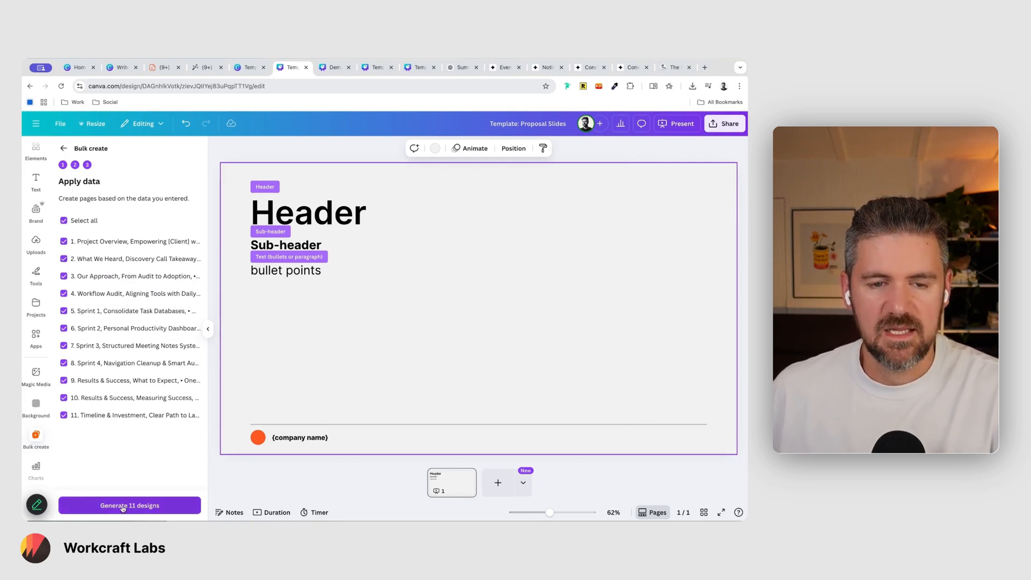
click(129, 505)
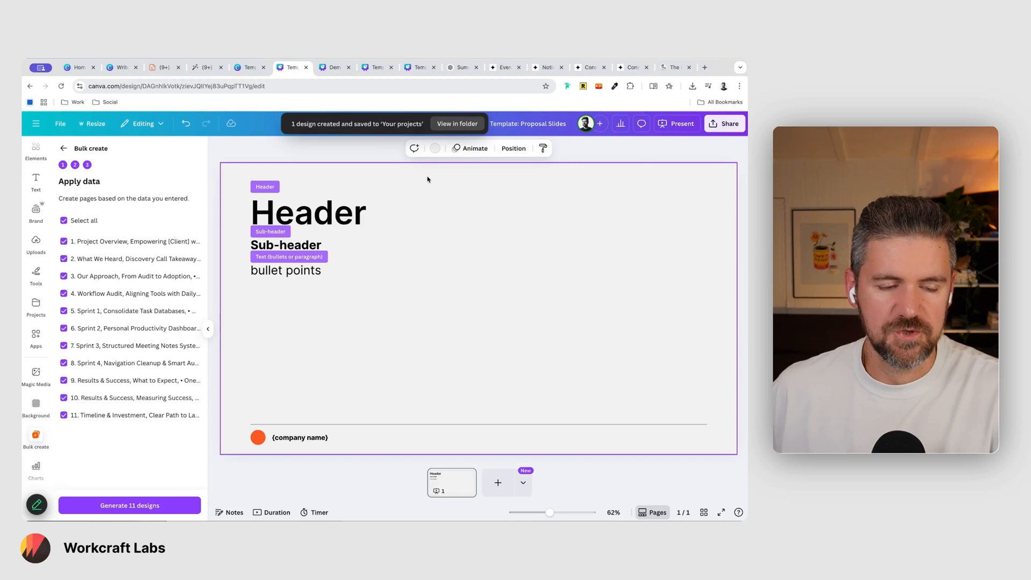
click(457, 124)
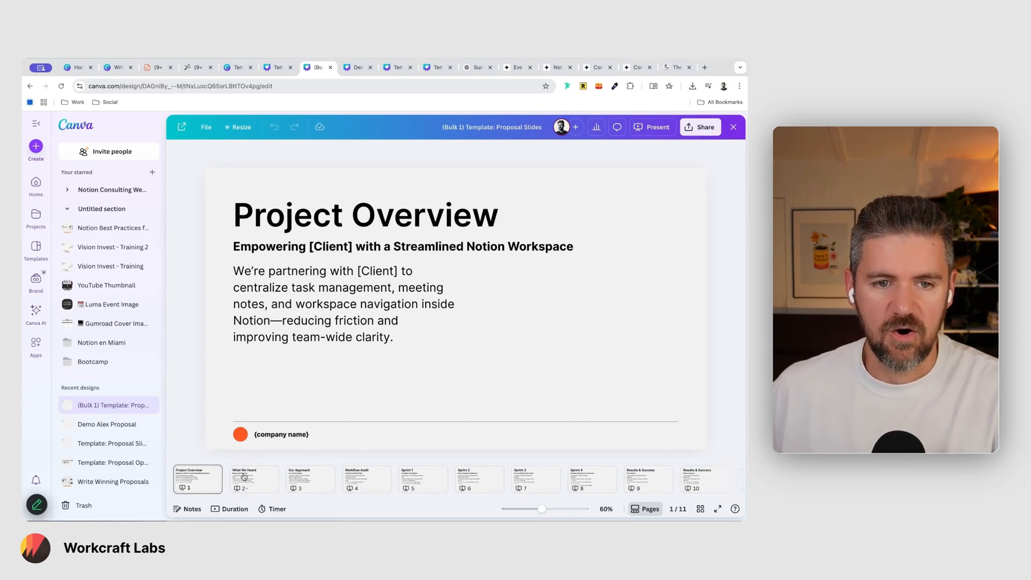
Review the Our Approach, Sprint 1 and Sprint 2 slides in the page strip.
click(309, 479)
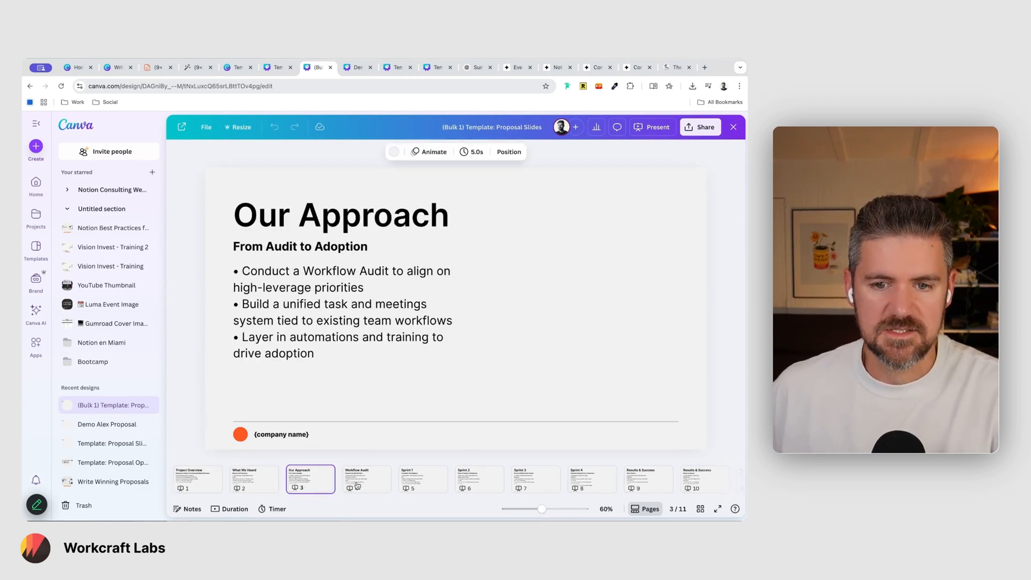
click(423, 478)
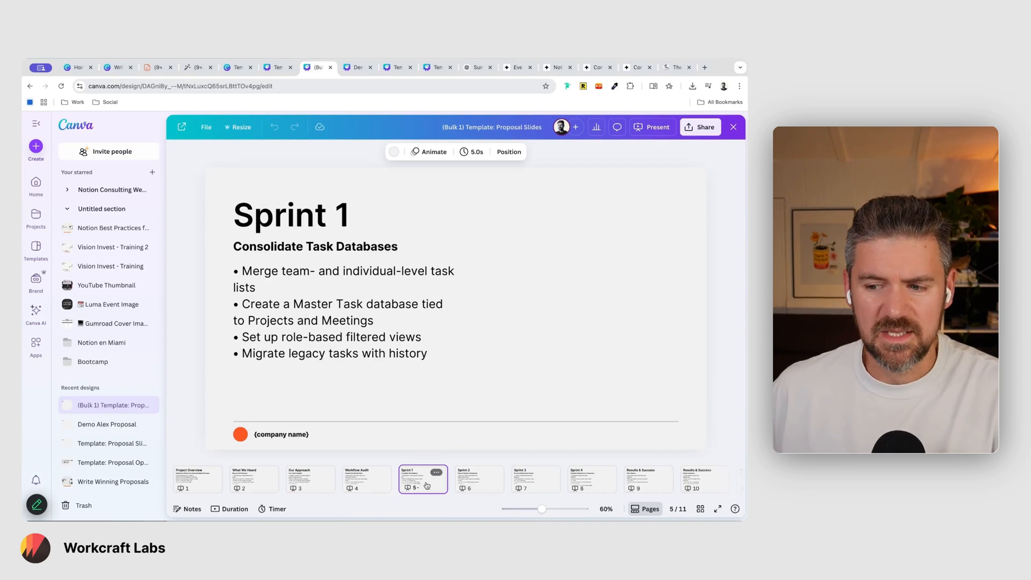
click(479, 478)
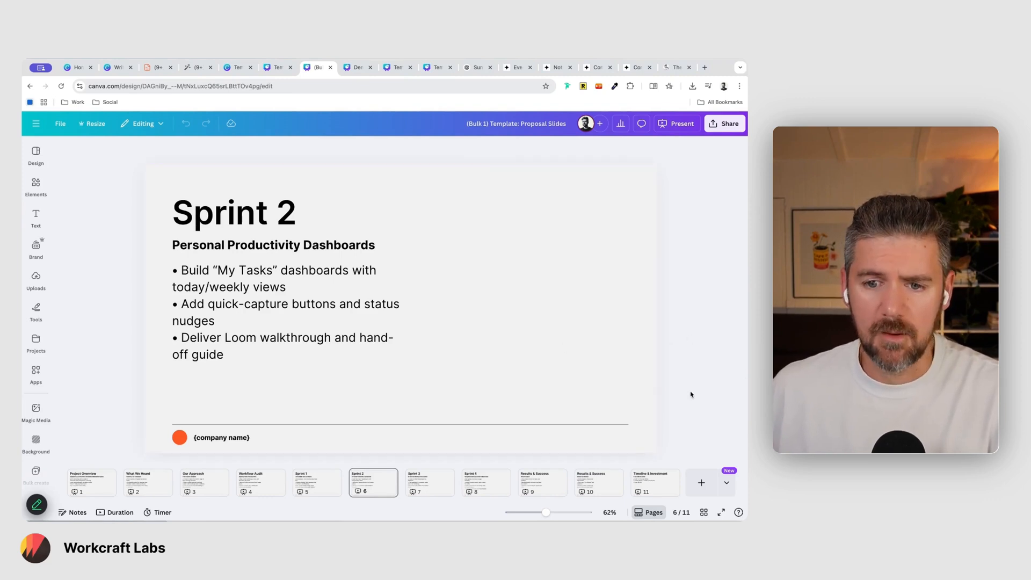
mouse_move(724, 122)
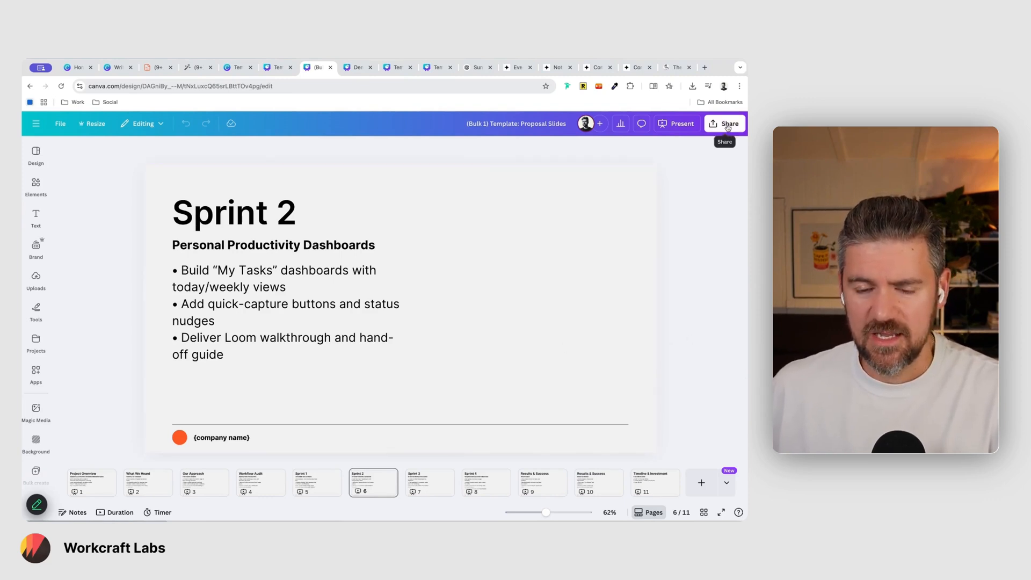
Create the deck's embed via Share > See all > Embed, copy the Smart embed link, and go to Notion.
click(725, 122)
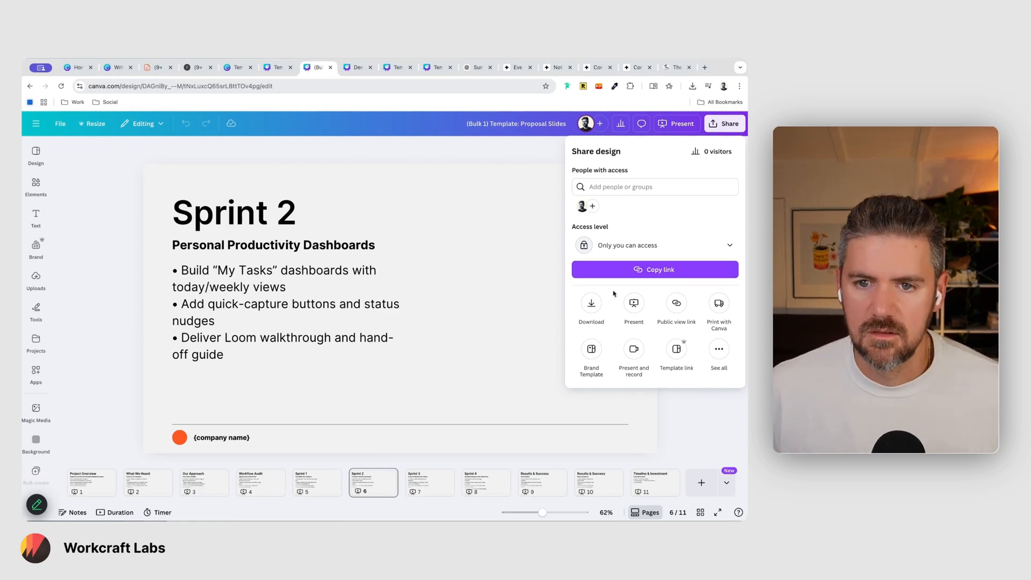
click(718, 359)
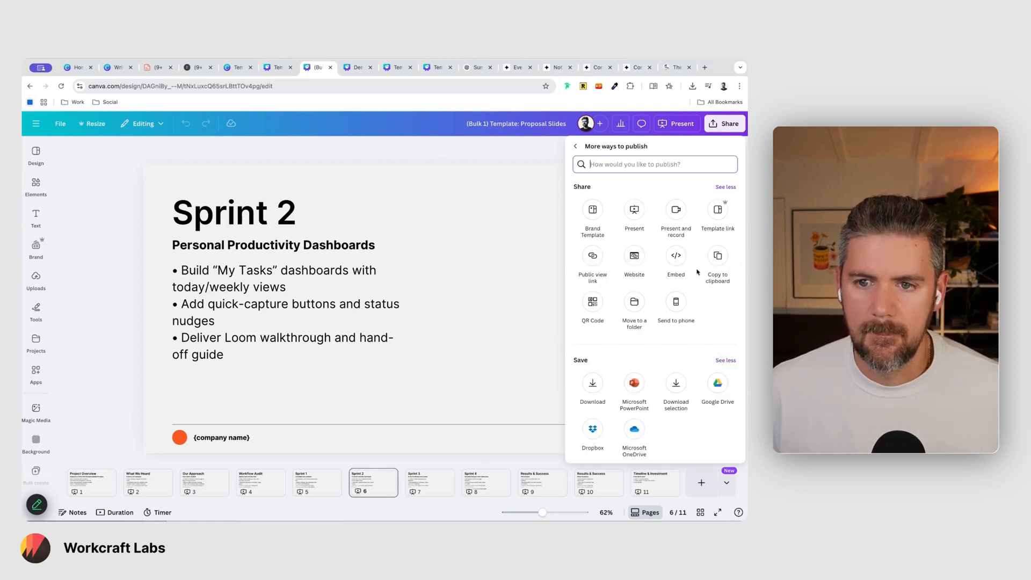
click(676, 255)
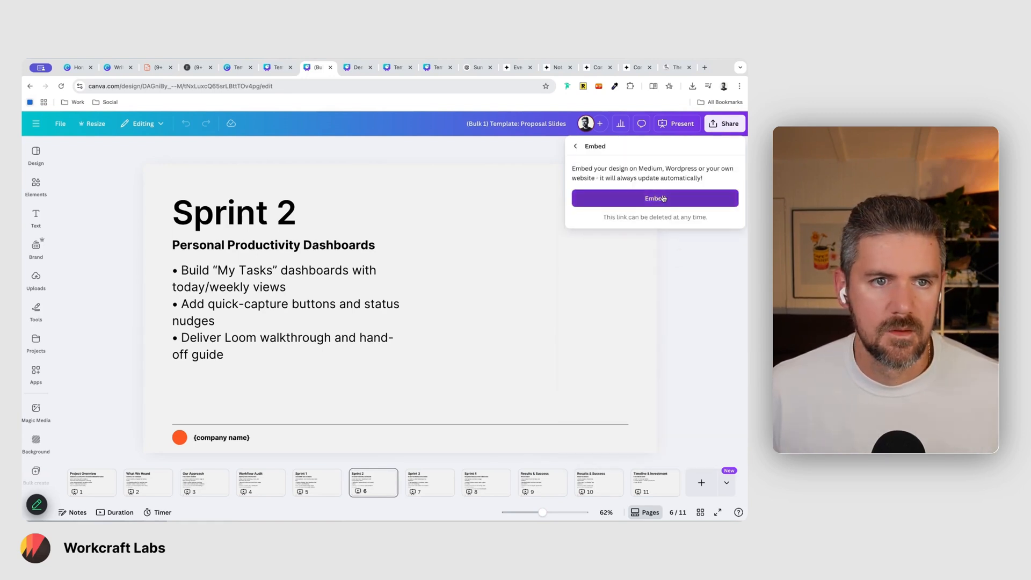
click(654, 199)
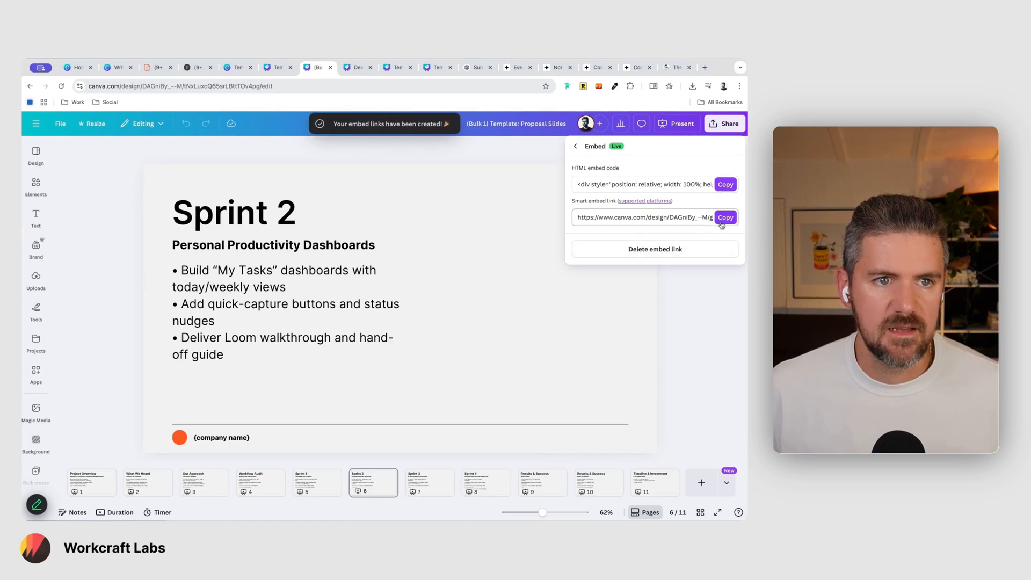
click(724, 217)
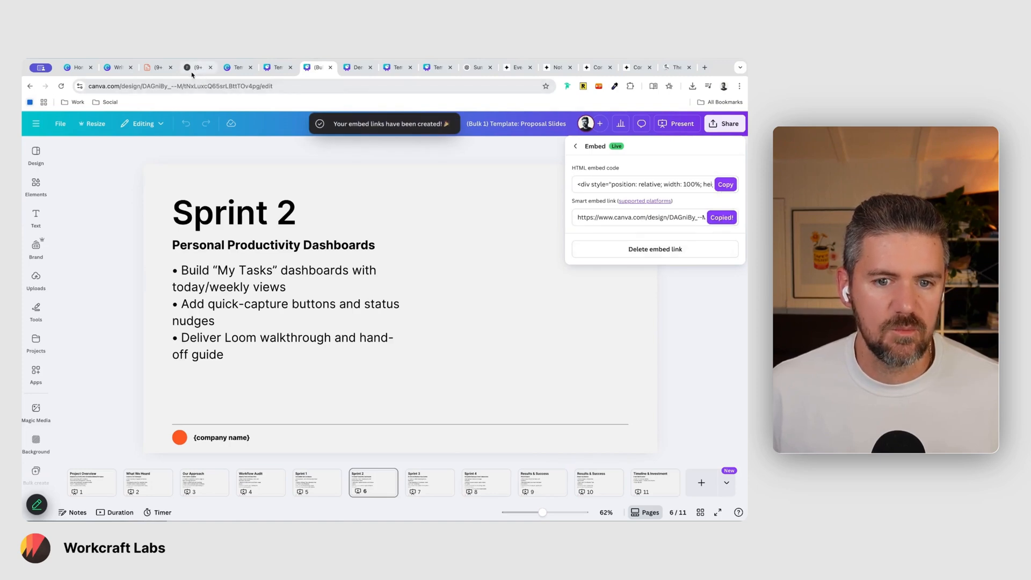
mouse_move(158, 67)
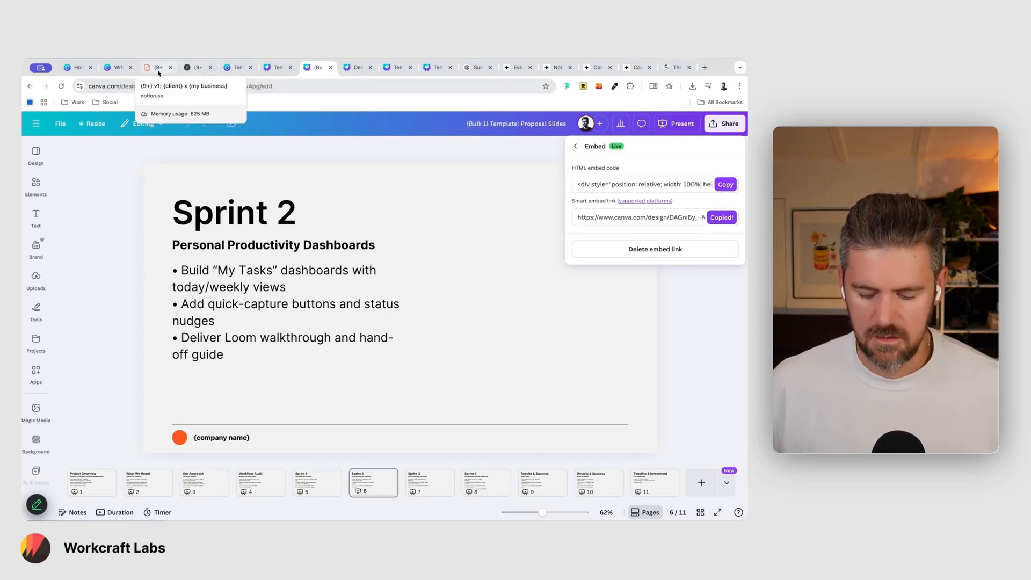
click(196, 67)
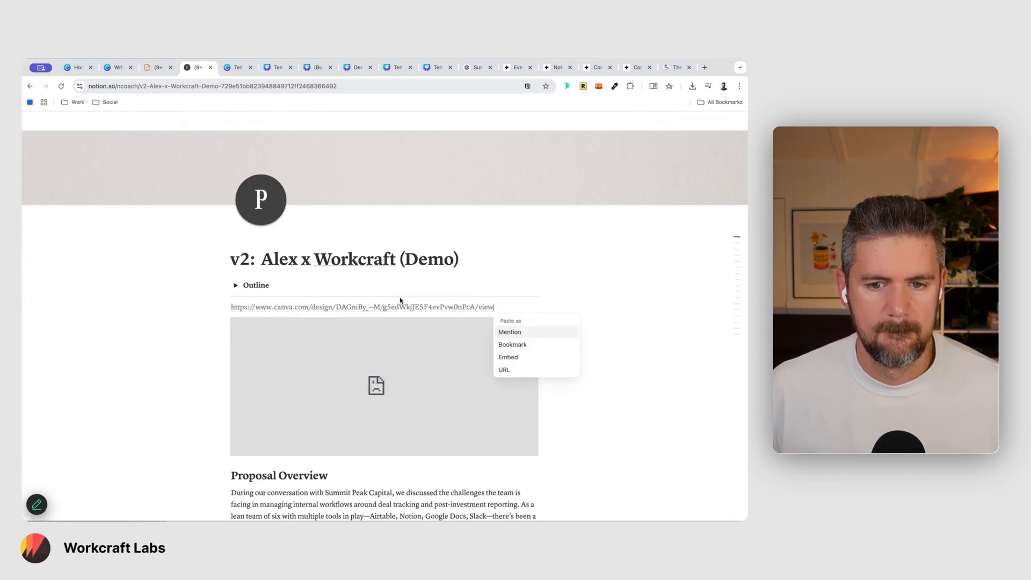
Paste the link as an Embed under the Outline, check it, and return to the Write Winning Proposals slides.
click(508, 356)
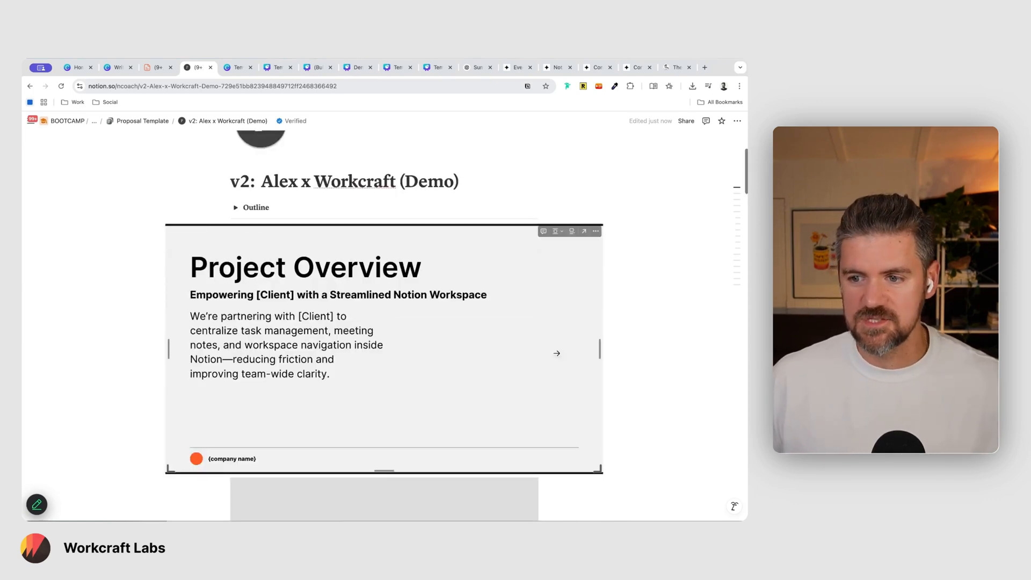
scroll(up, 3)
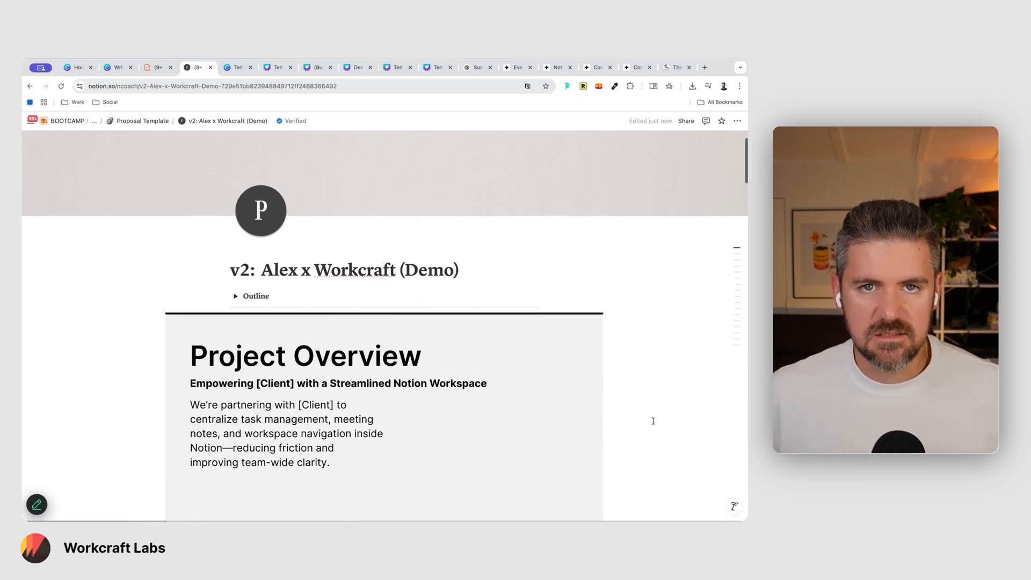
scroll(down, 3)
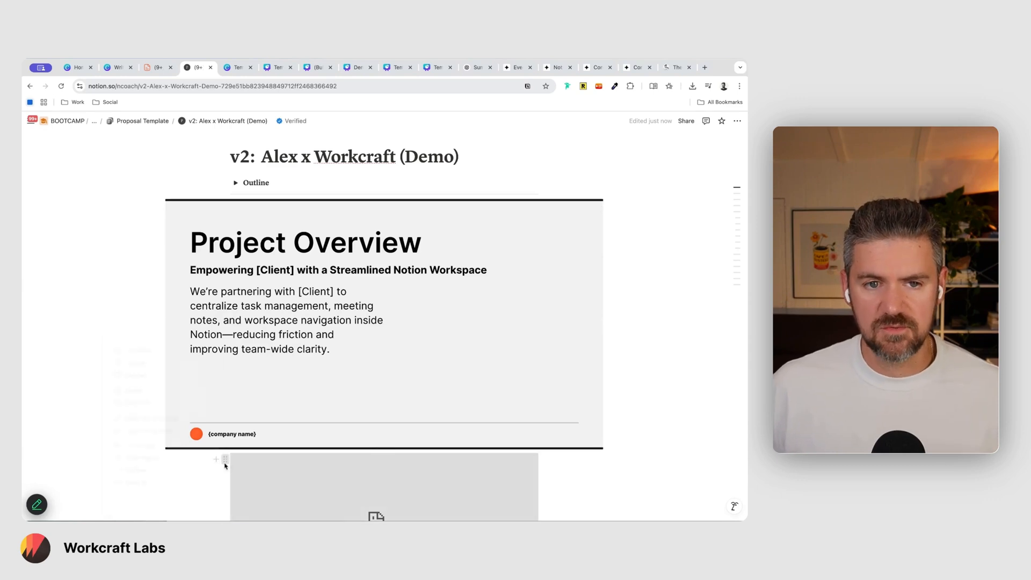
scroll(down, 3)
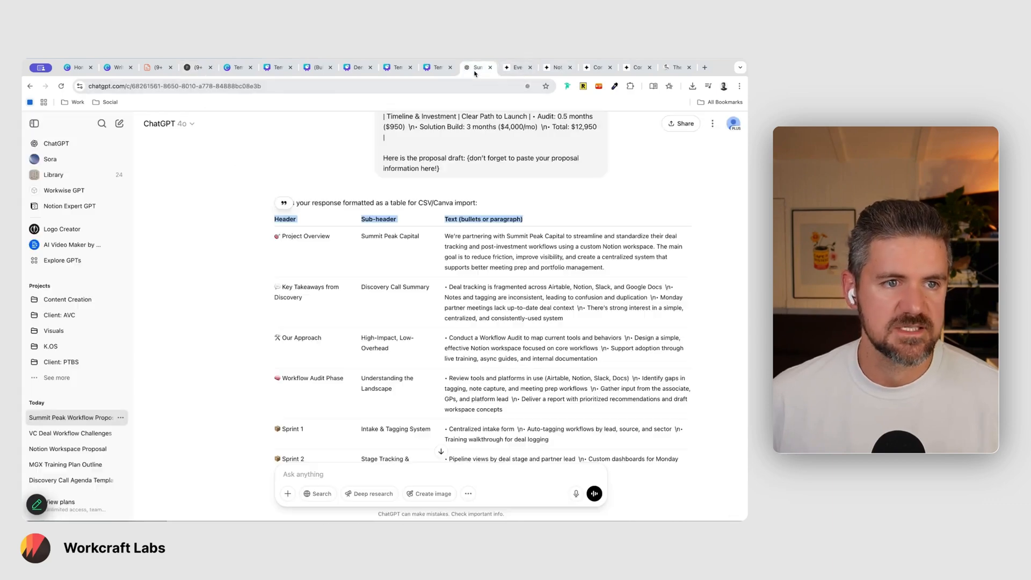
scroll(up, 3)
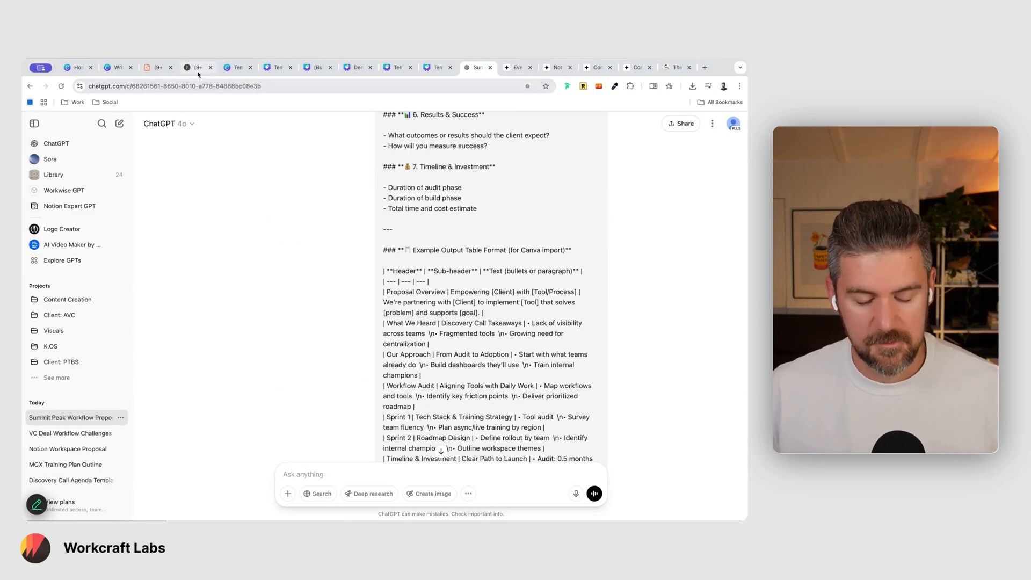
click(138, 66)
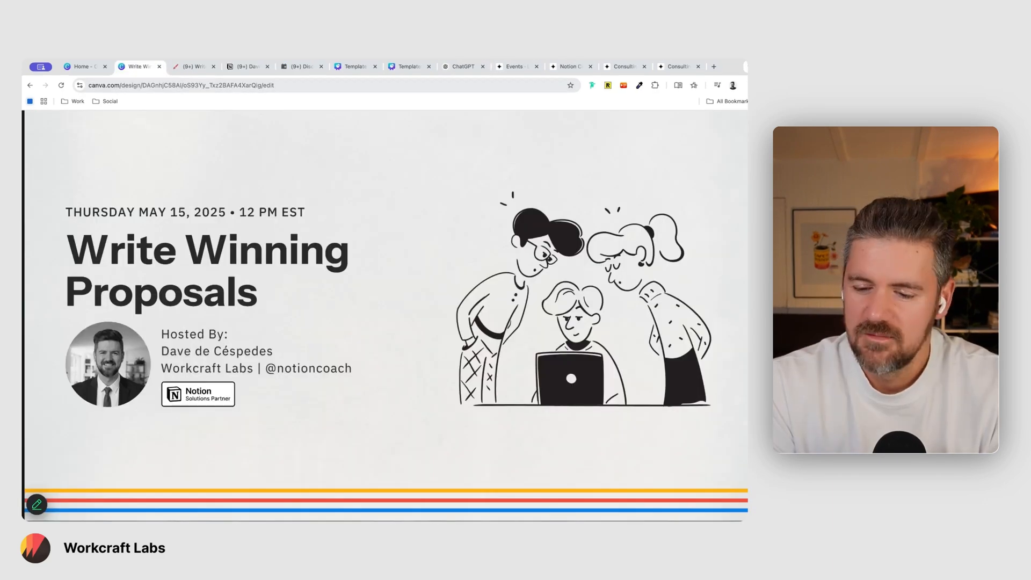